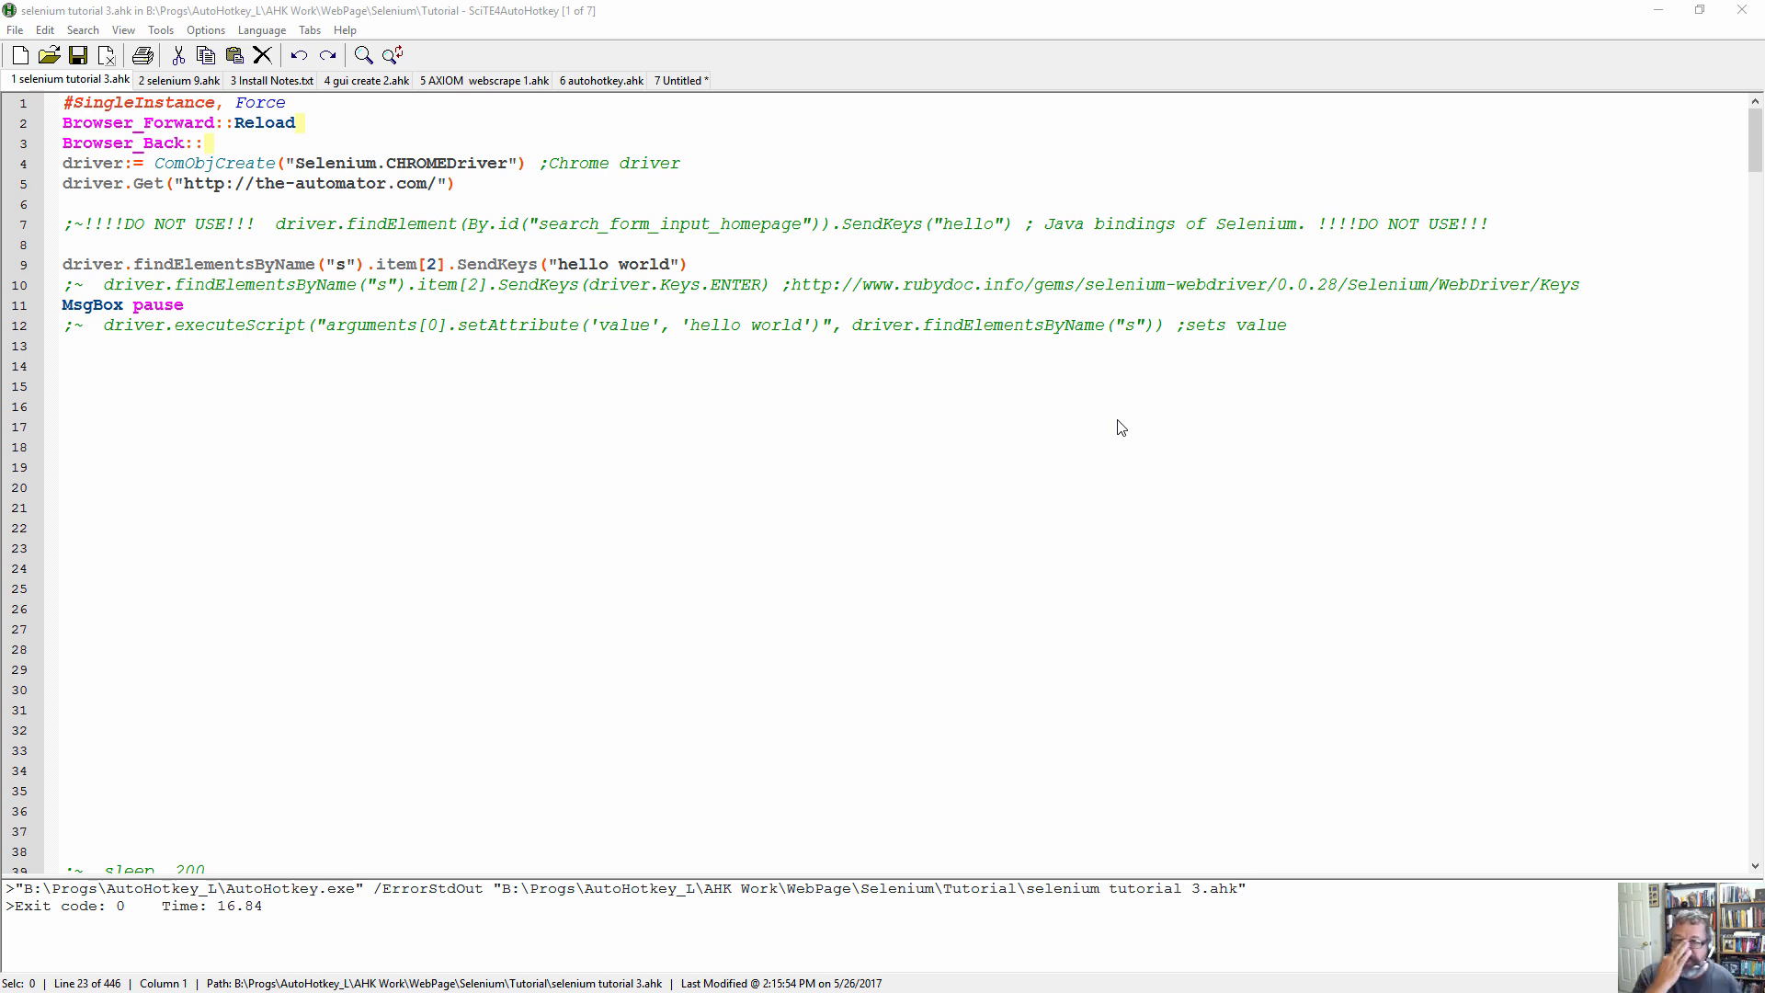
{"action": "mouse_move", "coordinate": [861, 103]}
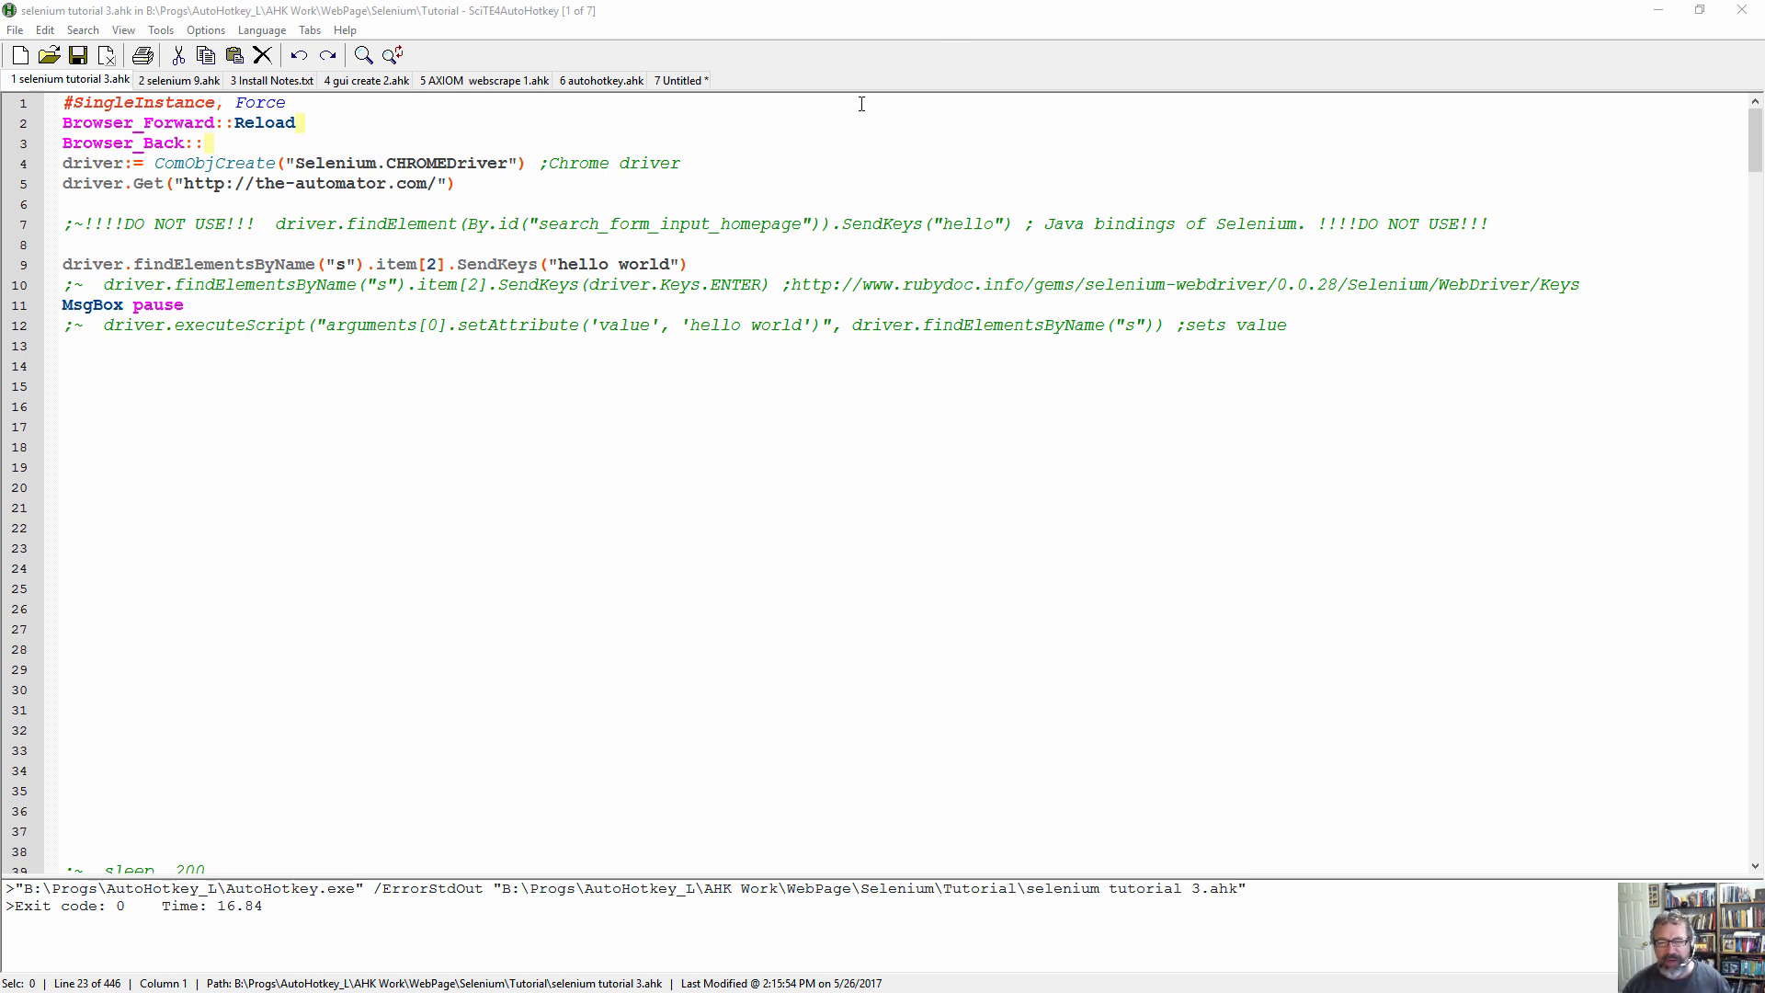
{"action": "mouse_move", "coordinate": [747, 283]}
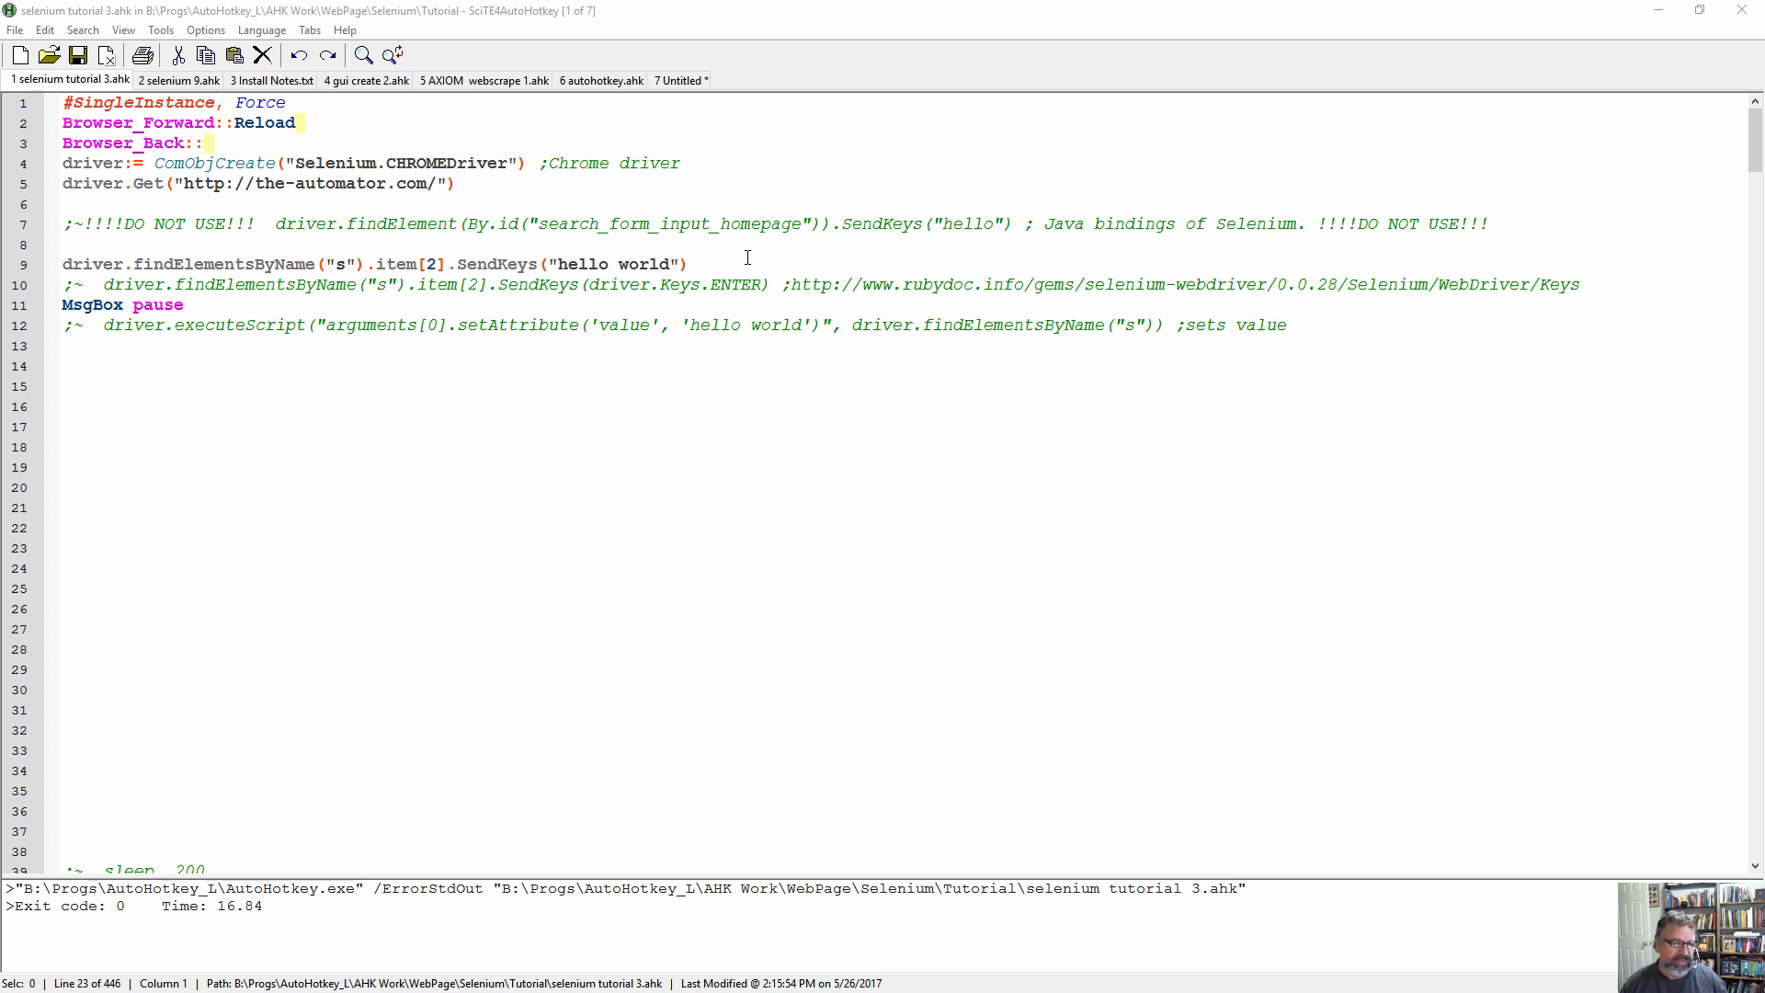
{"action": "mouse_move", "coordinate": [755, 247]}
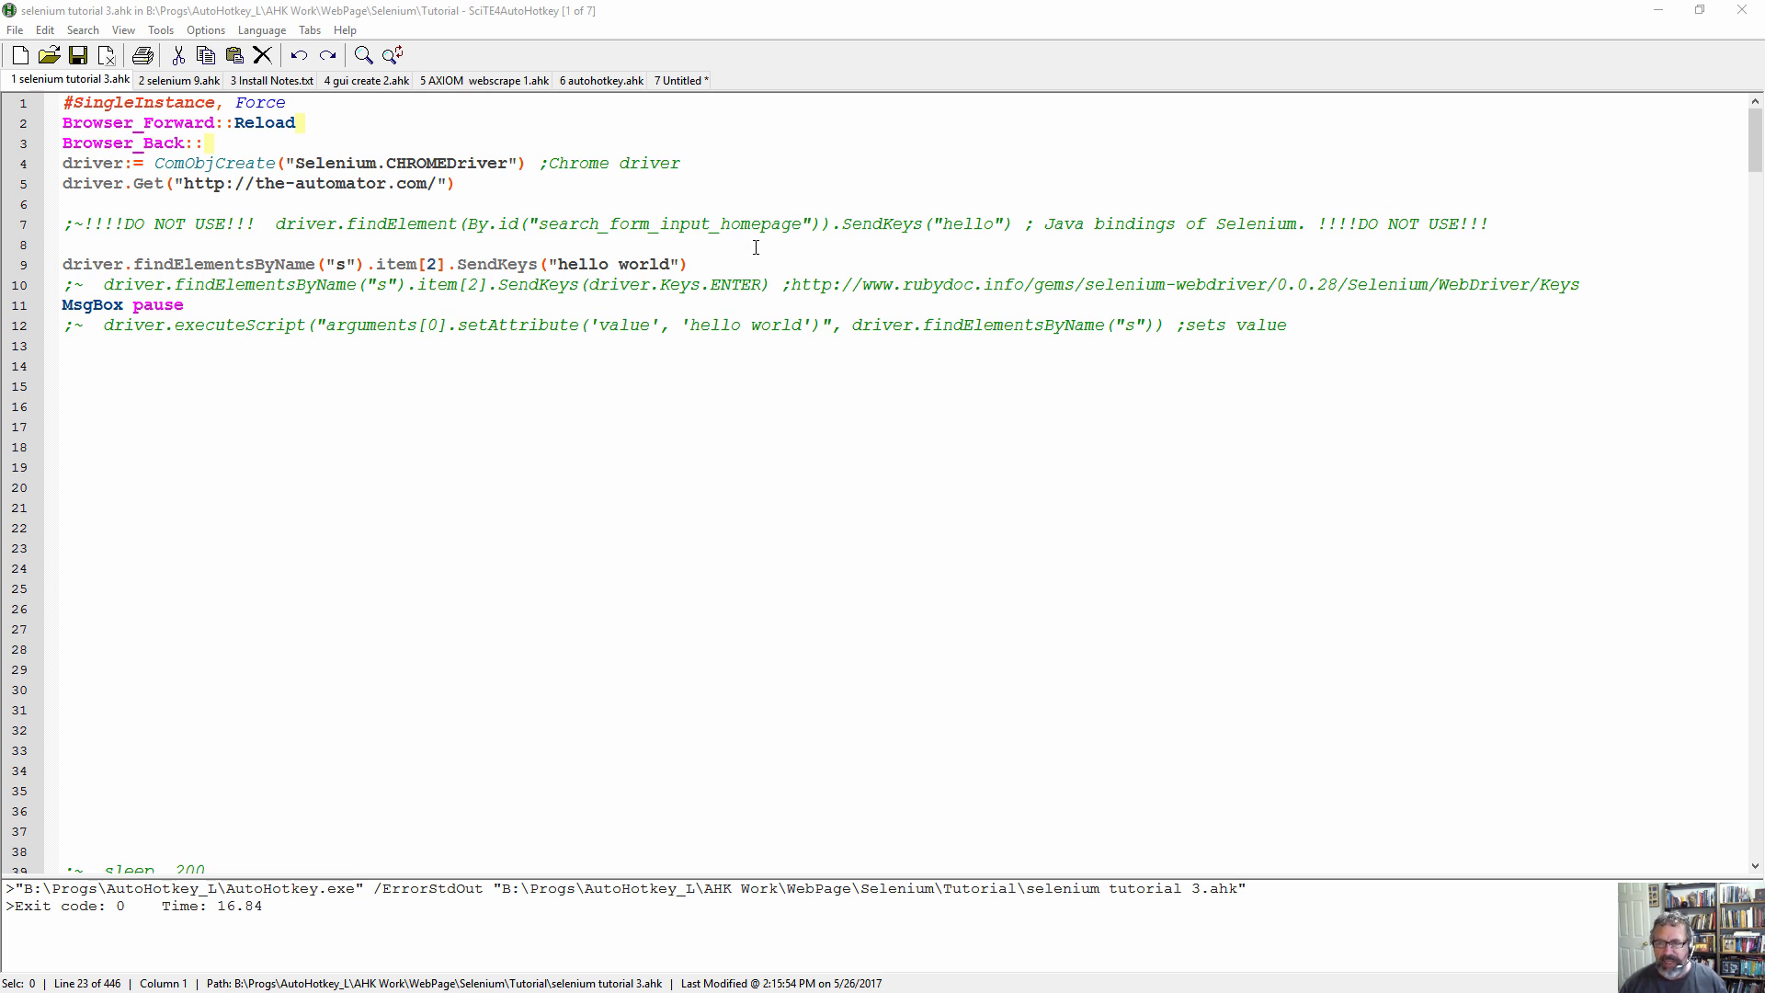
{"action": "mouse_move", "coordinate": [739, 375]}
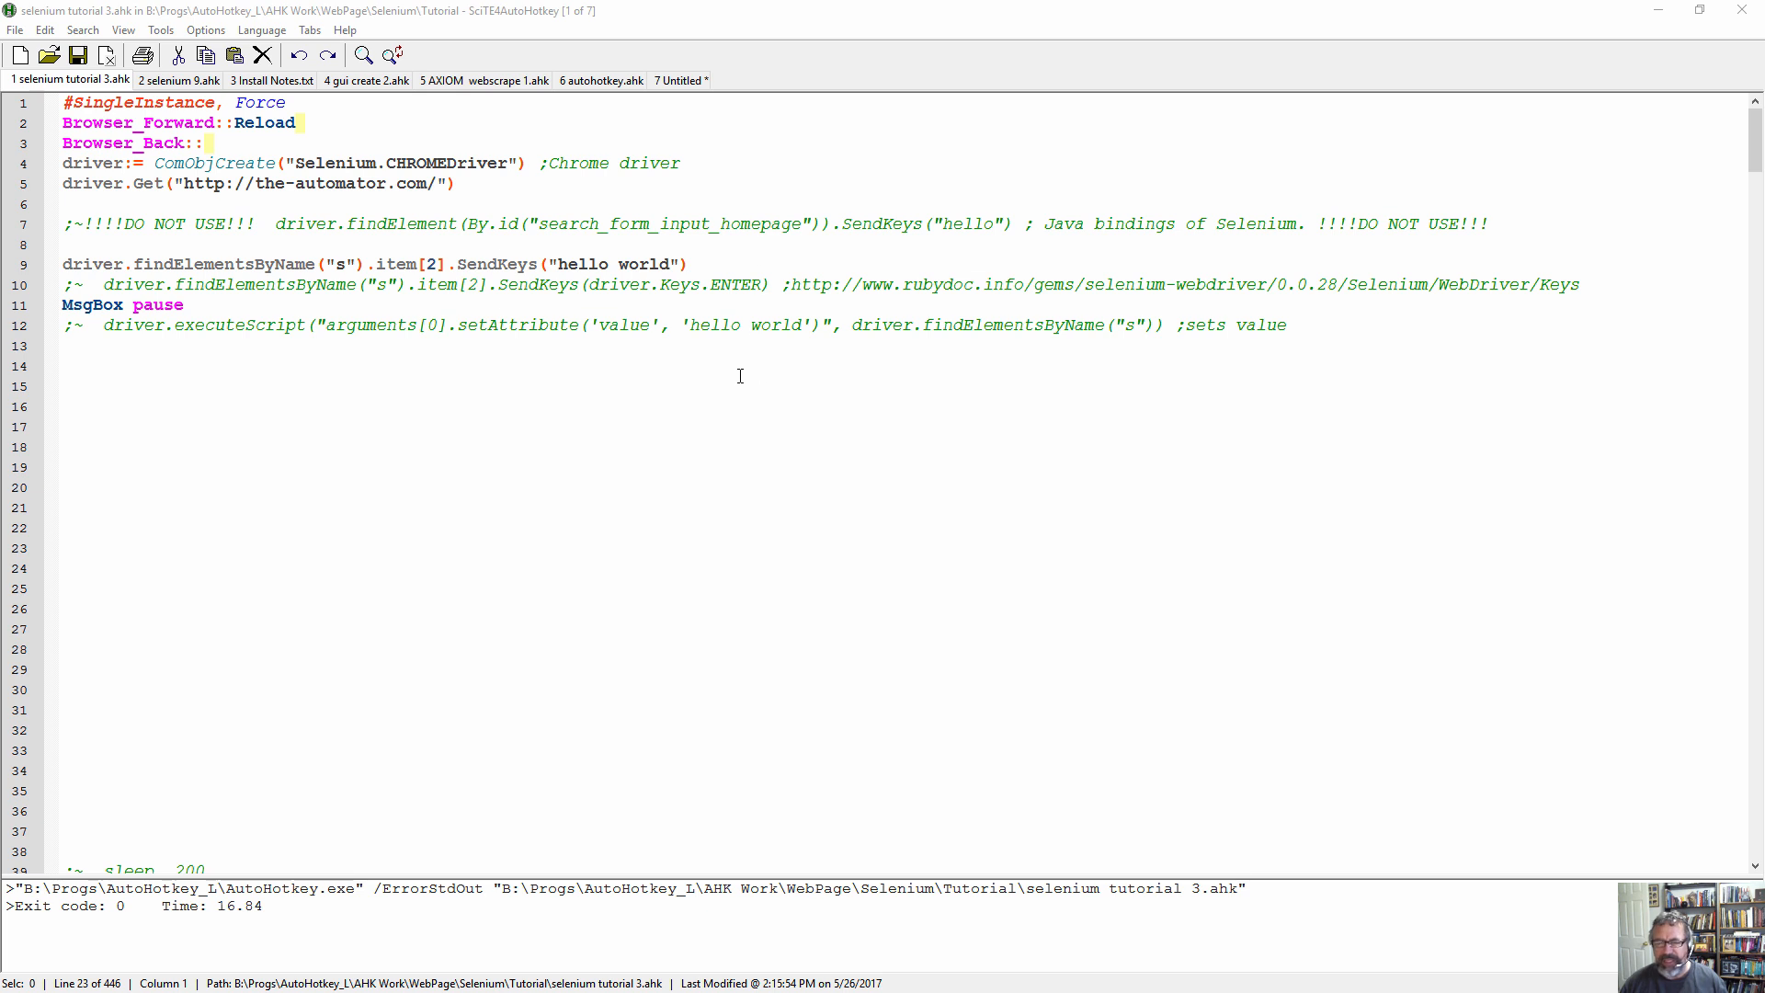
{"action": "mouse_move", "coordinate": [737, 368]}
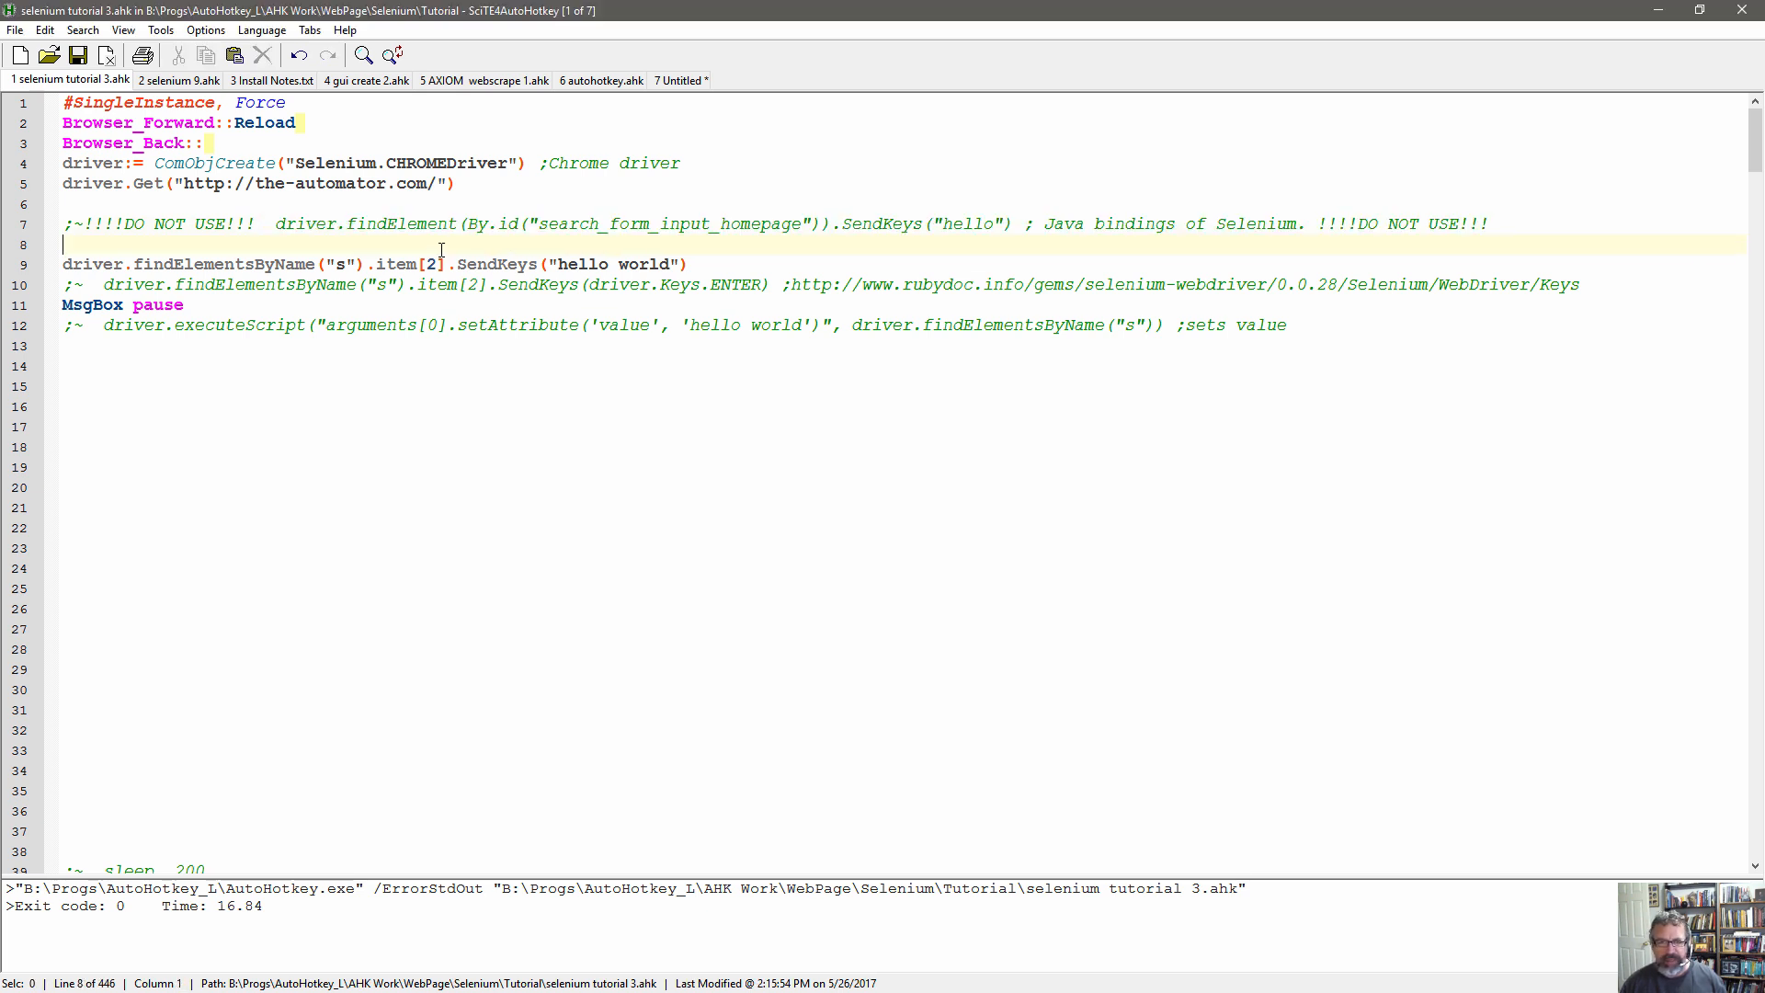
Re-comment the Java findElement line and highlight uses of the element name s on line 9.
{"action": "left_click_drag", "start_coordinate": [276, 222], "coordinate": [539, 222]}
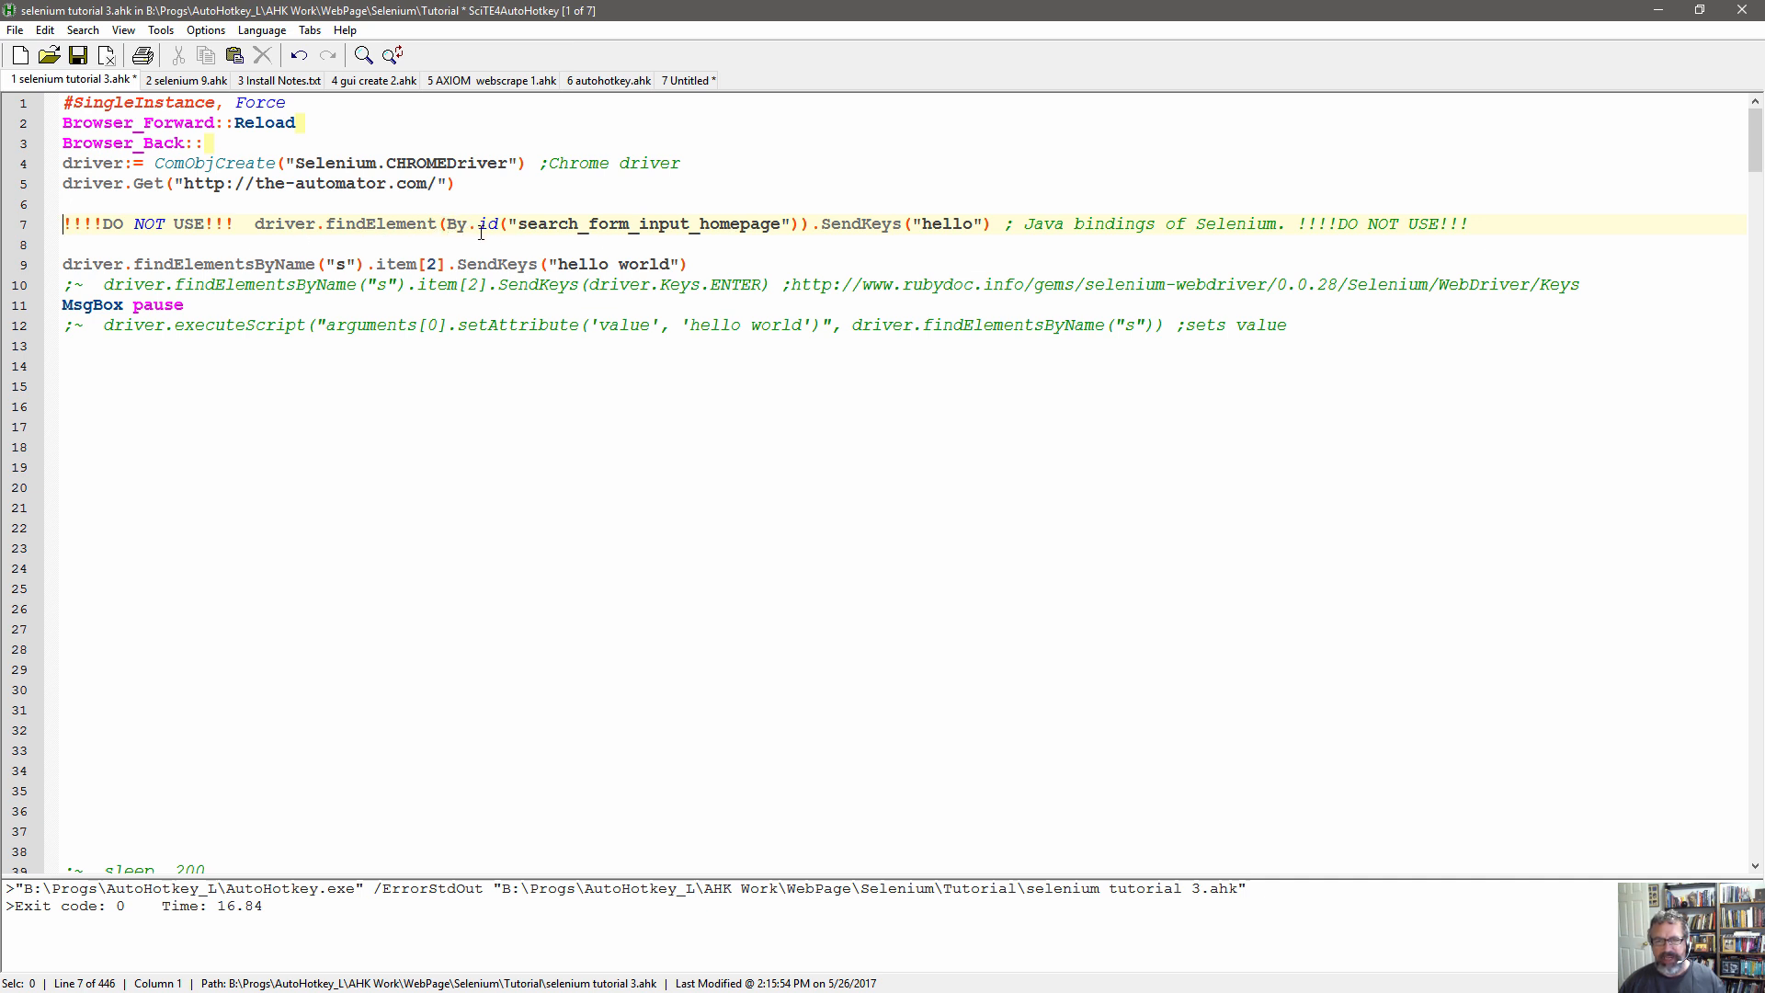
{"action": "mouse_move", "coordinate": [1269, 228]}
{"action": "type", "text": ";~  "}
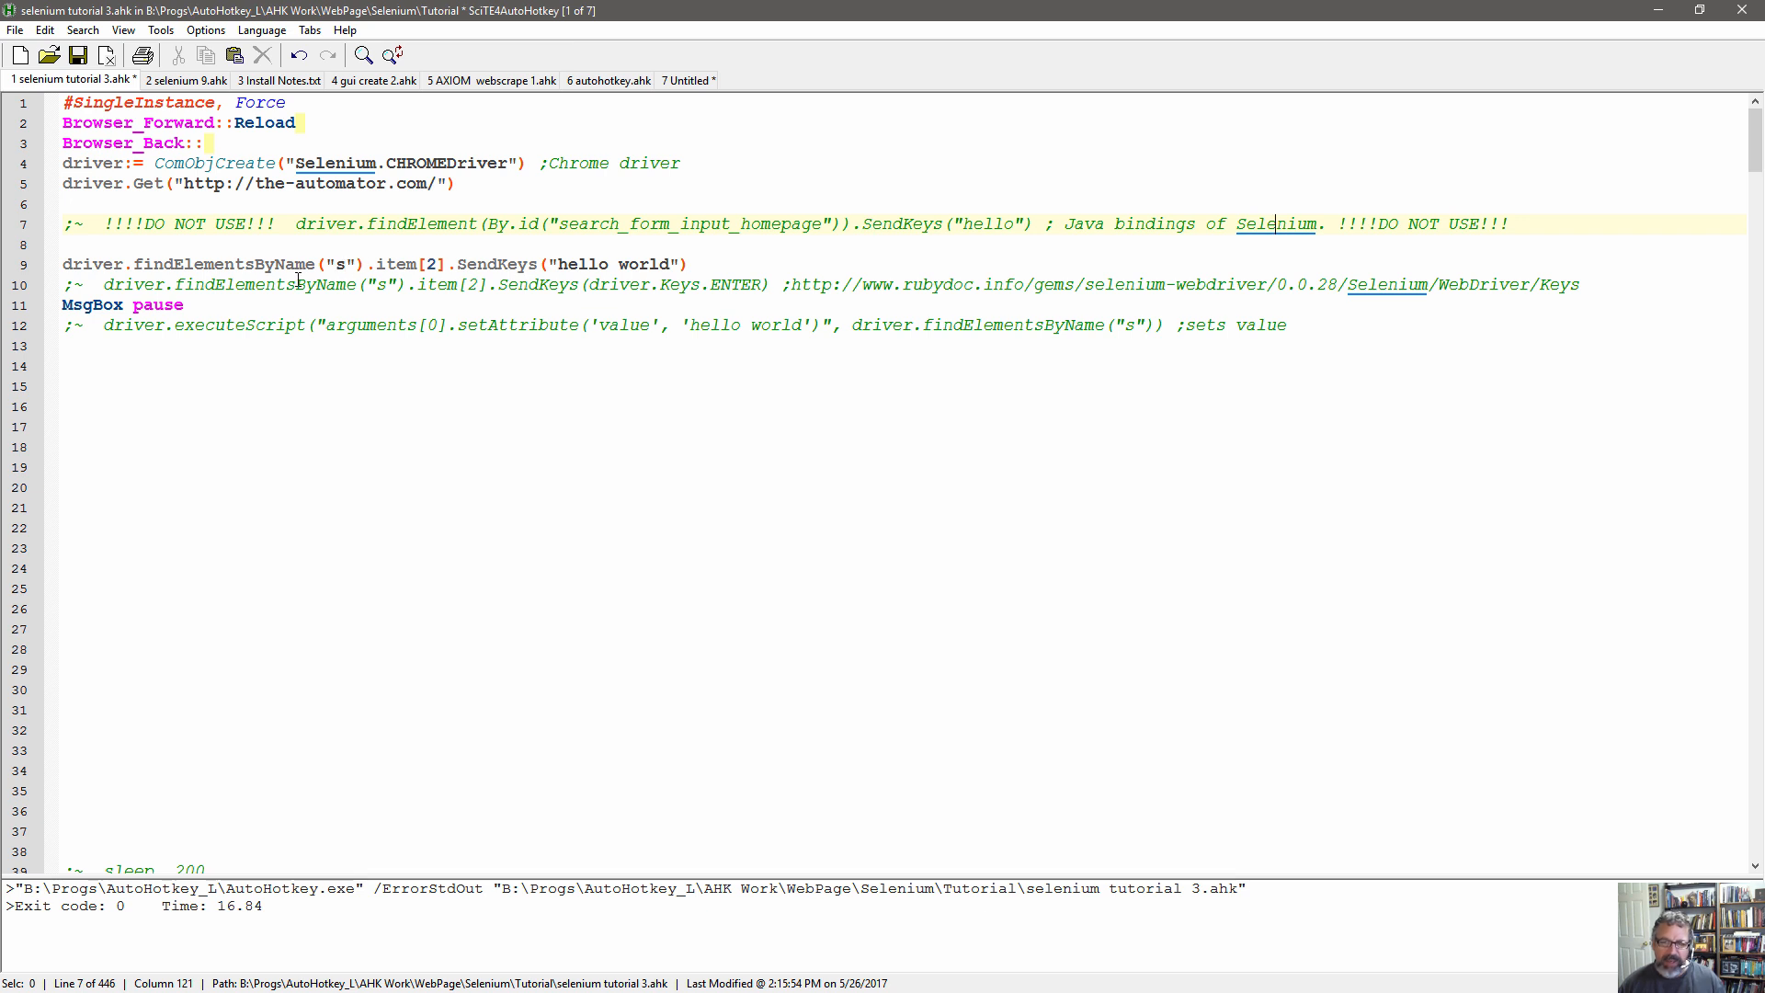
{"action": "mouse_move", "coordinate": [423, 162]}
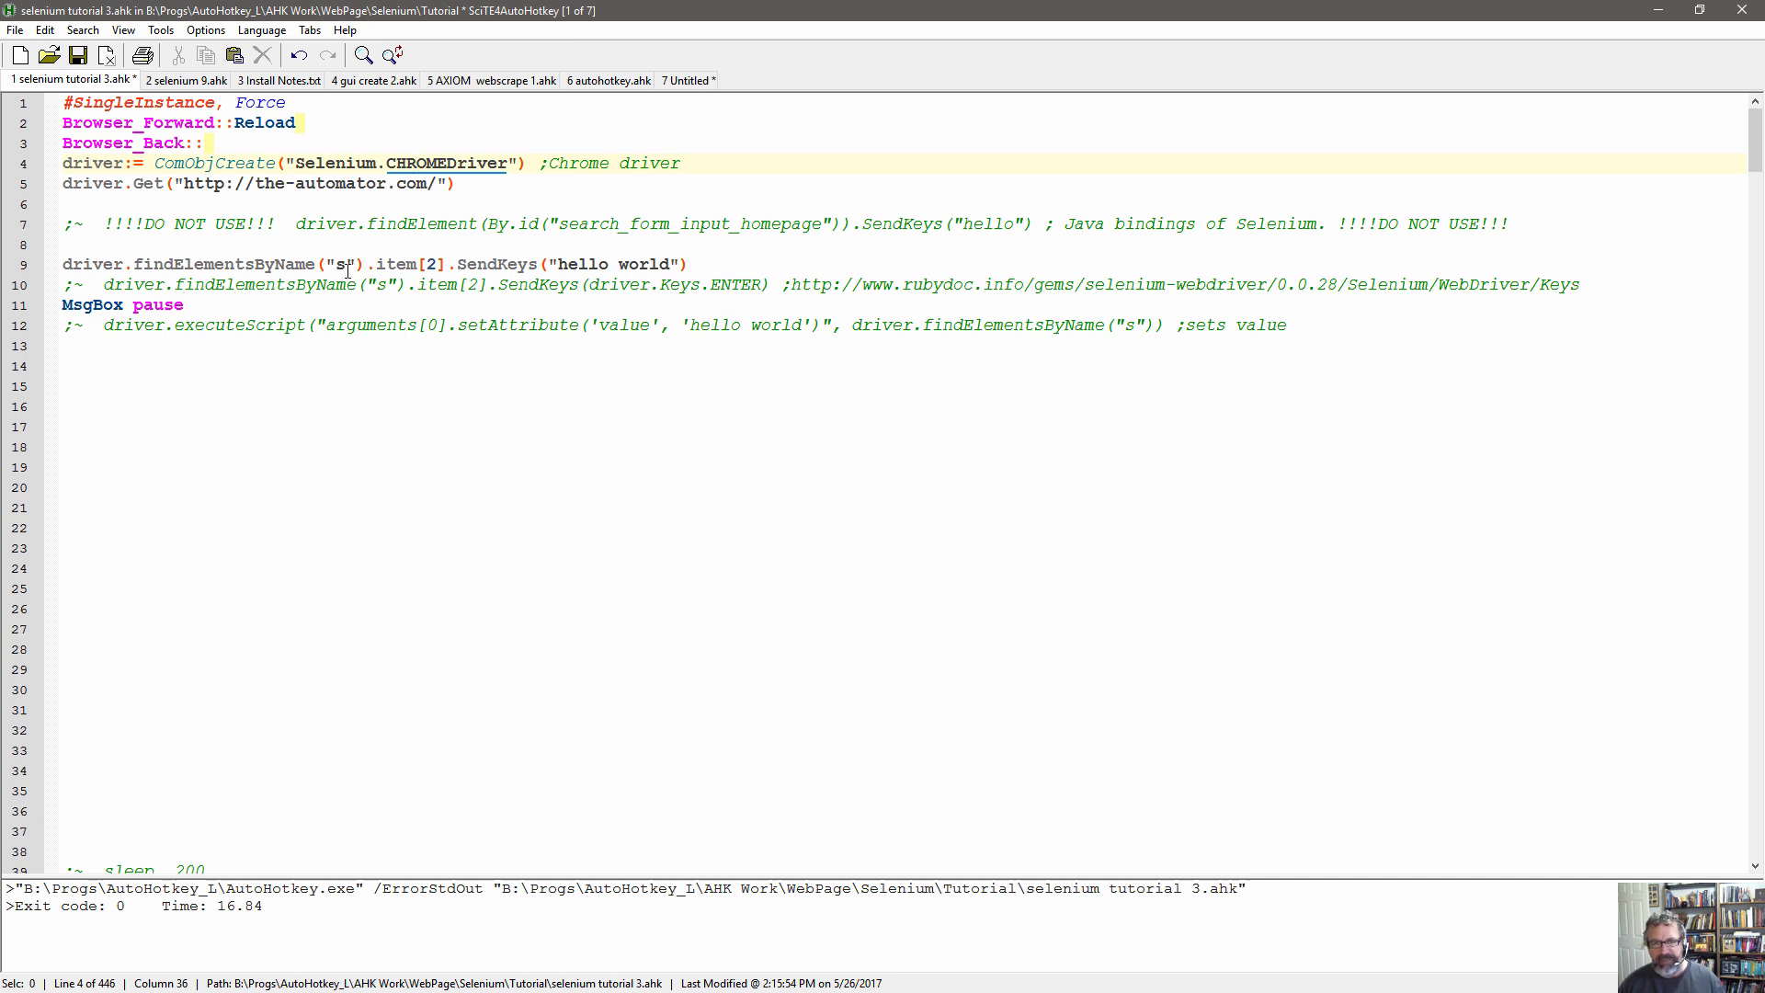
{"action": "left_click", "coordinate": [338, 264]}
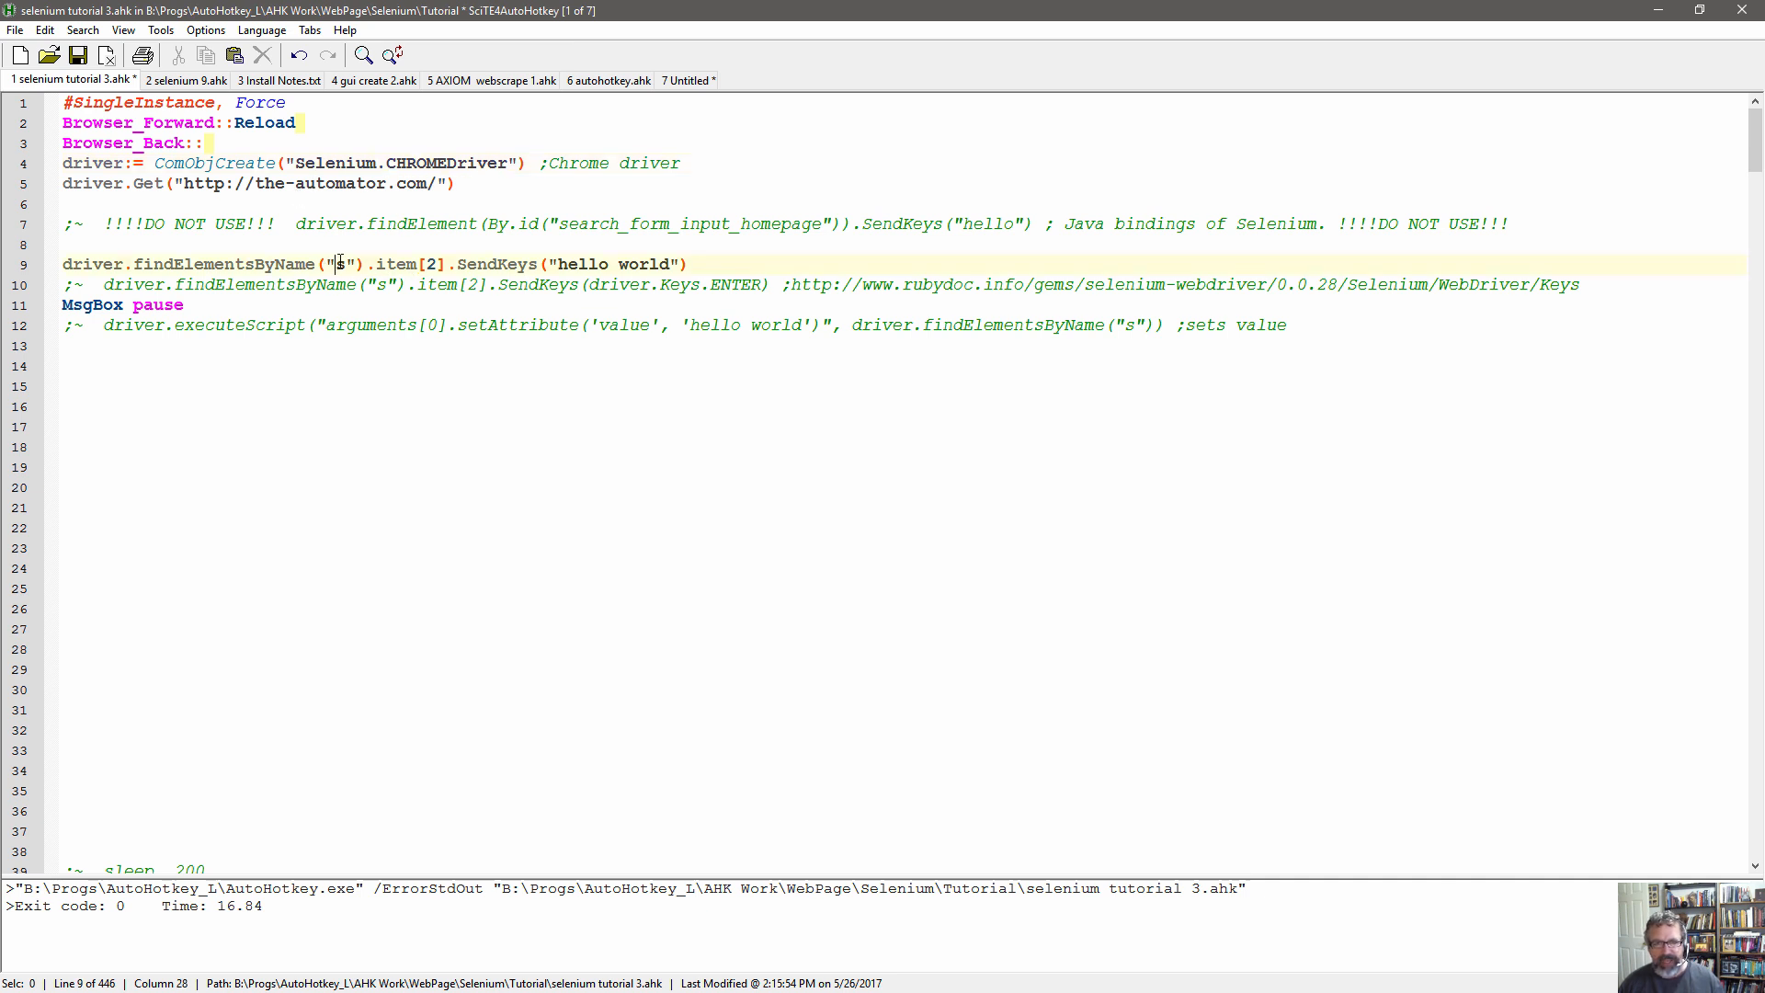
{"action": "double_click", "coordinate": [335, 265]}
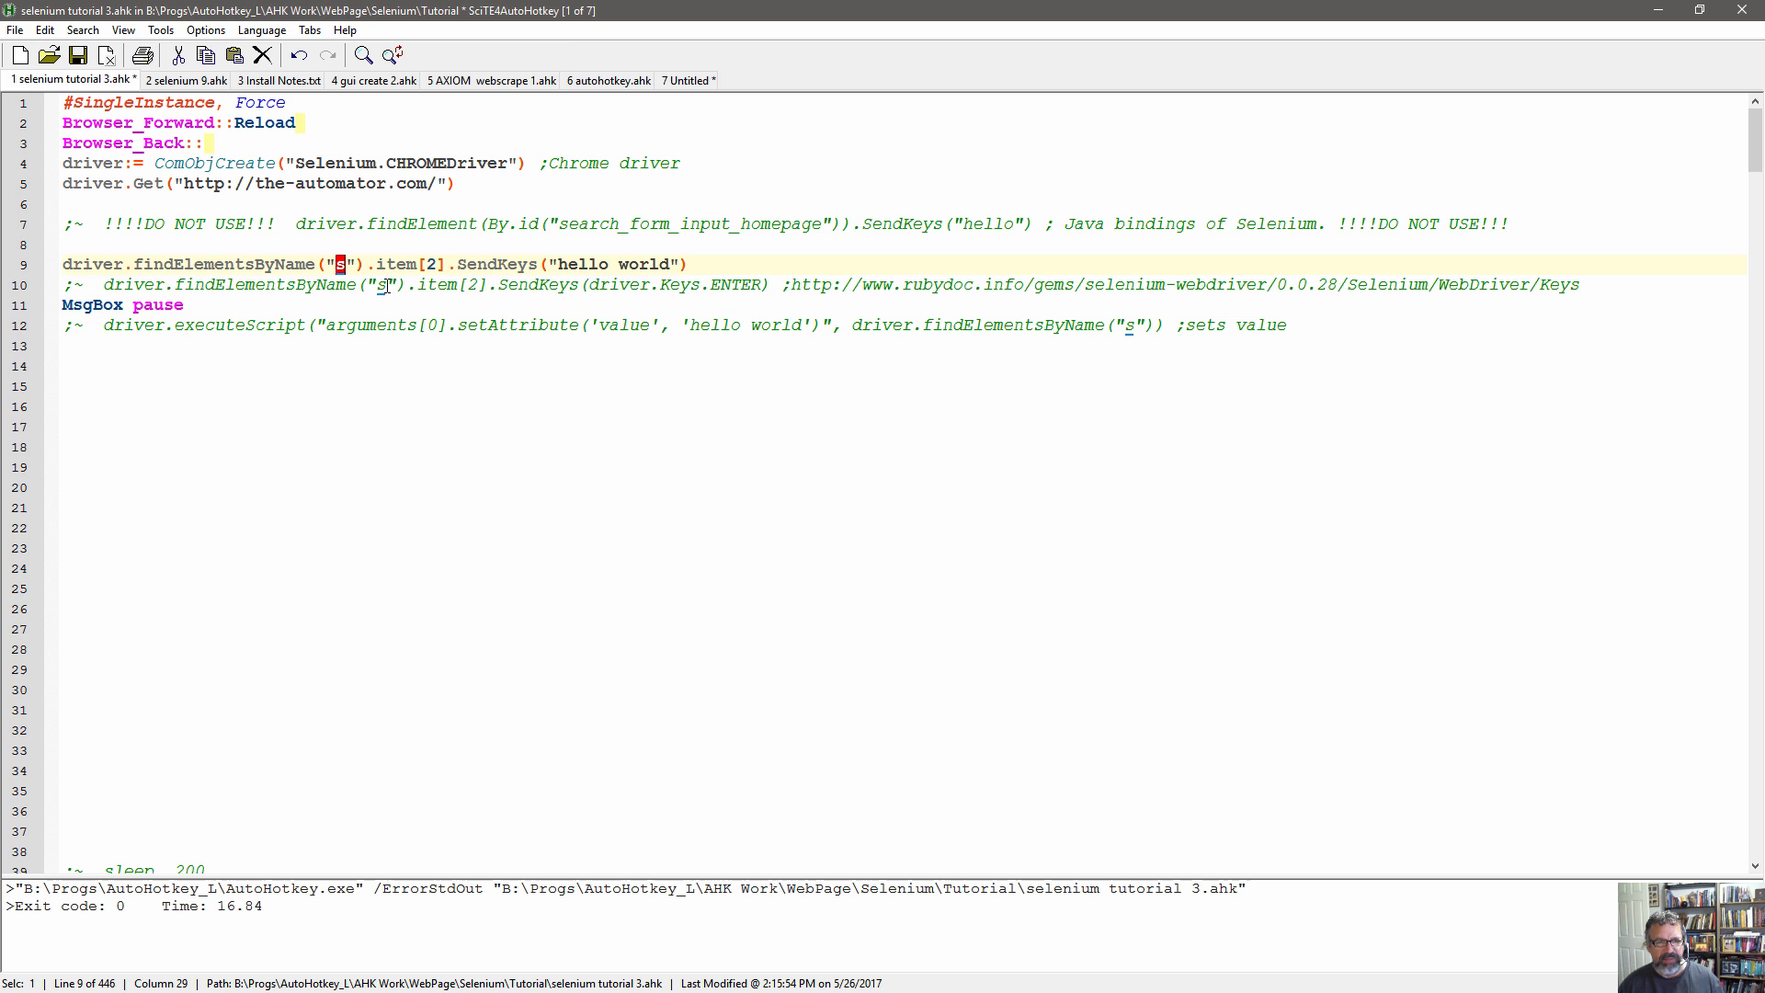
{"action": "mouse_move", "coordinate": [695, 305]}
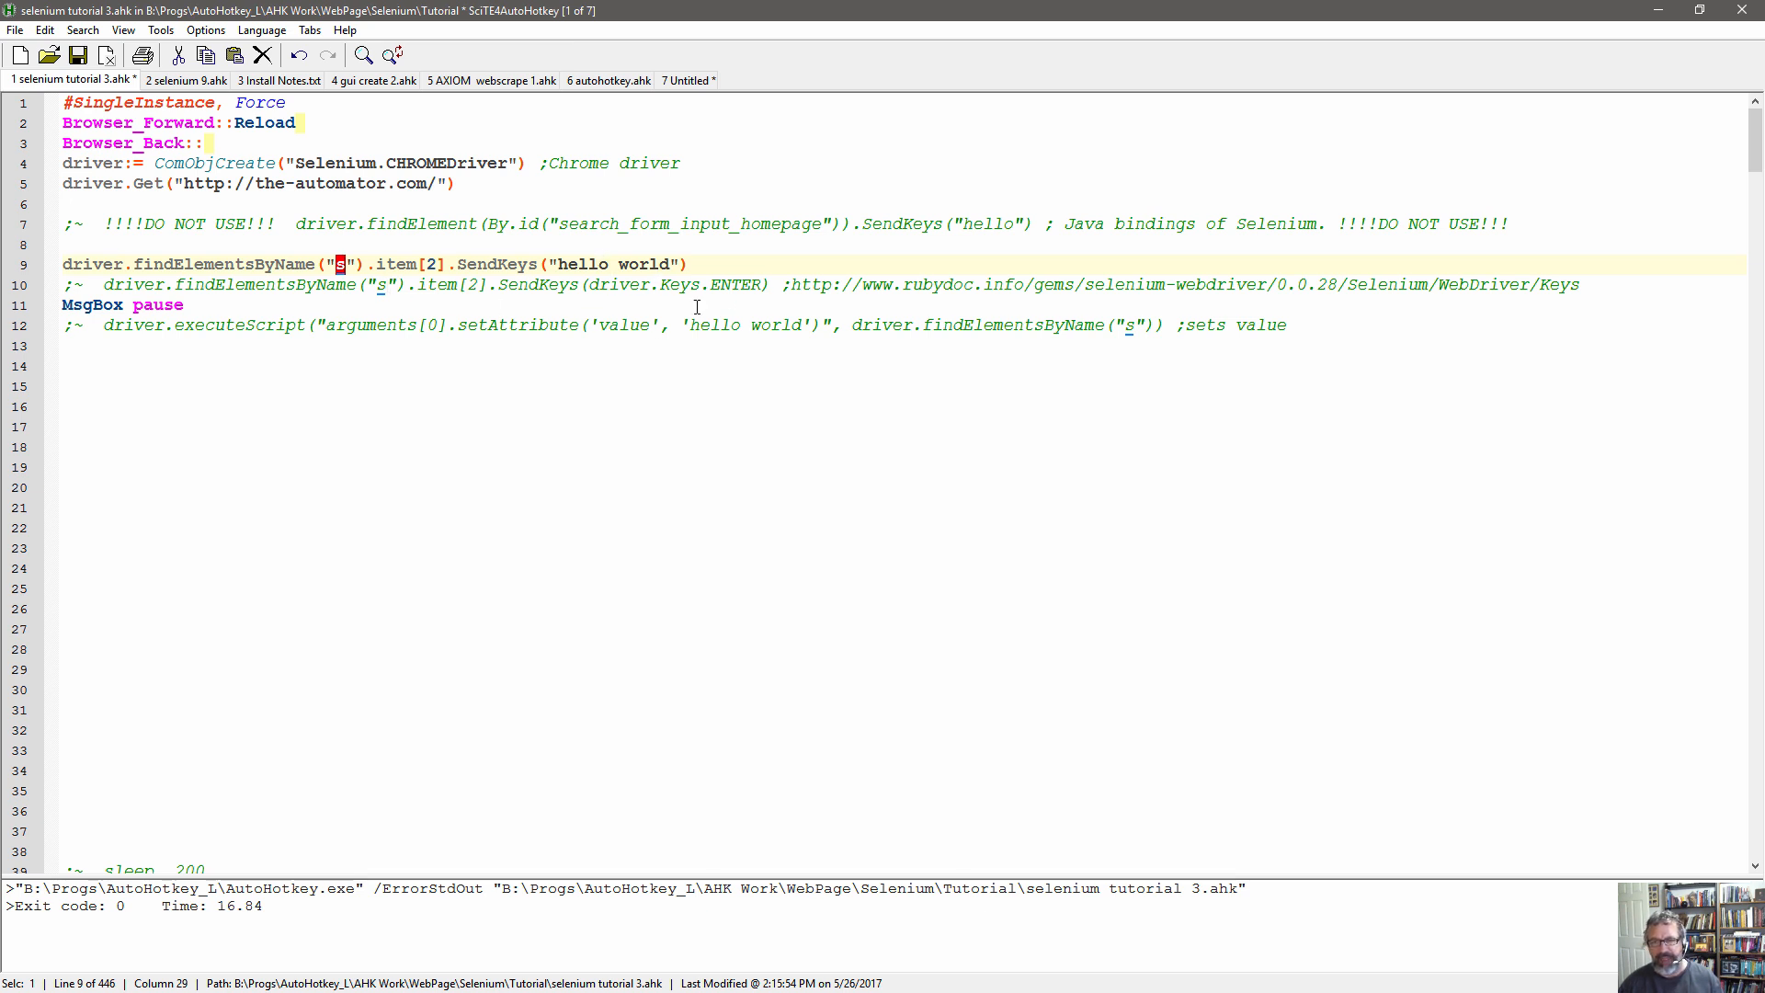
{"action": "mouse_move", "coordinate": [719, 324]}
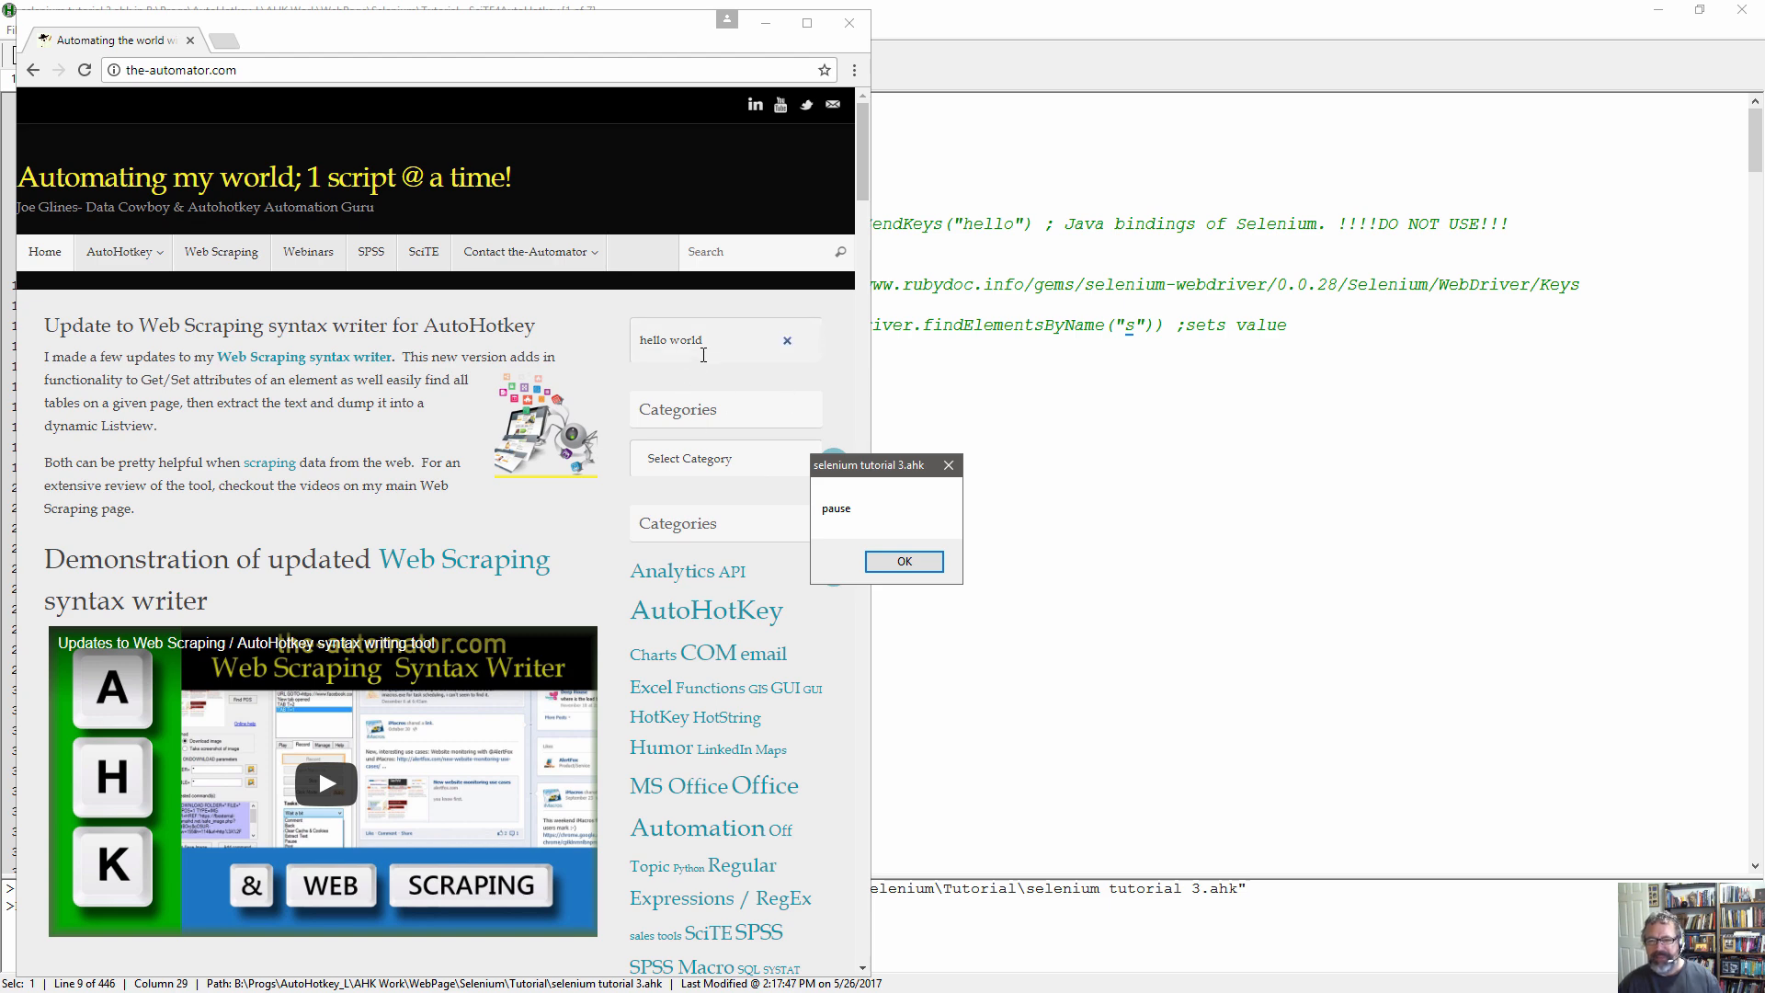
{"action": "mouse_move", "coordinate": [758, 342]}
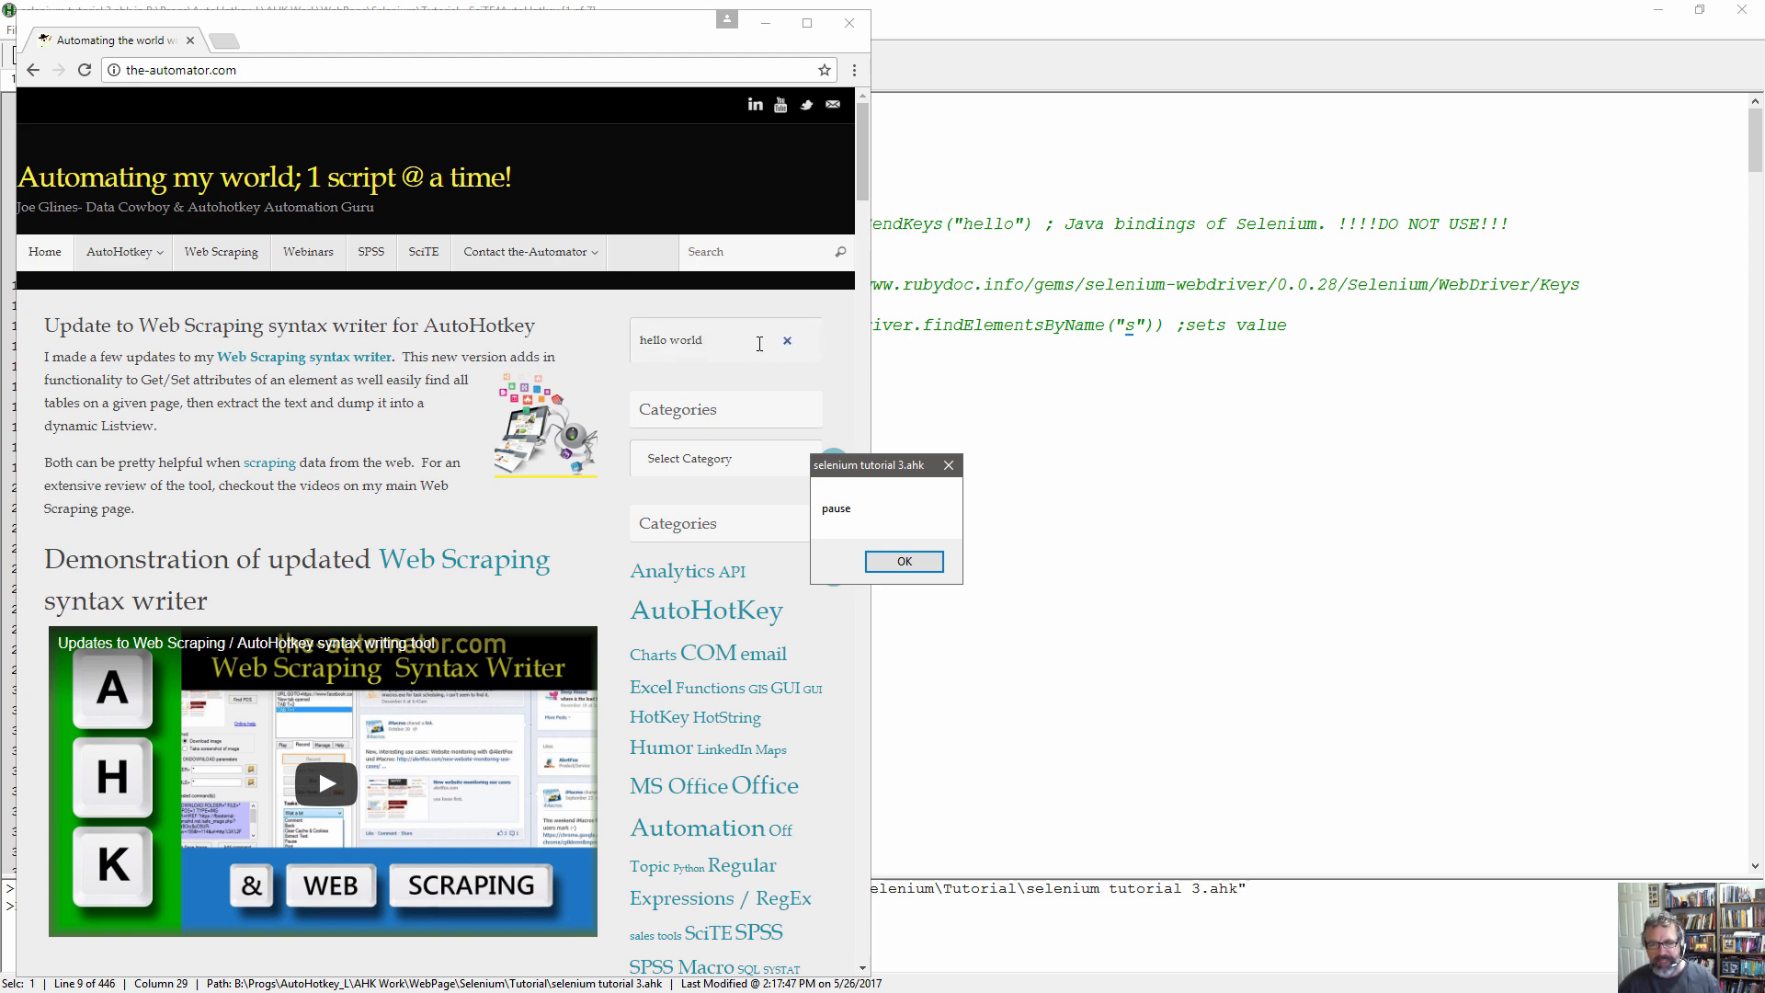
Dismiss the script's pause MsgBox after hello world appears in the search box.
{"action": "left_click", "coordinate": [904, 561]}
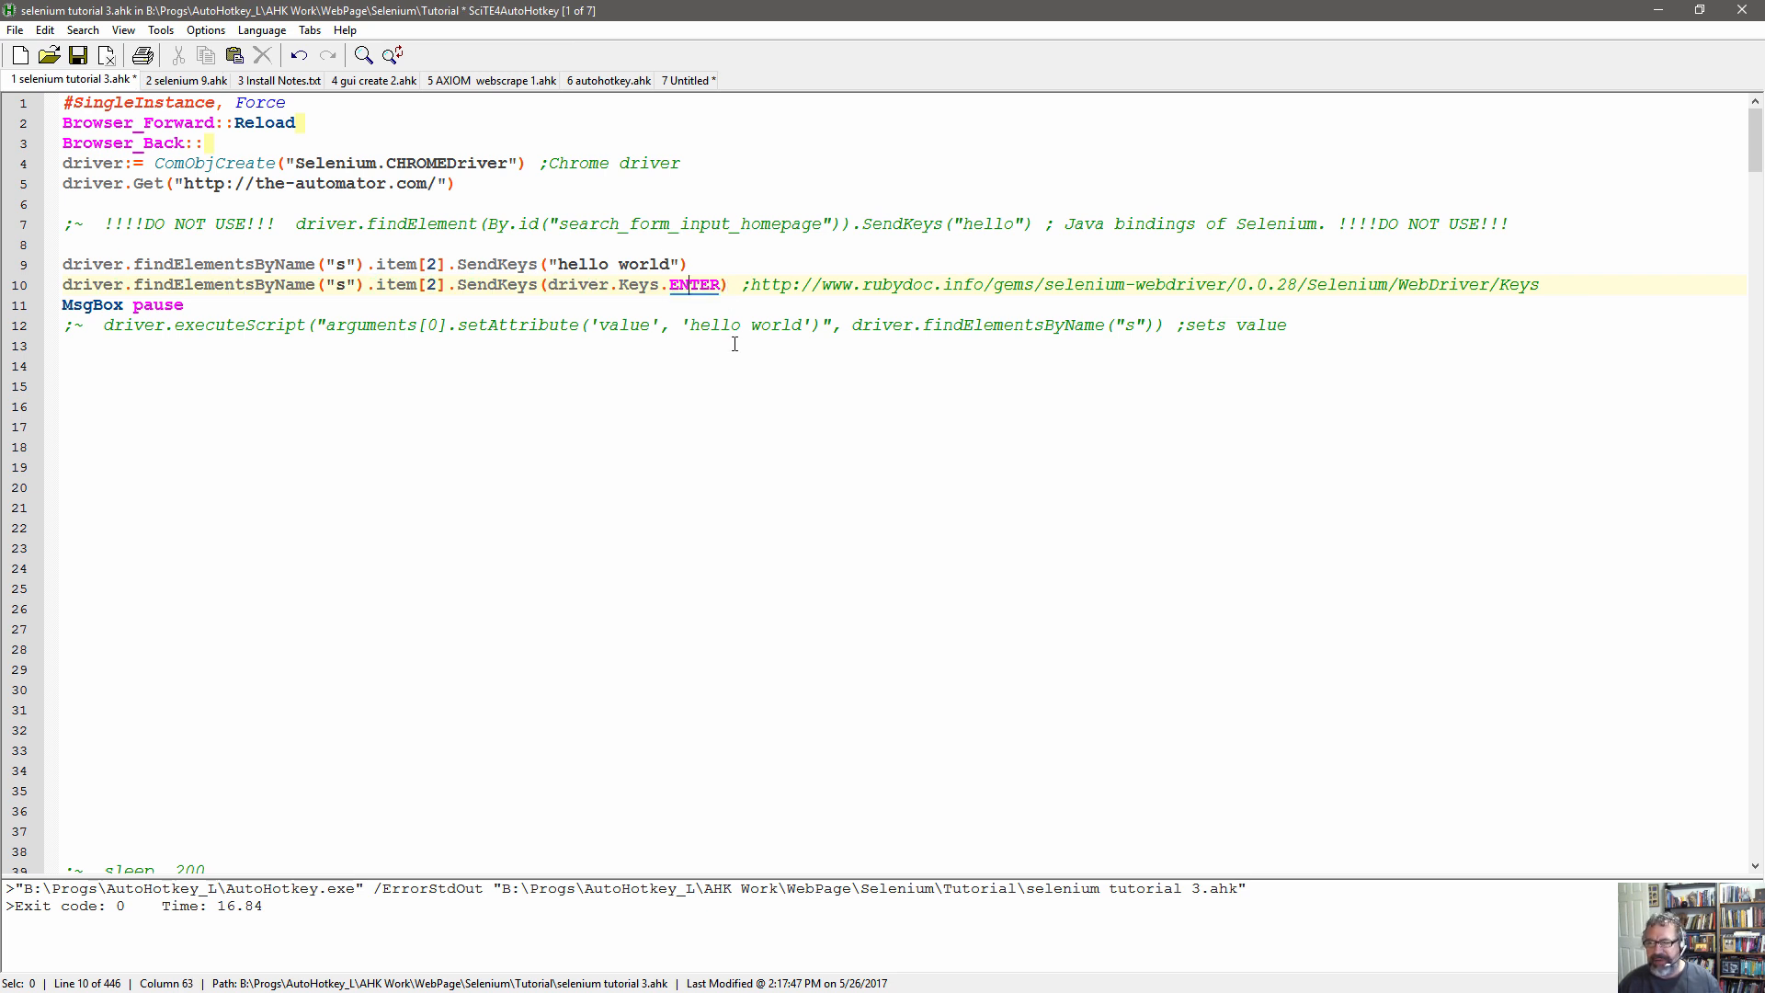
{"action": "mouse_move", "coordinate": [561, 285]}
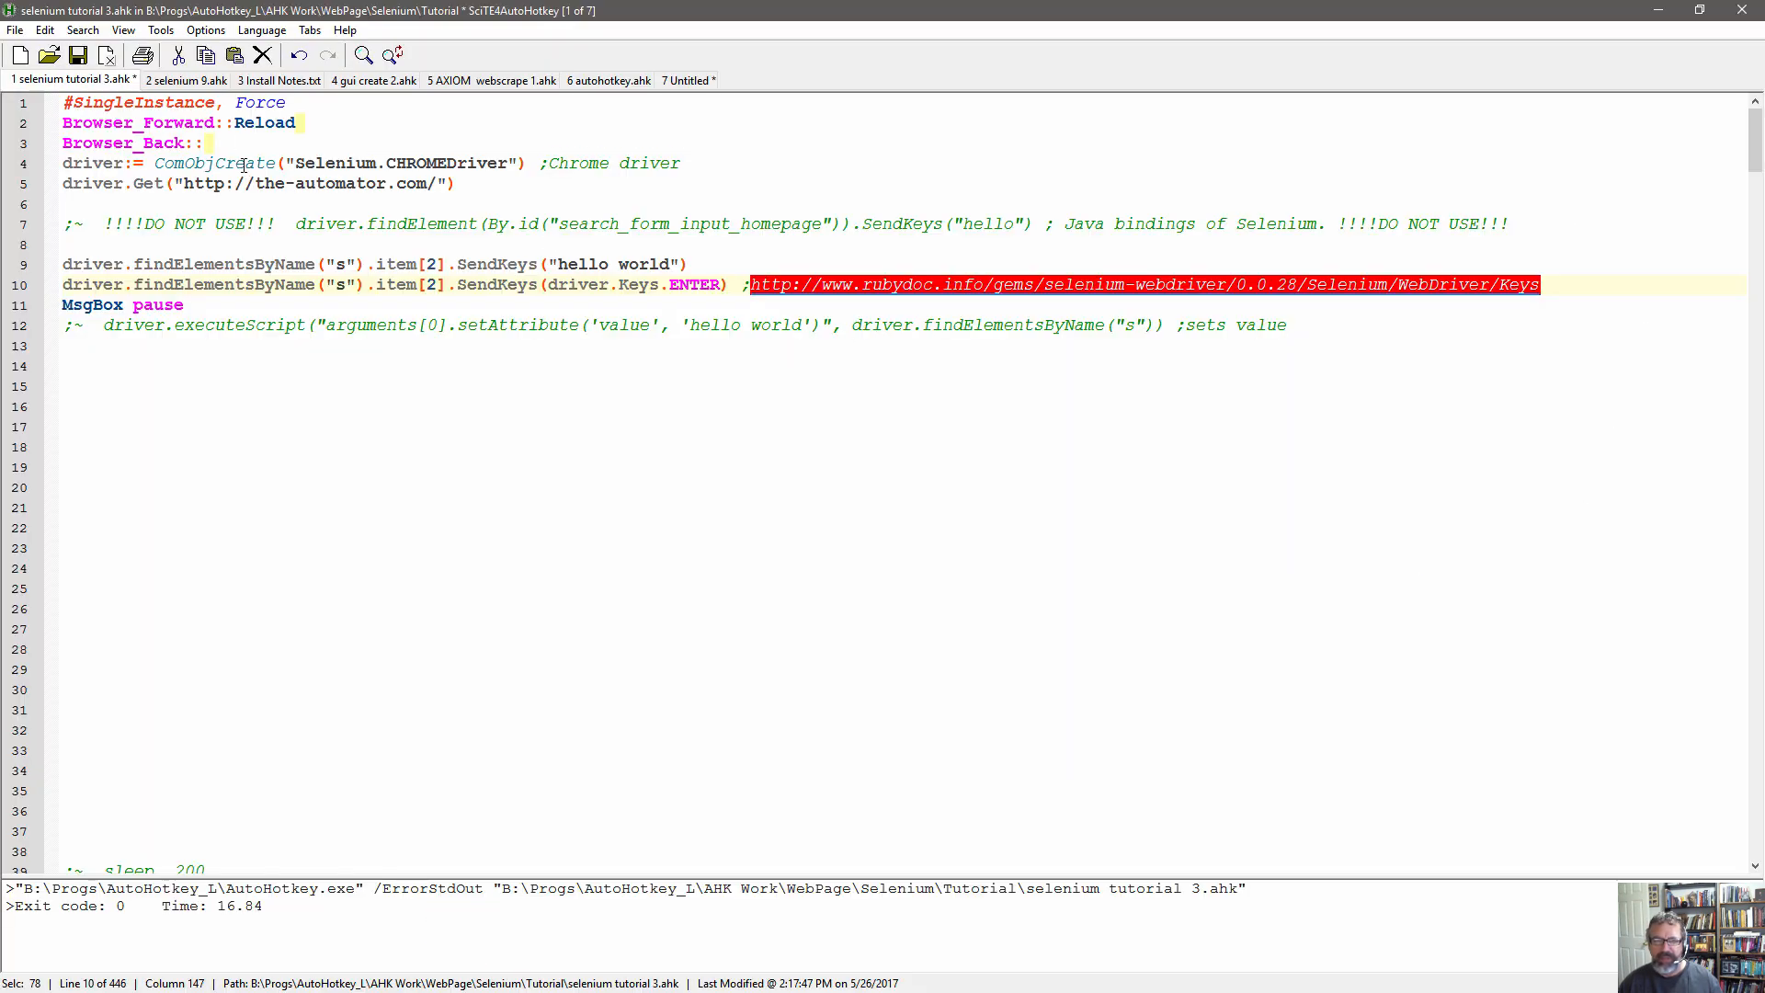
Switch to selenium 9.ahk and follow its keyboard-press tutorial link on line 7.
{"action": "left_click", "coordinate": [190, 79]}
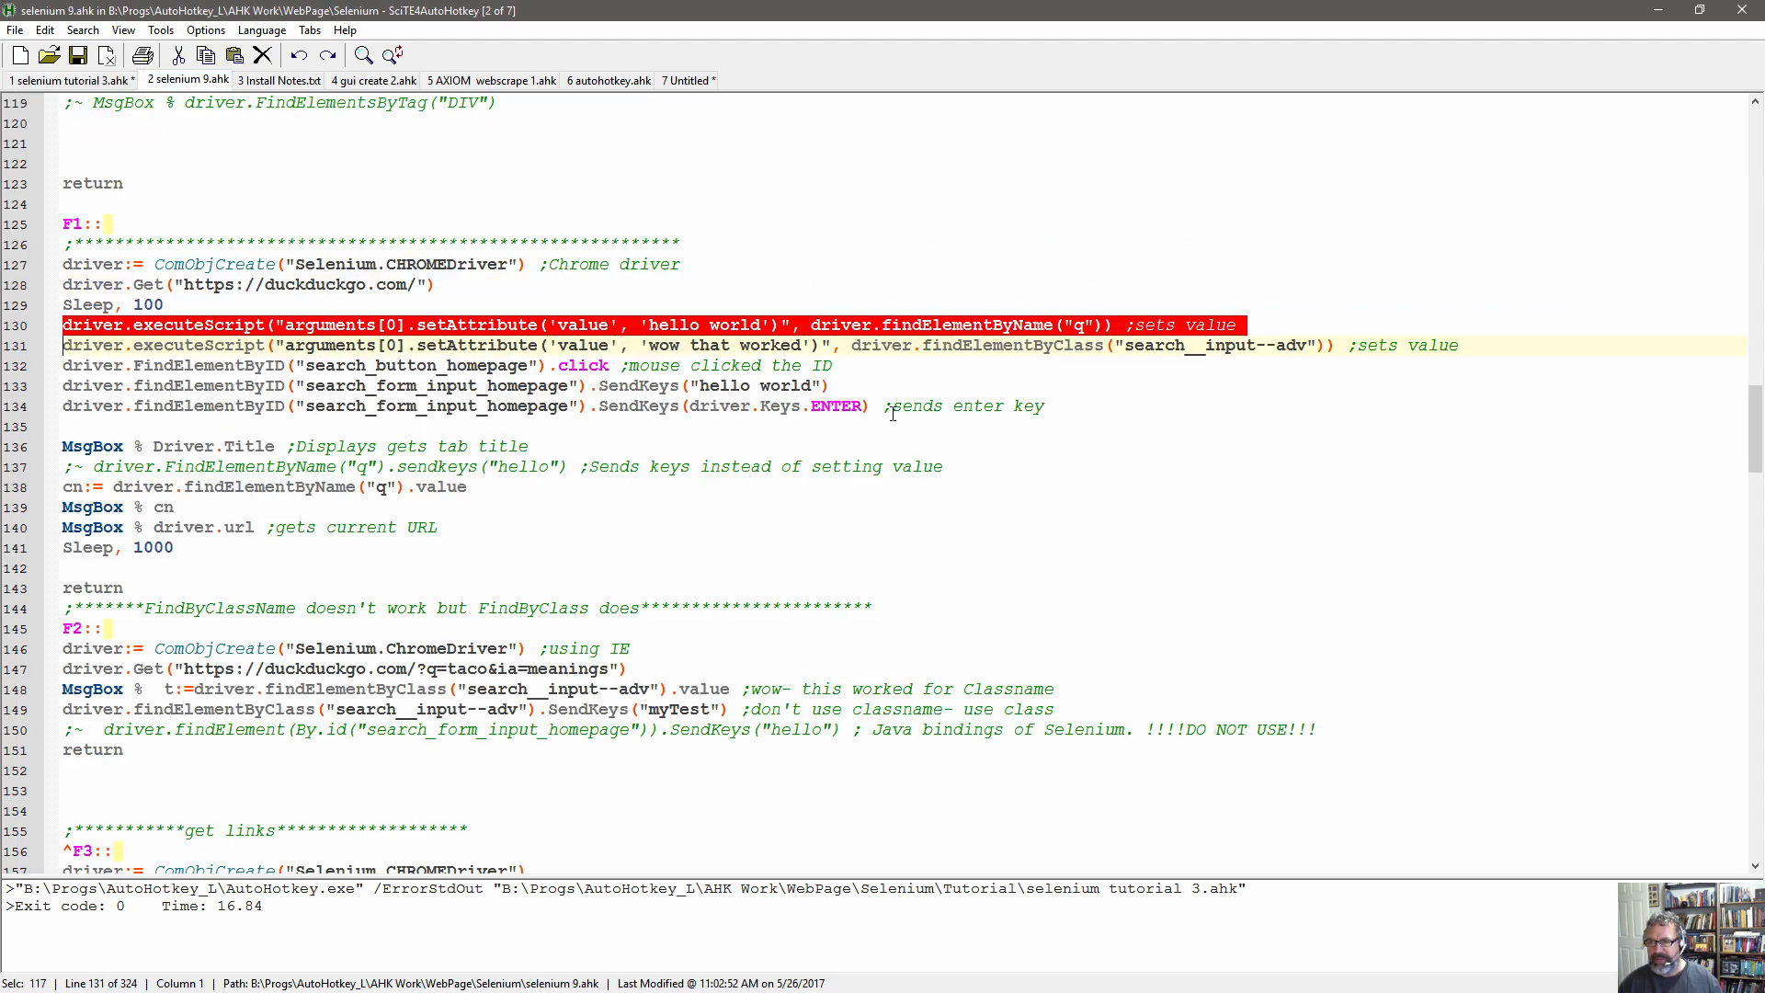
{"action": "scroll", "scroll_direction": "down", "scroll_amount": 3}
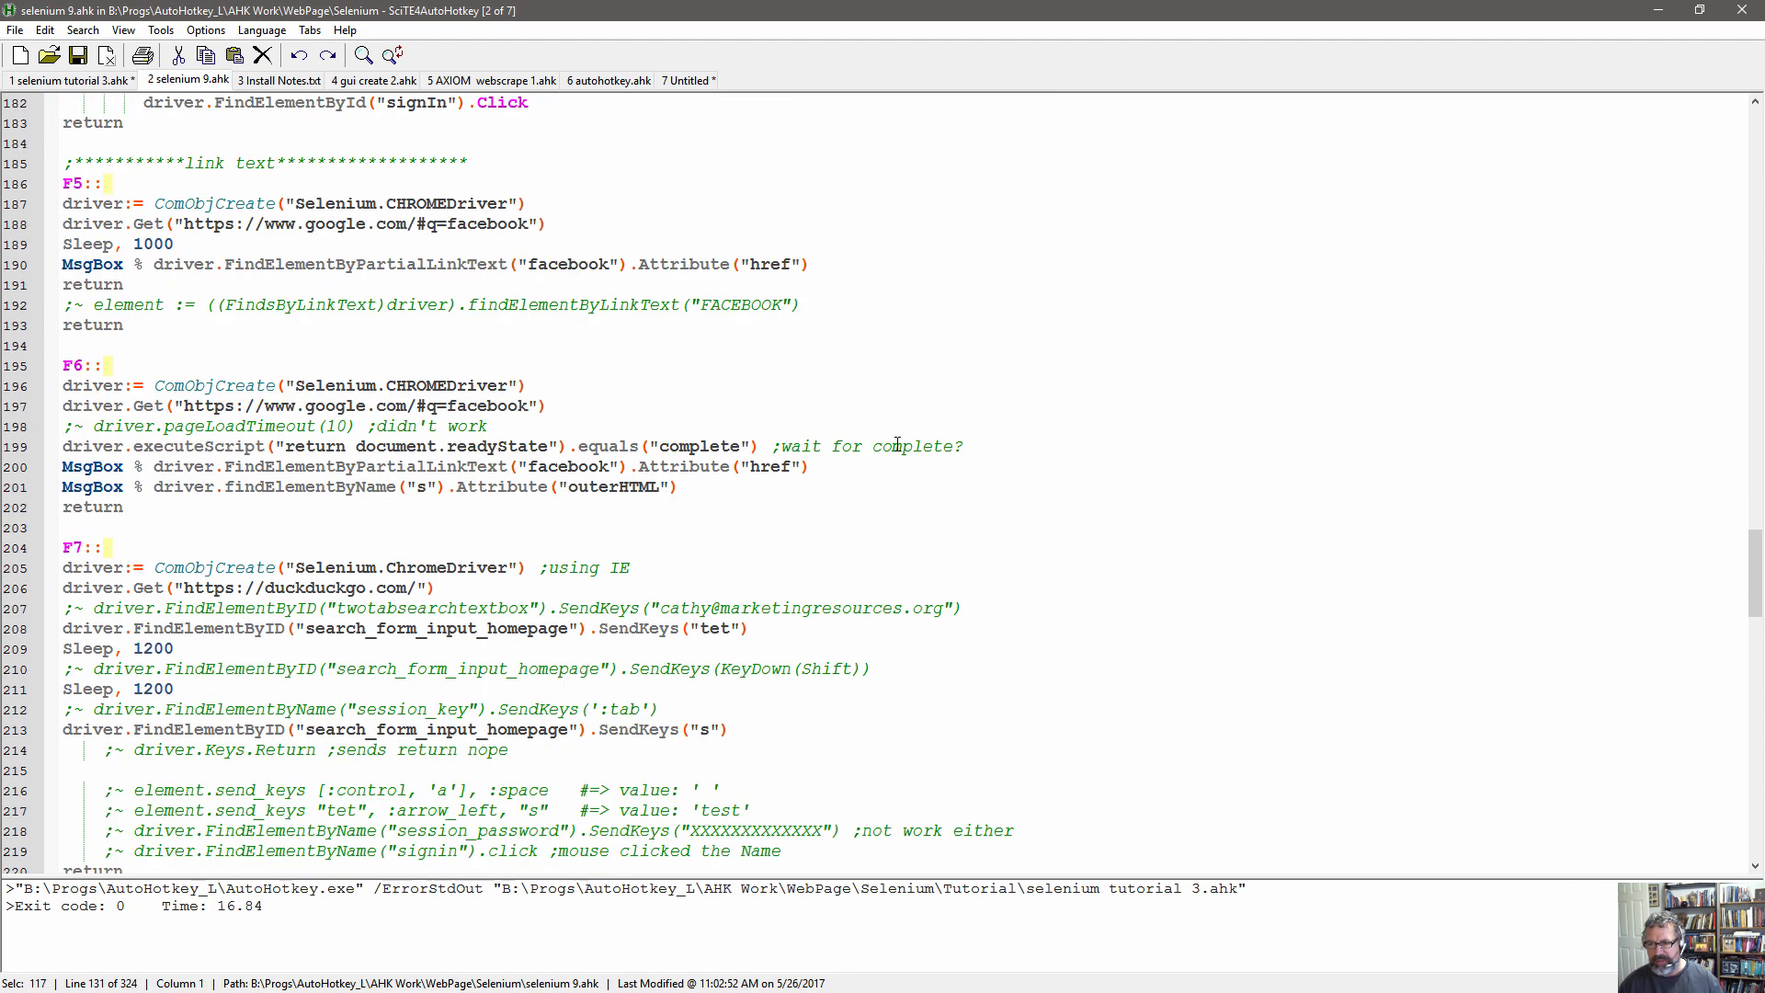
{"action": "scroll", "scroll_direction": "down", "scroll_amount": 3}
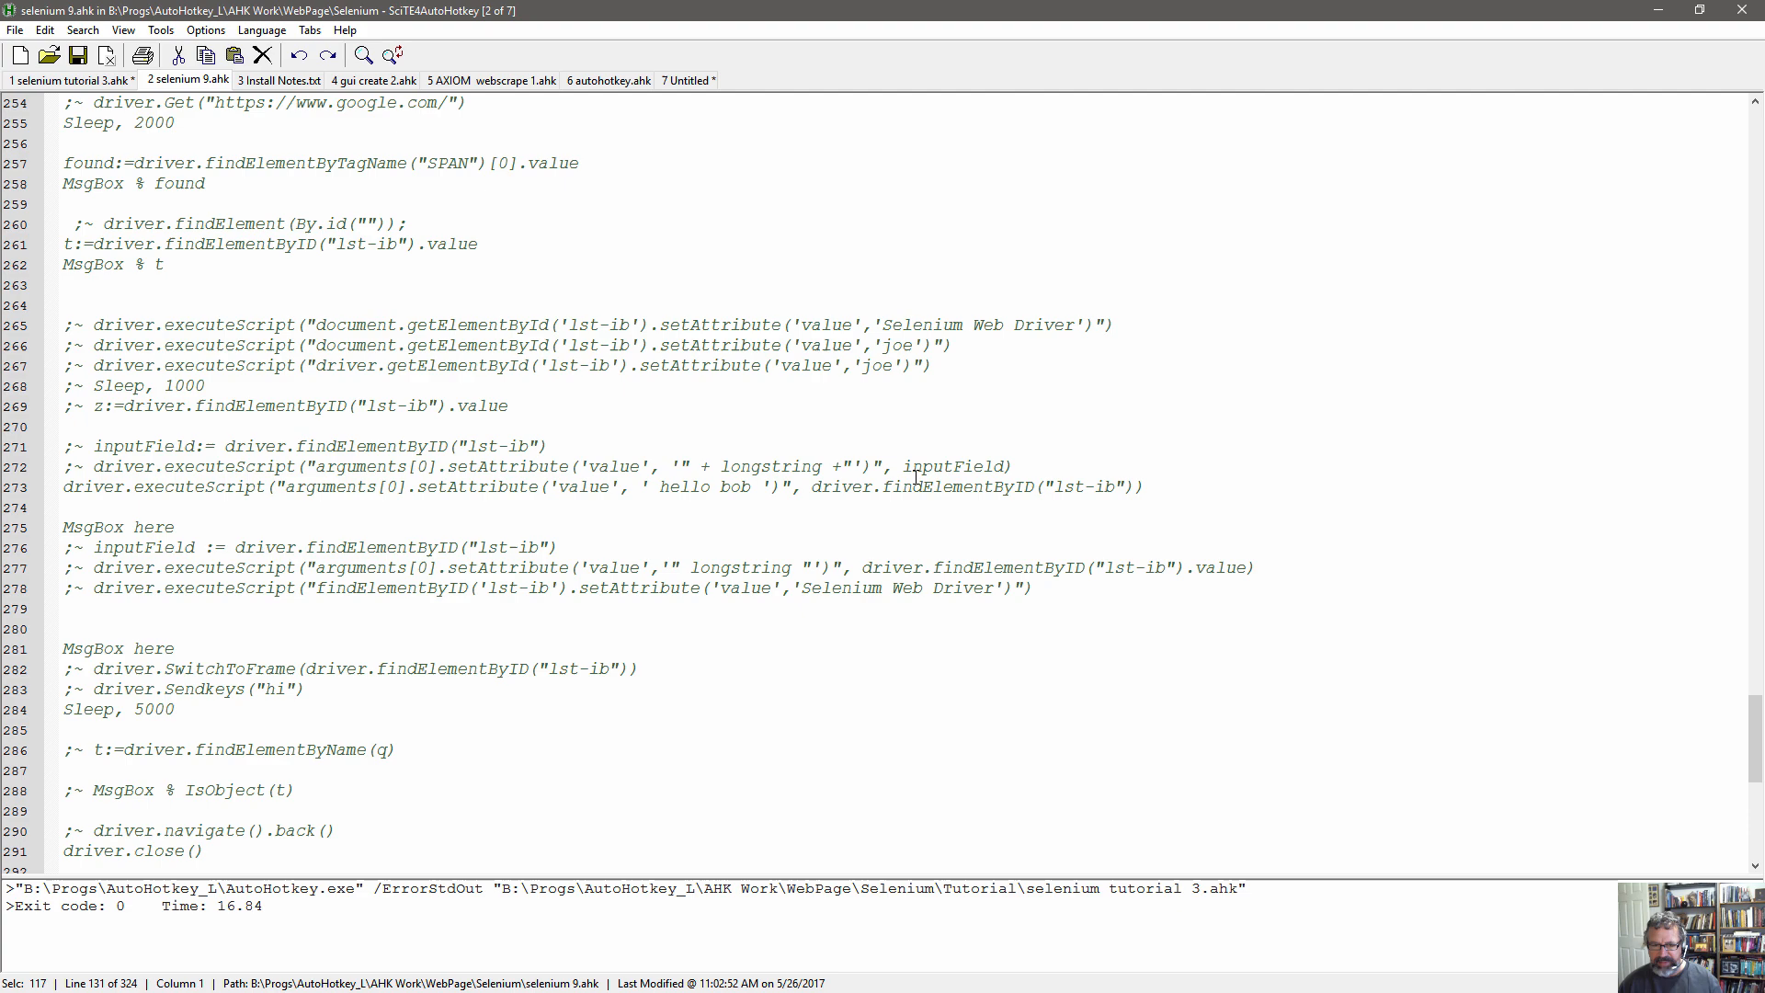
{"action": "scroll", "scroll_direction": "down", "scroll_amount": 3}
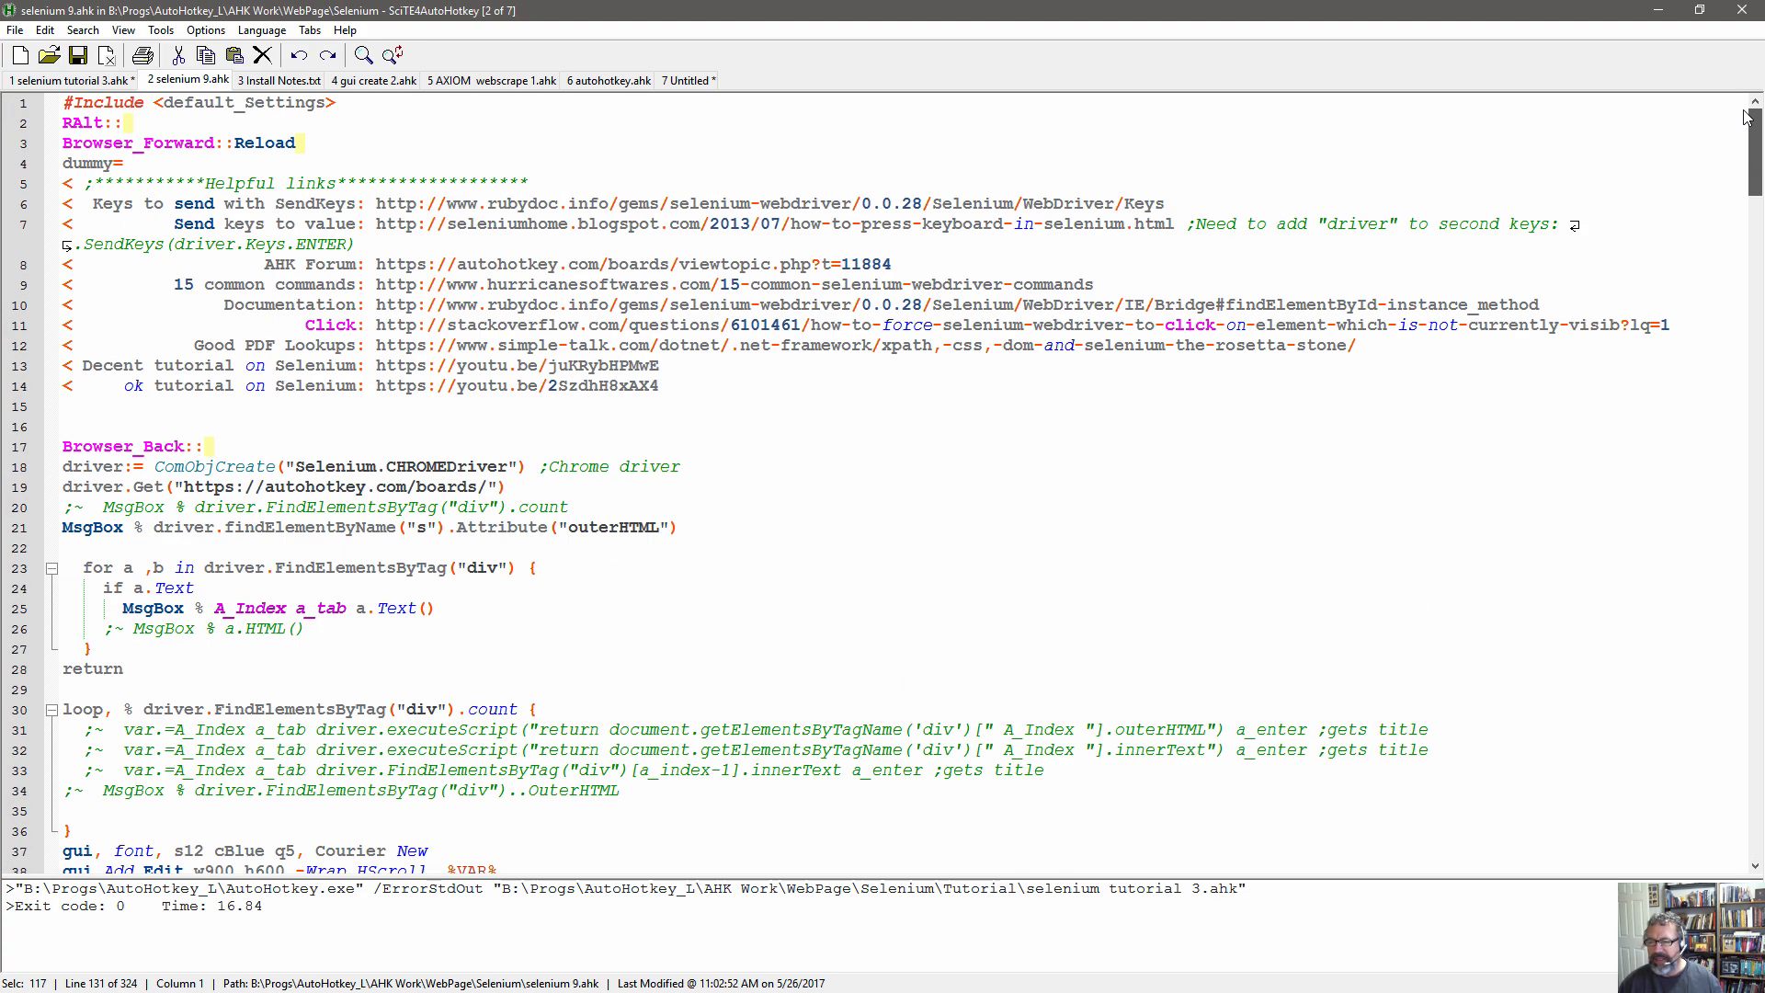
{"action": "mouse_move", "coordinate": [1493, 306]}
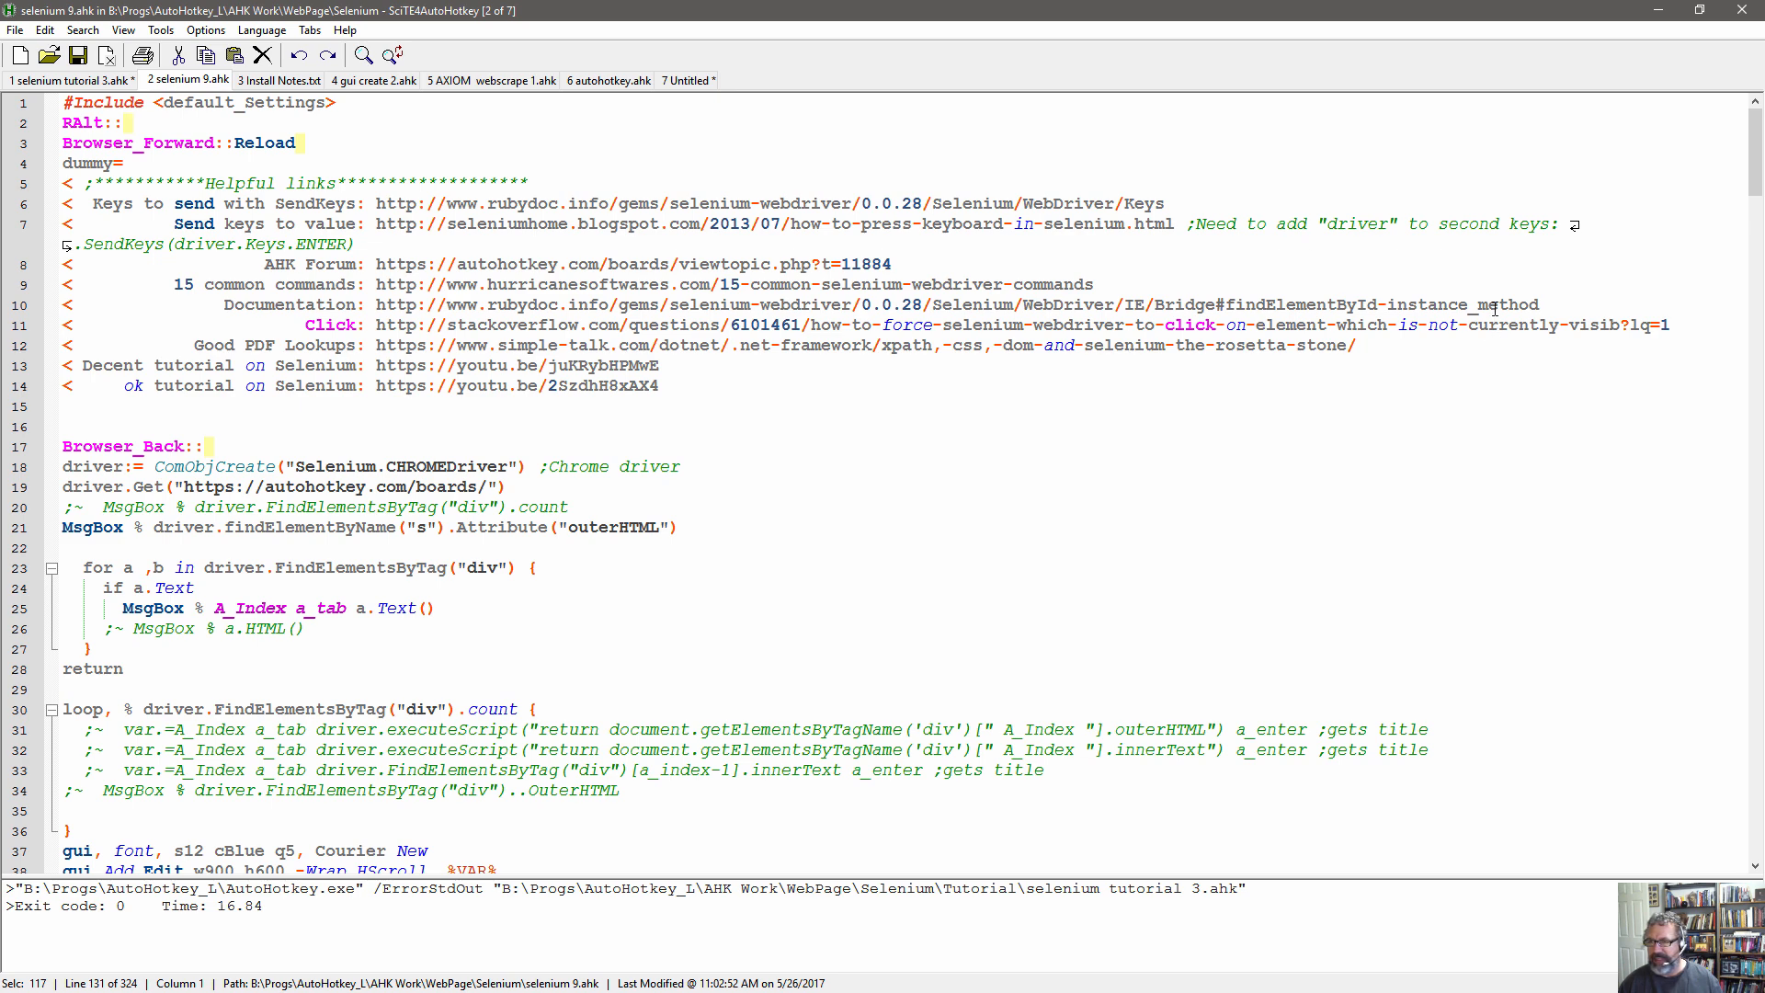
{"action": "left_click", "coordinate": [1185, 223]}
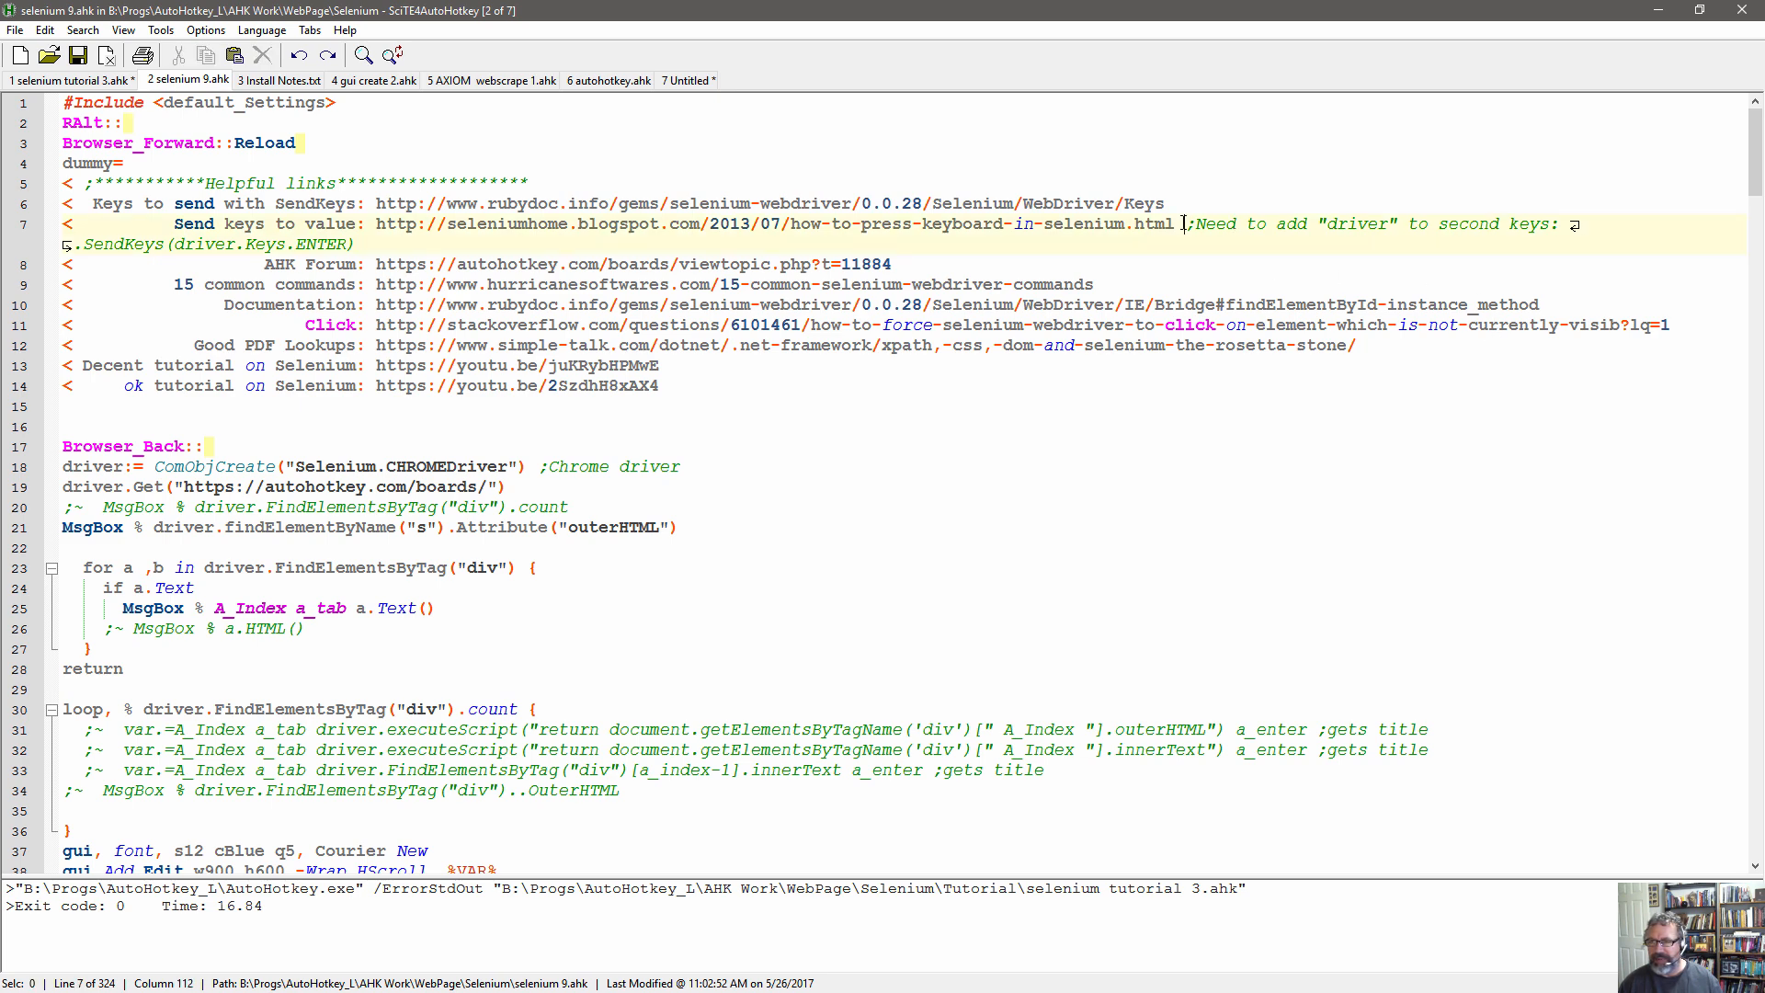
Read the Selenium keypress article's key names such as ArrowRight, then return to SciTE.
{"action": "left_click_drag", "start_coordinate": [375, 222], "coordinate": [1177, 222]}
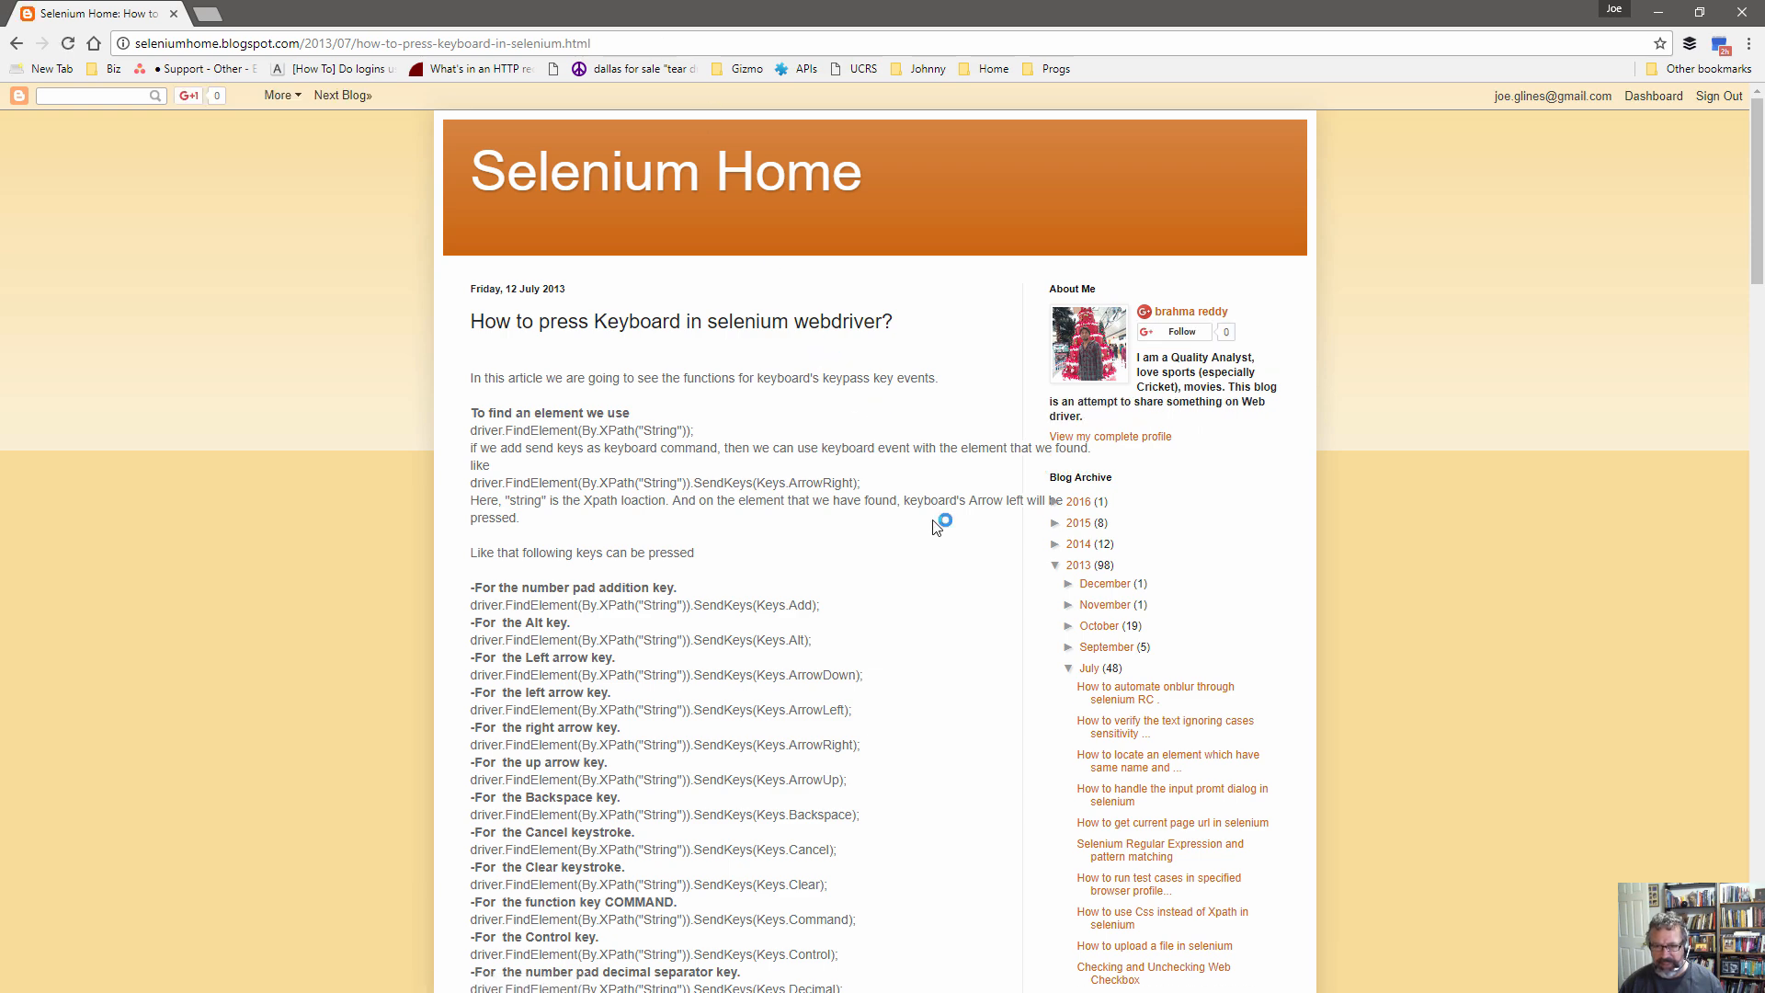
{"action": "scroll", "scroll_direction": "down", "scroll_amount": 3}
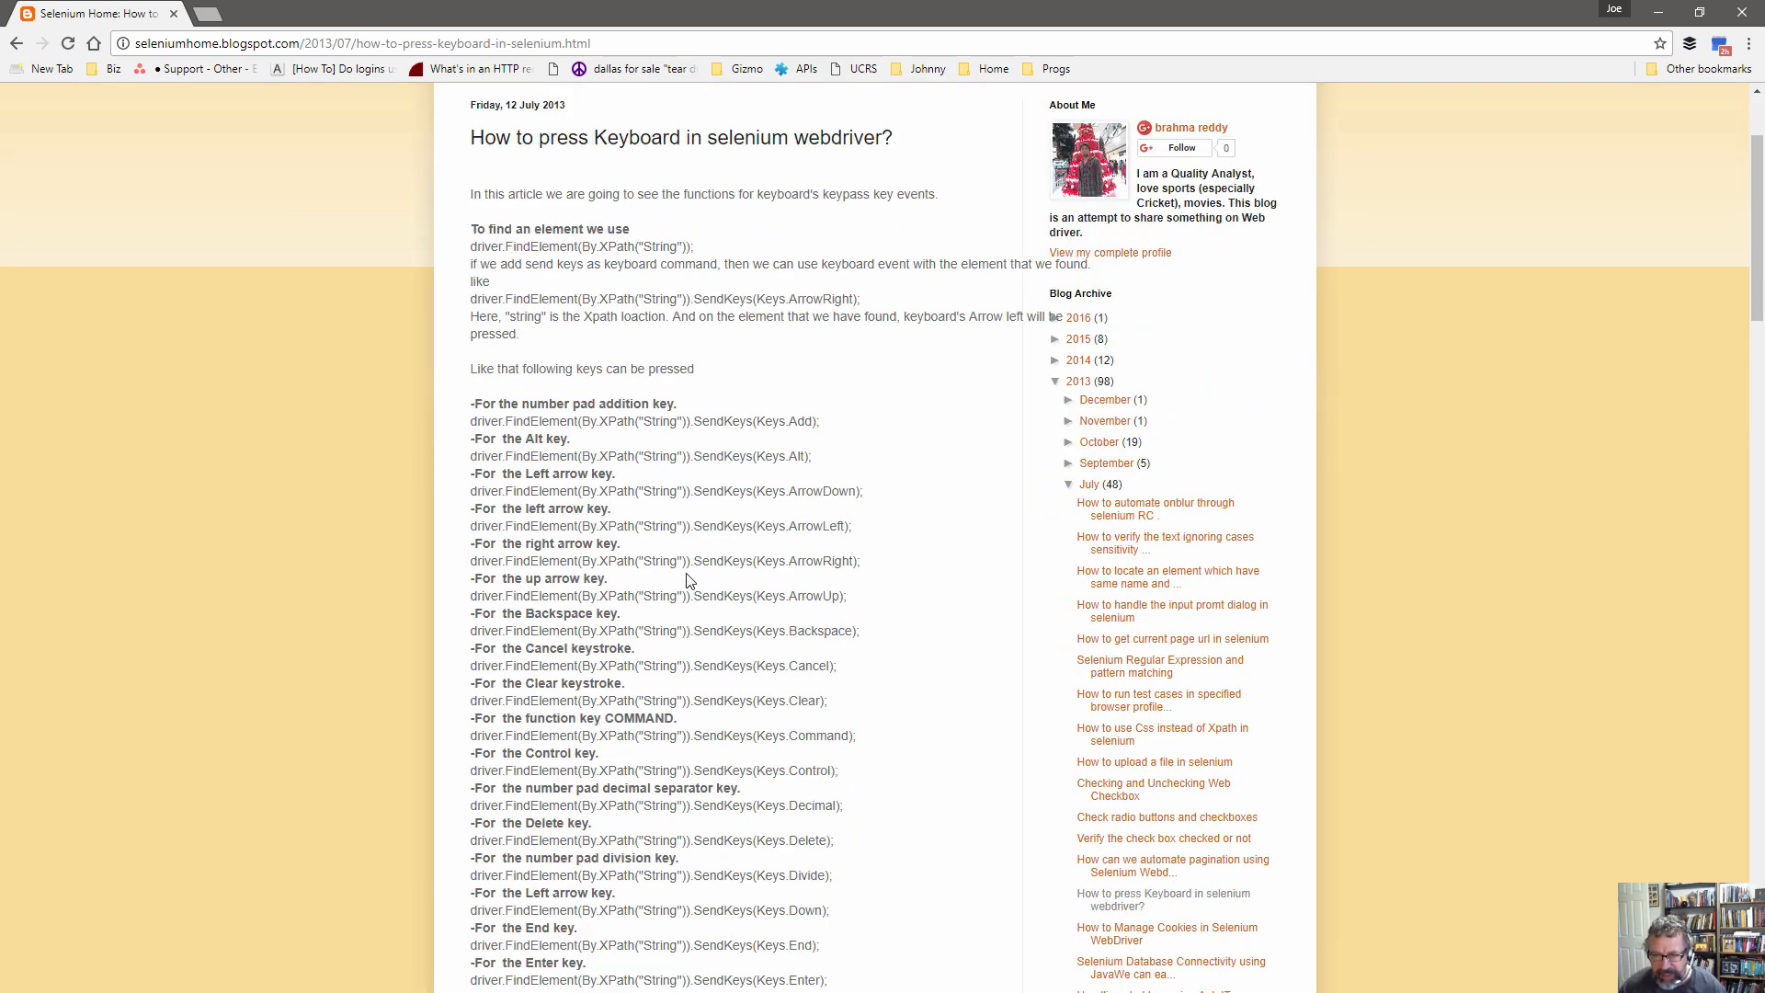
{"action": "double_click", "coordinate": [716, 526]}
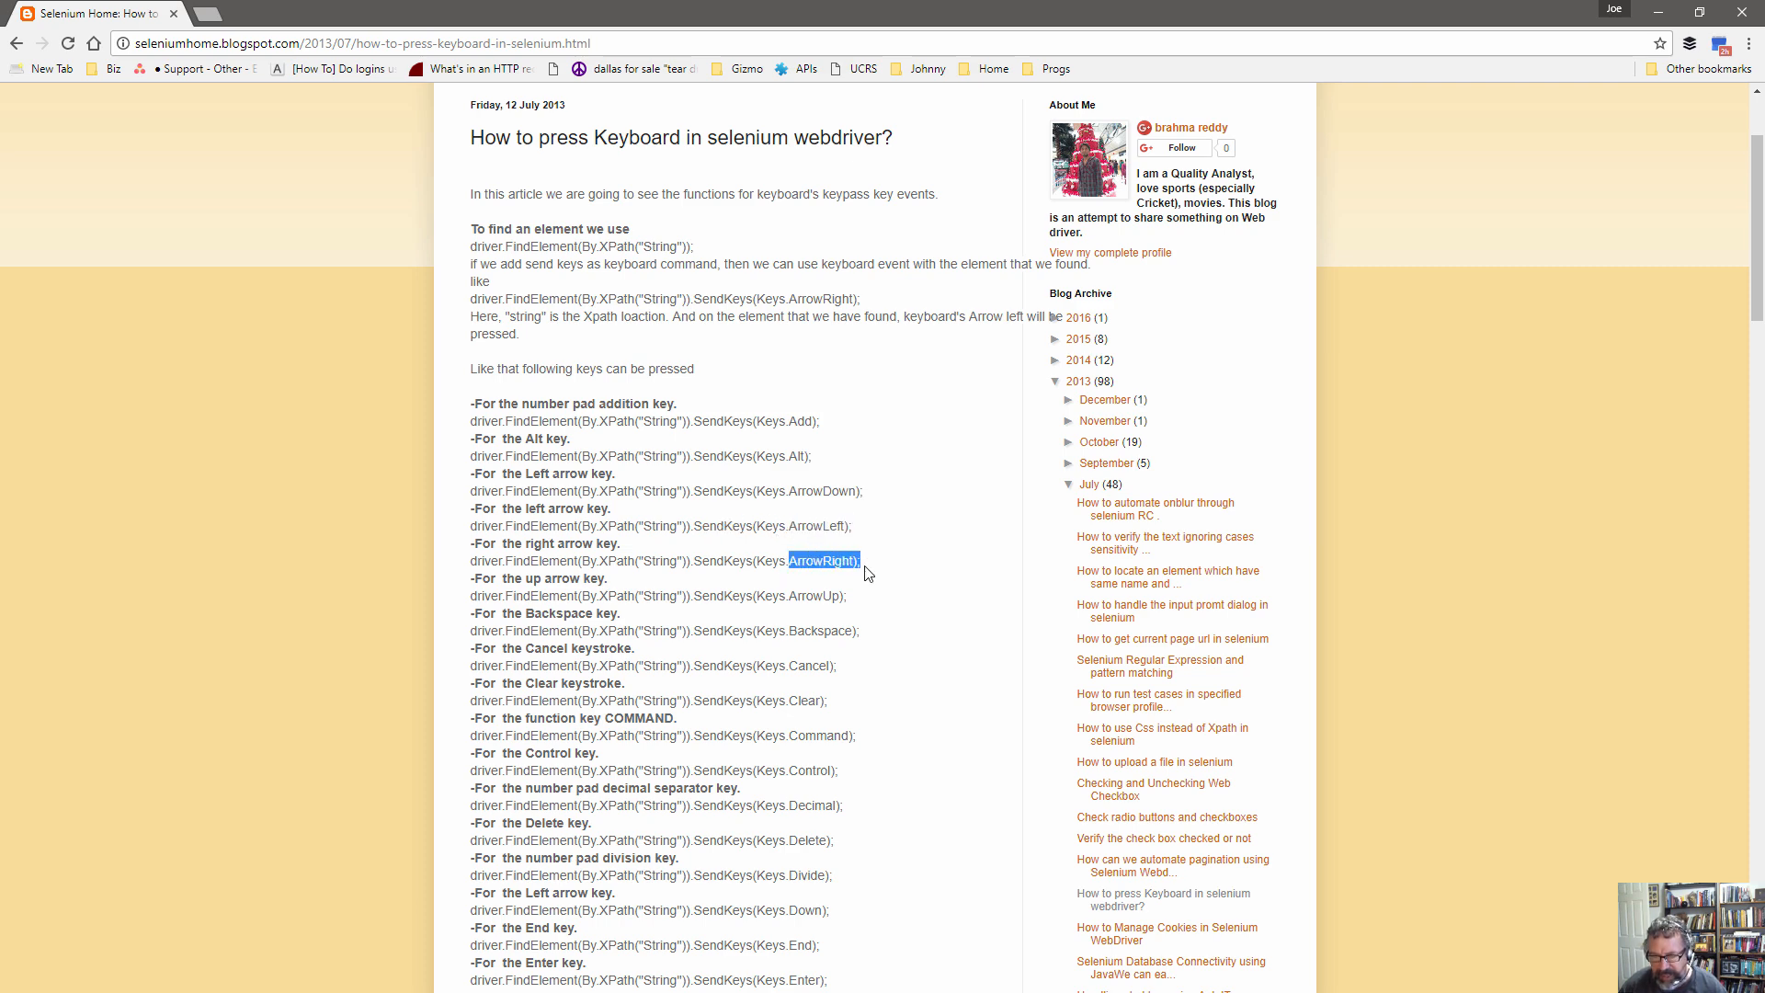
{"action": "scroll", "scroll_direction": "down", "scroll_amount": 3}
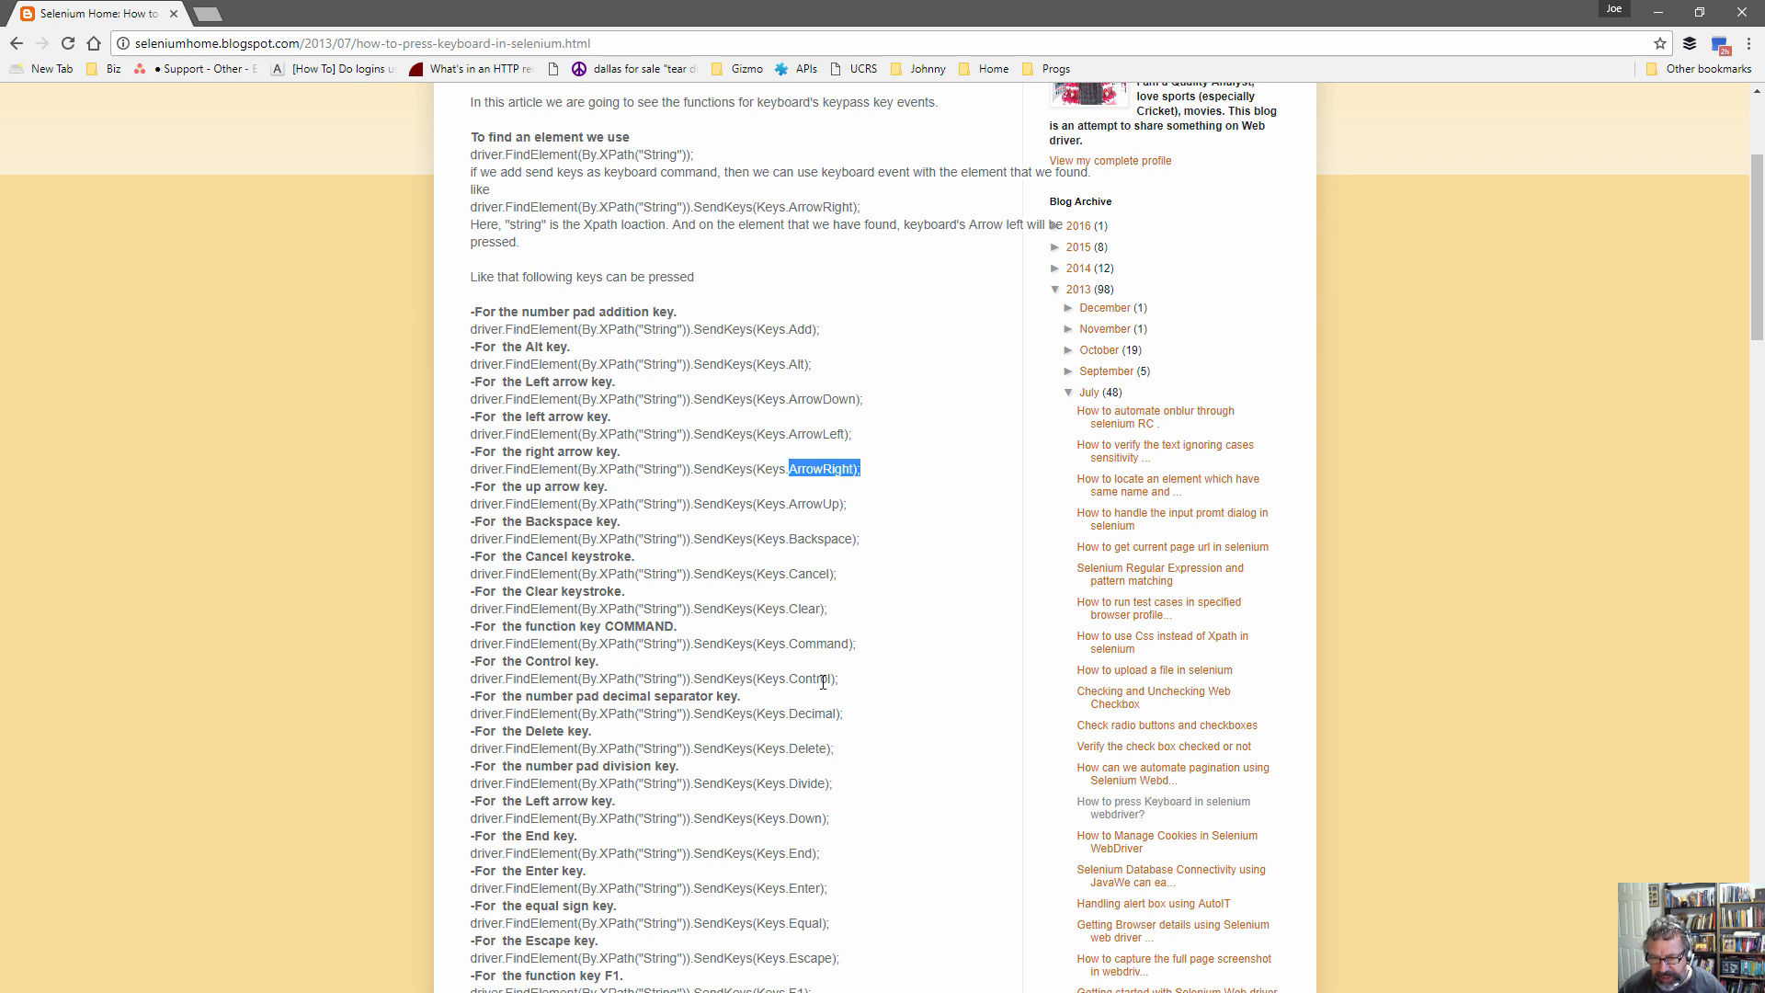
{"action": "scroll", "scroll_direction": "down", "scroll_amount": 3}
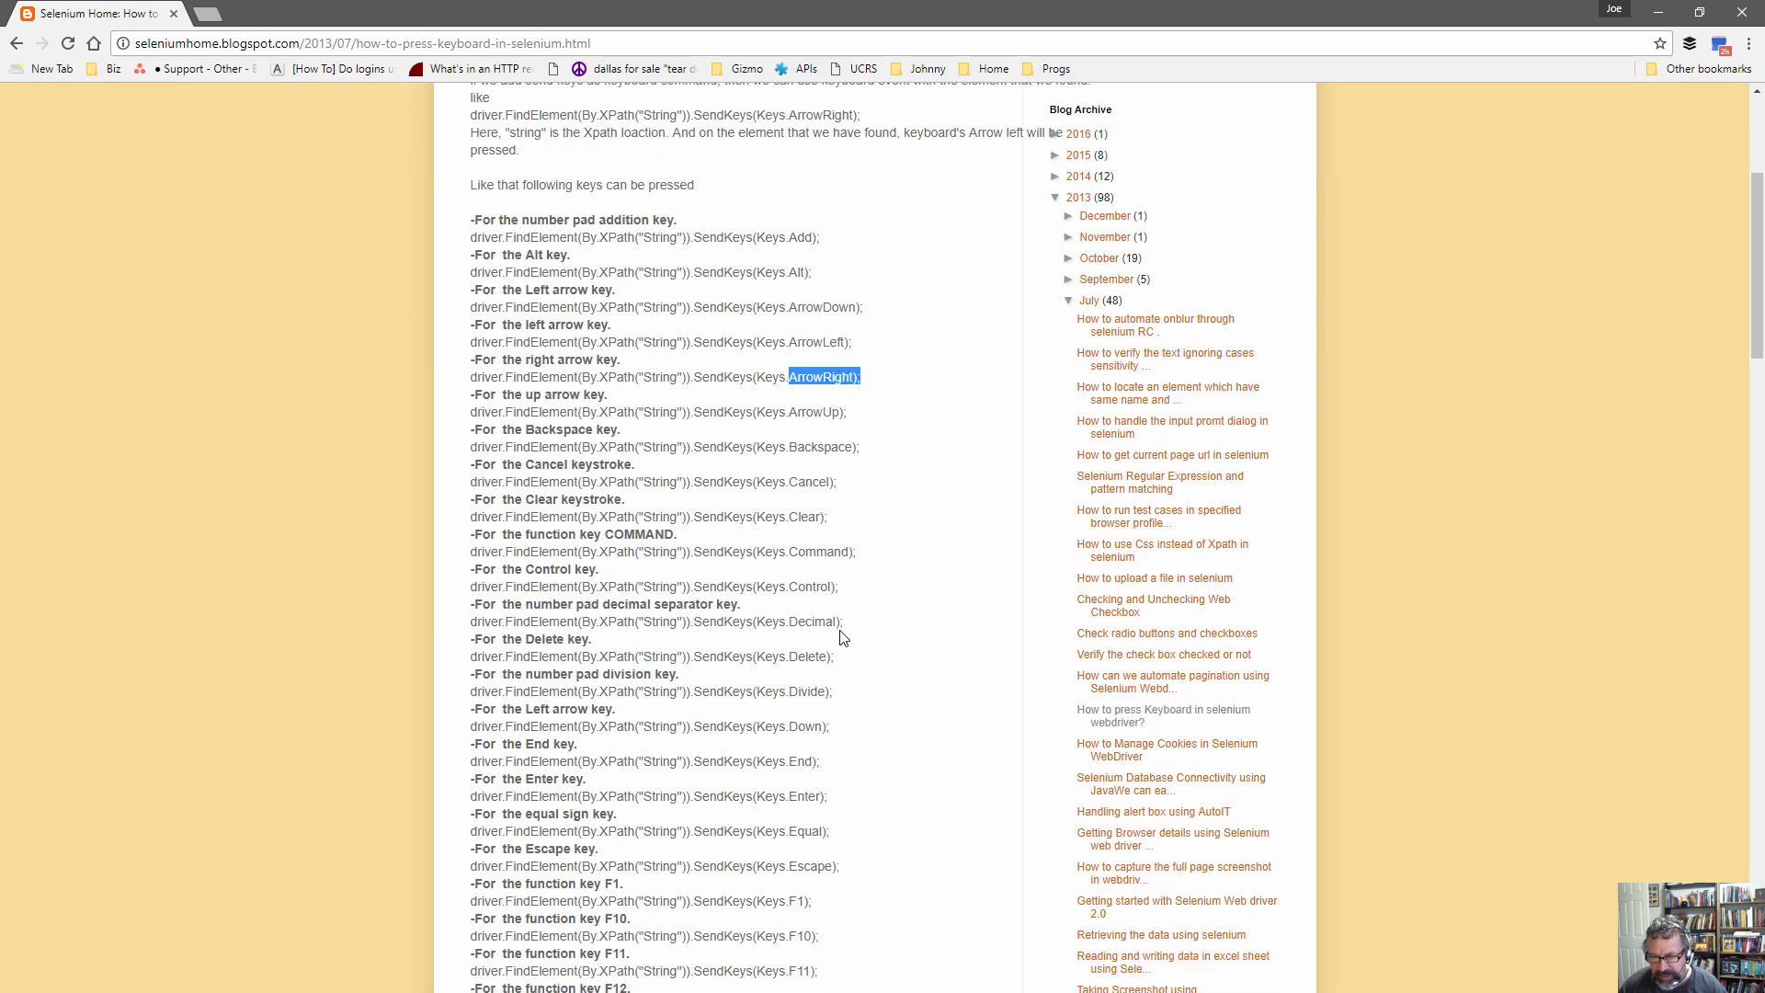
{"action": "scroll", "scroll_direction": "down", "scroll_amount": 3}
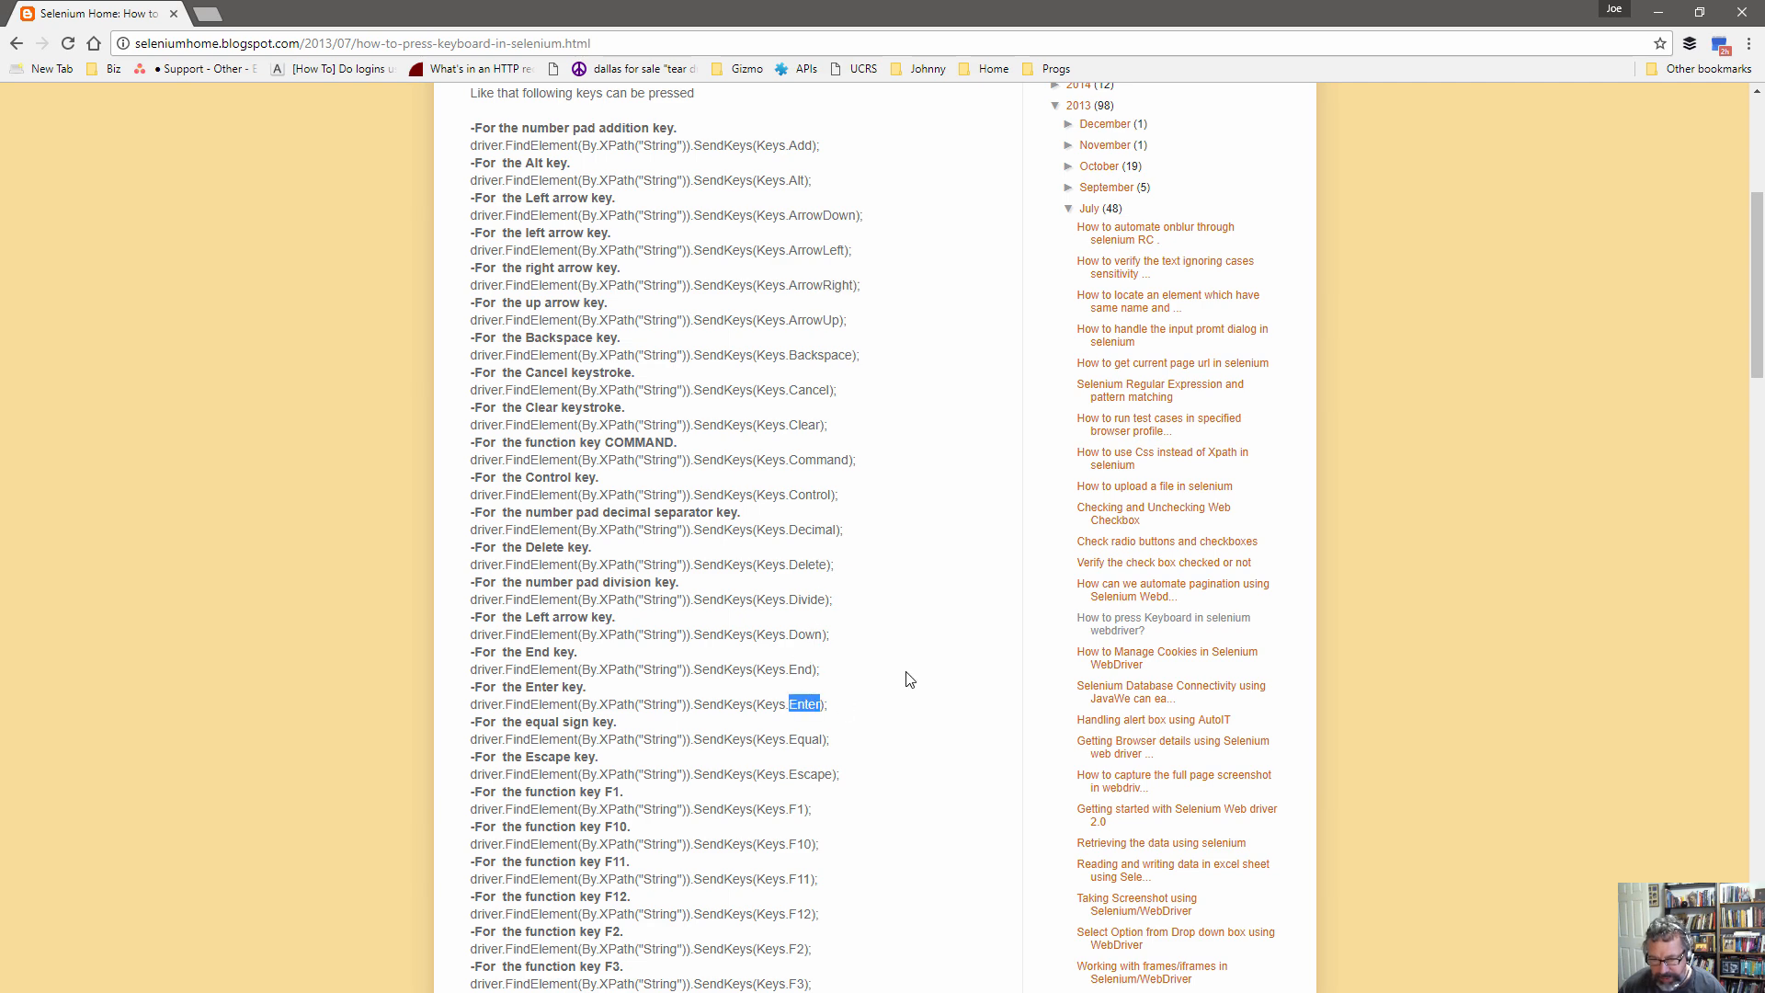
{"action": "scroll", "scroll_direction": "down", "scroll_amount": 3}
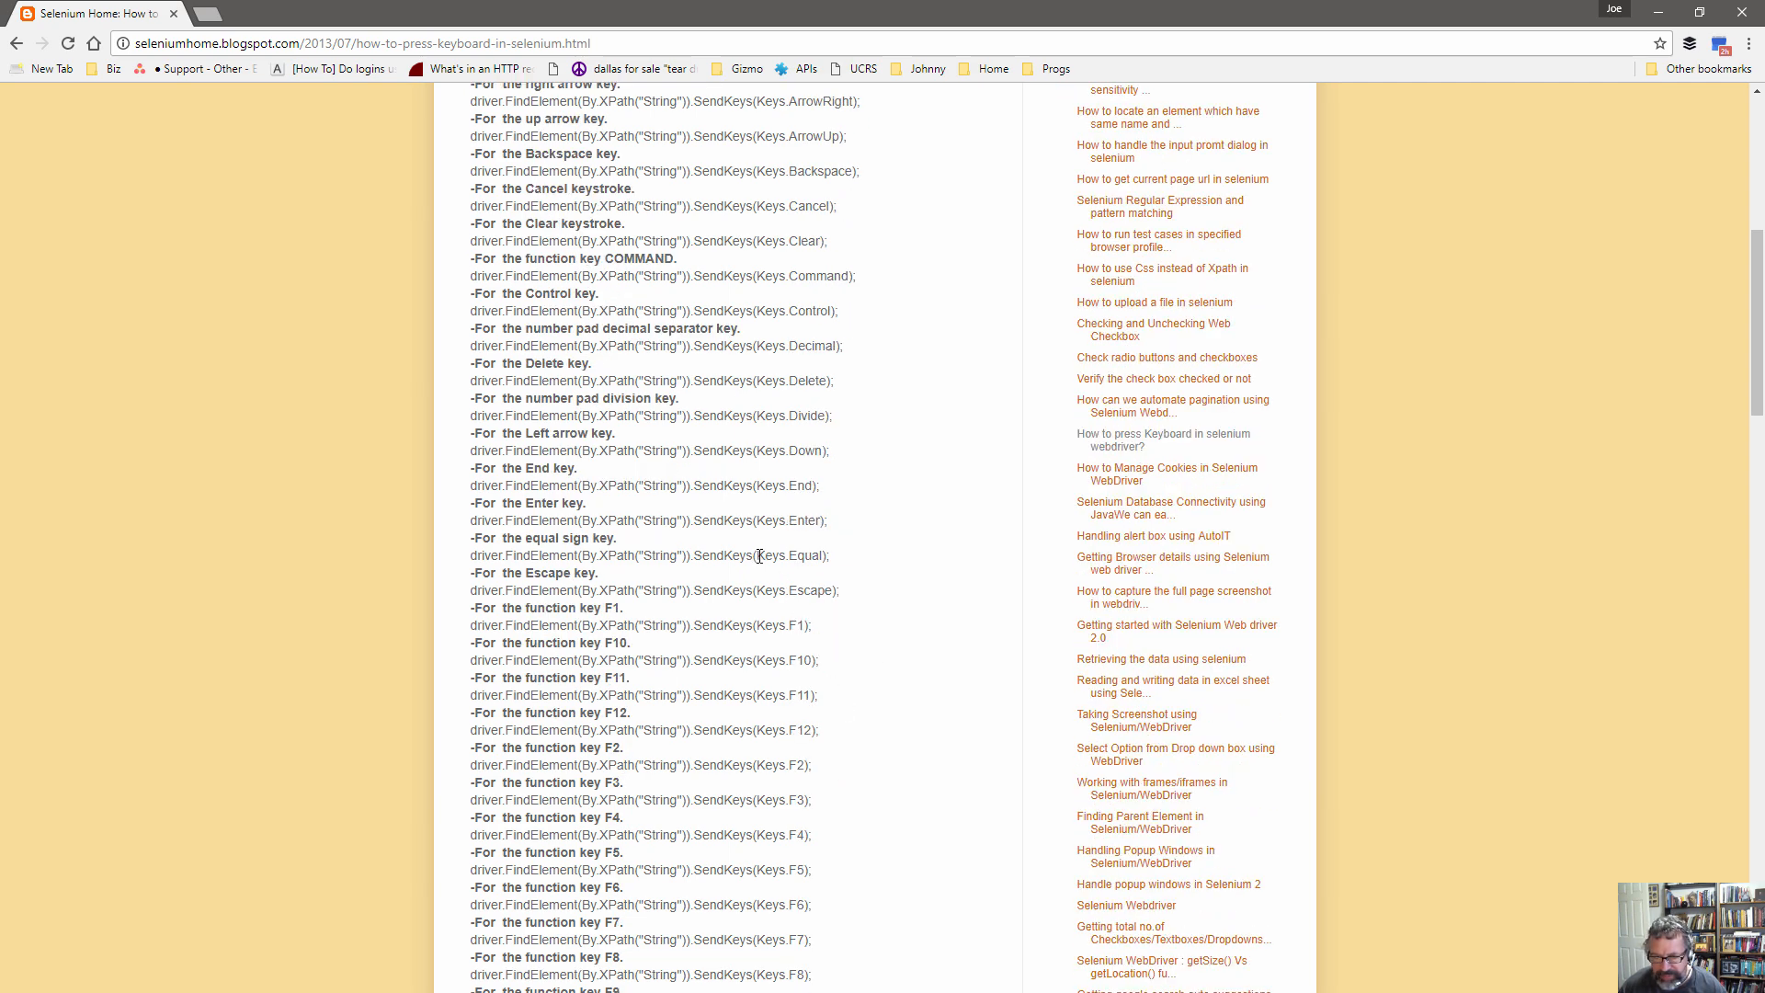
{"action": "mouse_move", "coordinate": [666, 573]}
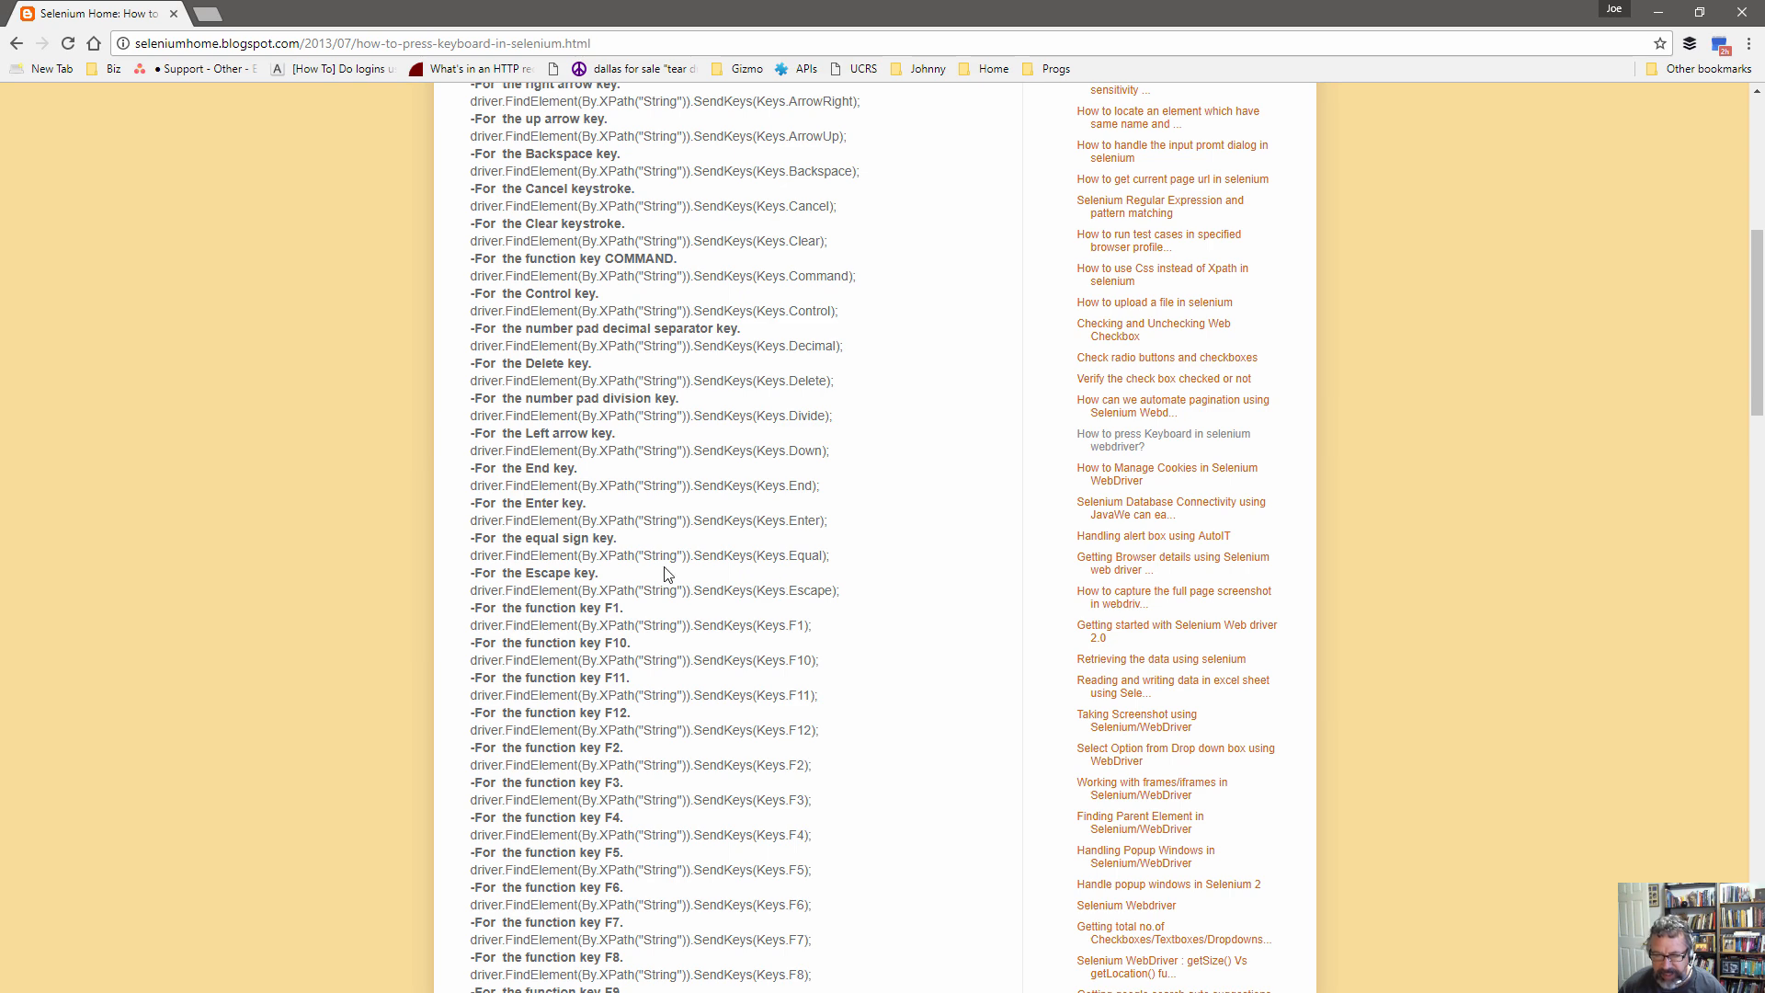
{"action": "left_click", "coordinate": [361, 44]}
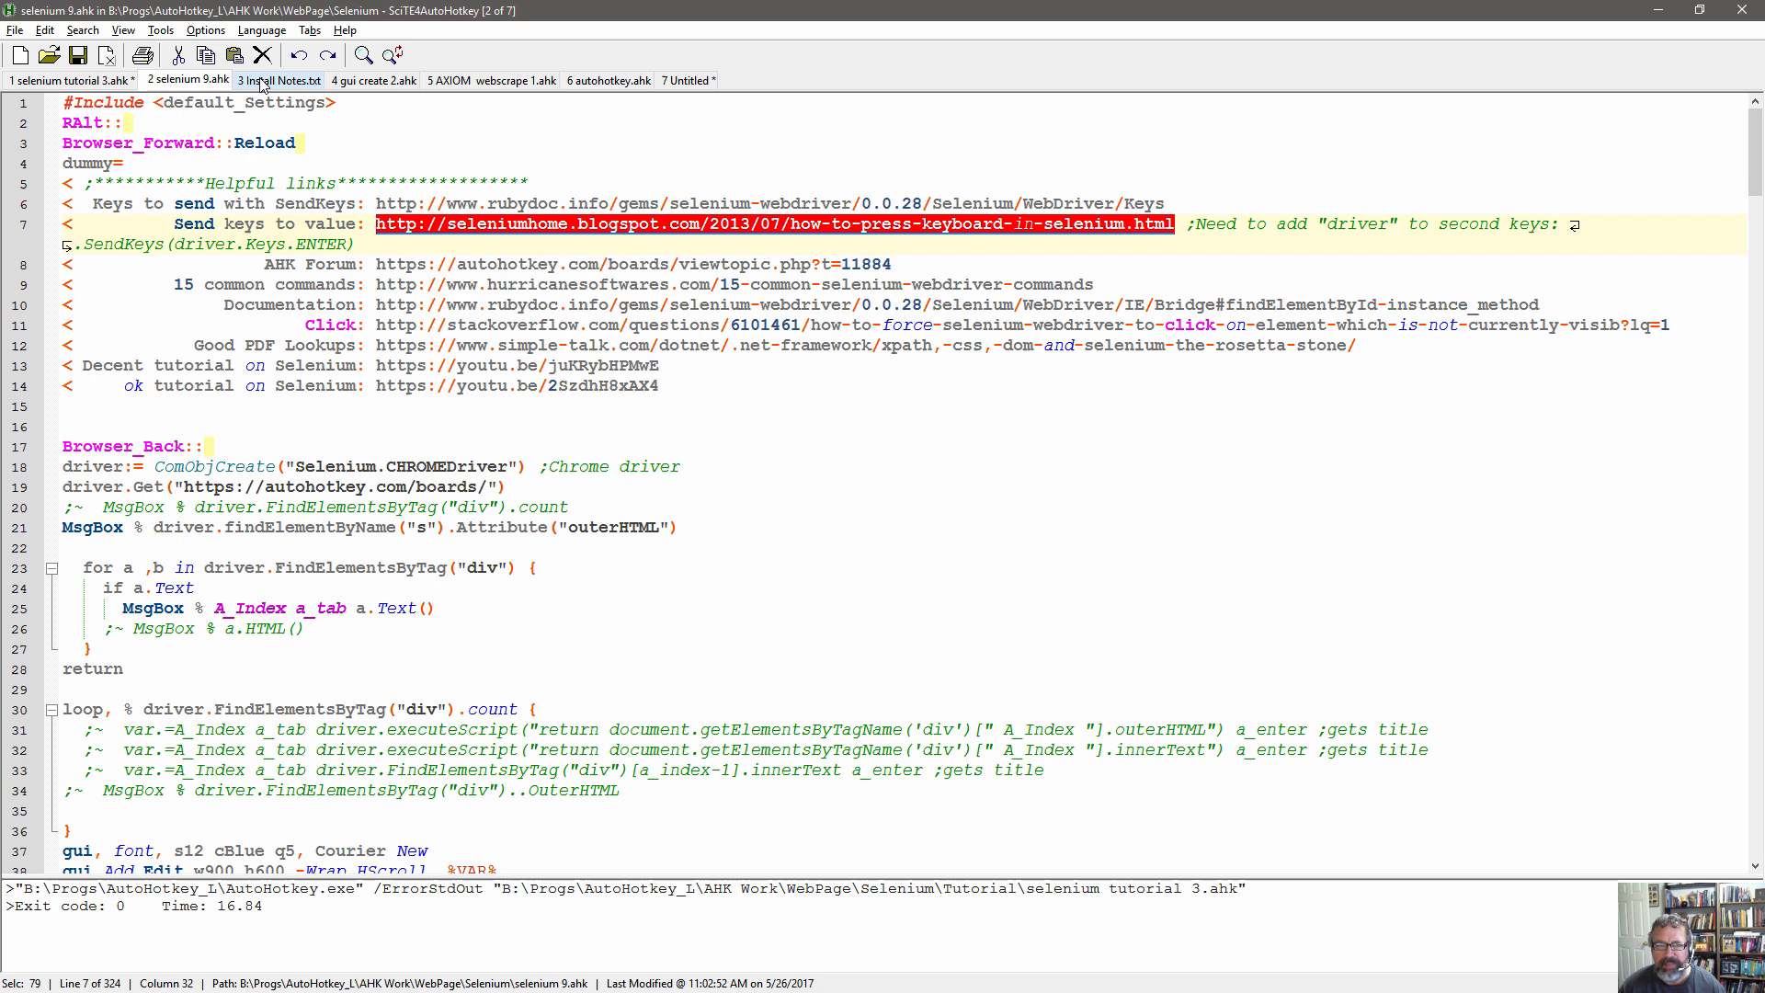
In selenium tutorial 3.ahk, disable the SendKeys lines and enable executeScript setting hello world.
{"action": "left_click", "coordinate": [57, 79]}
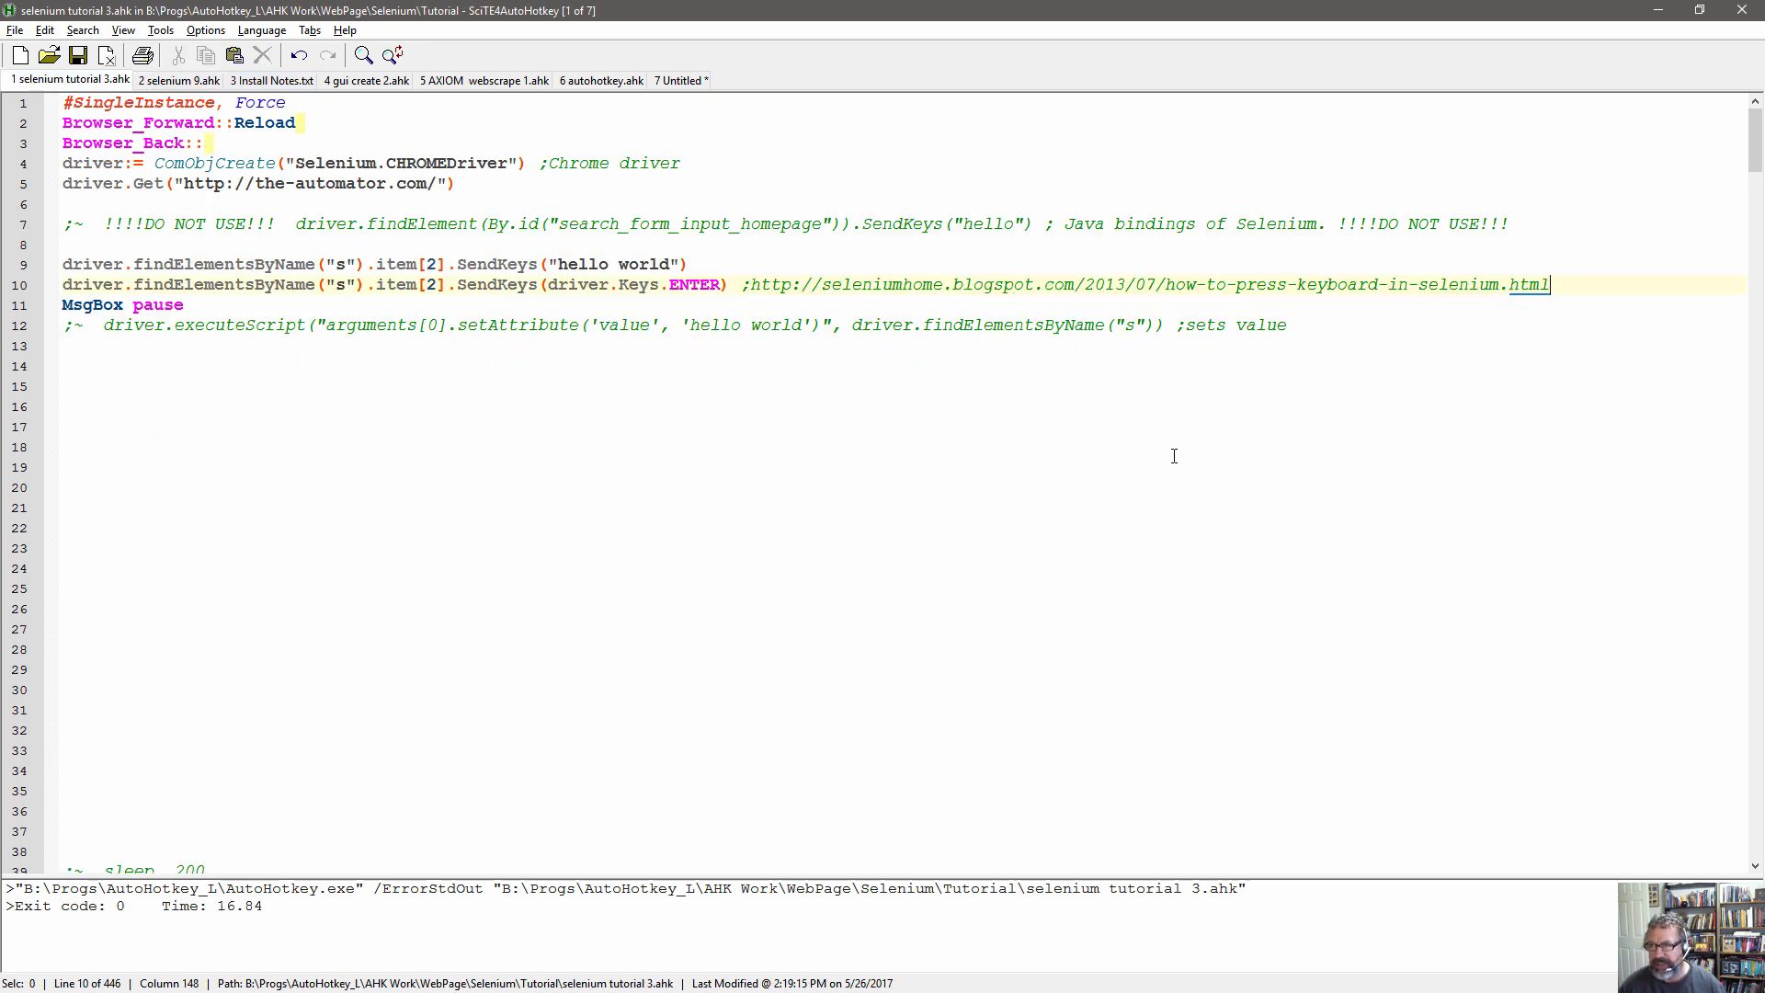
{"action": "mouse_move", "coordinate": [1030, 414]}
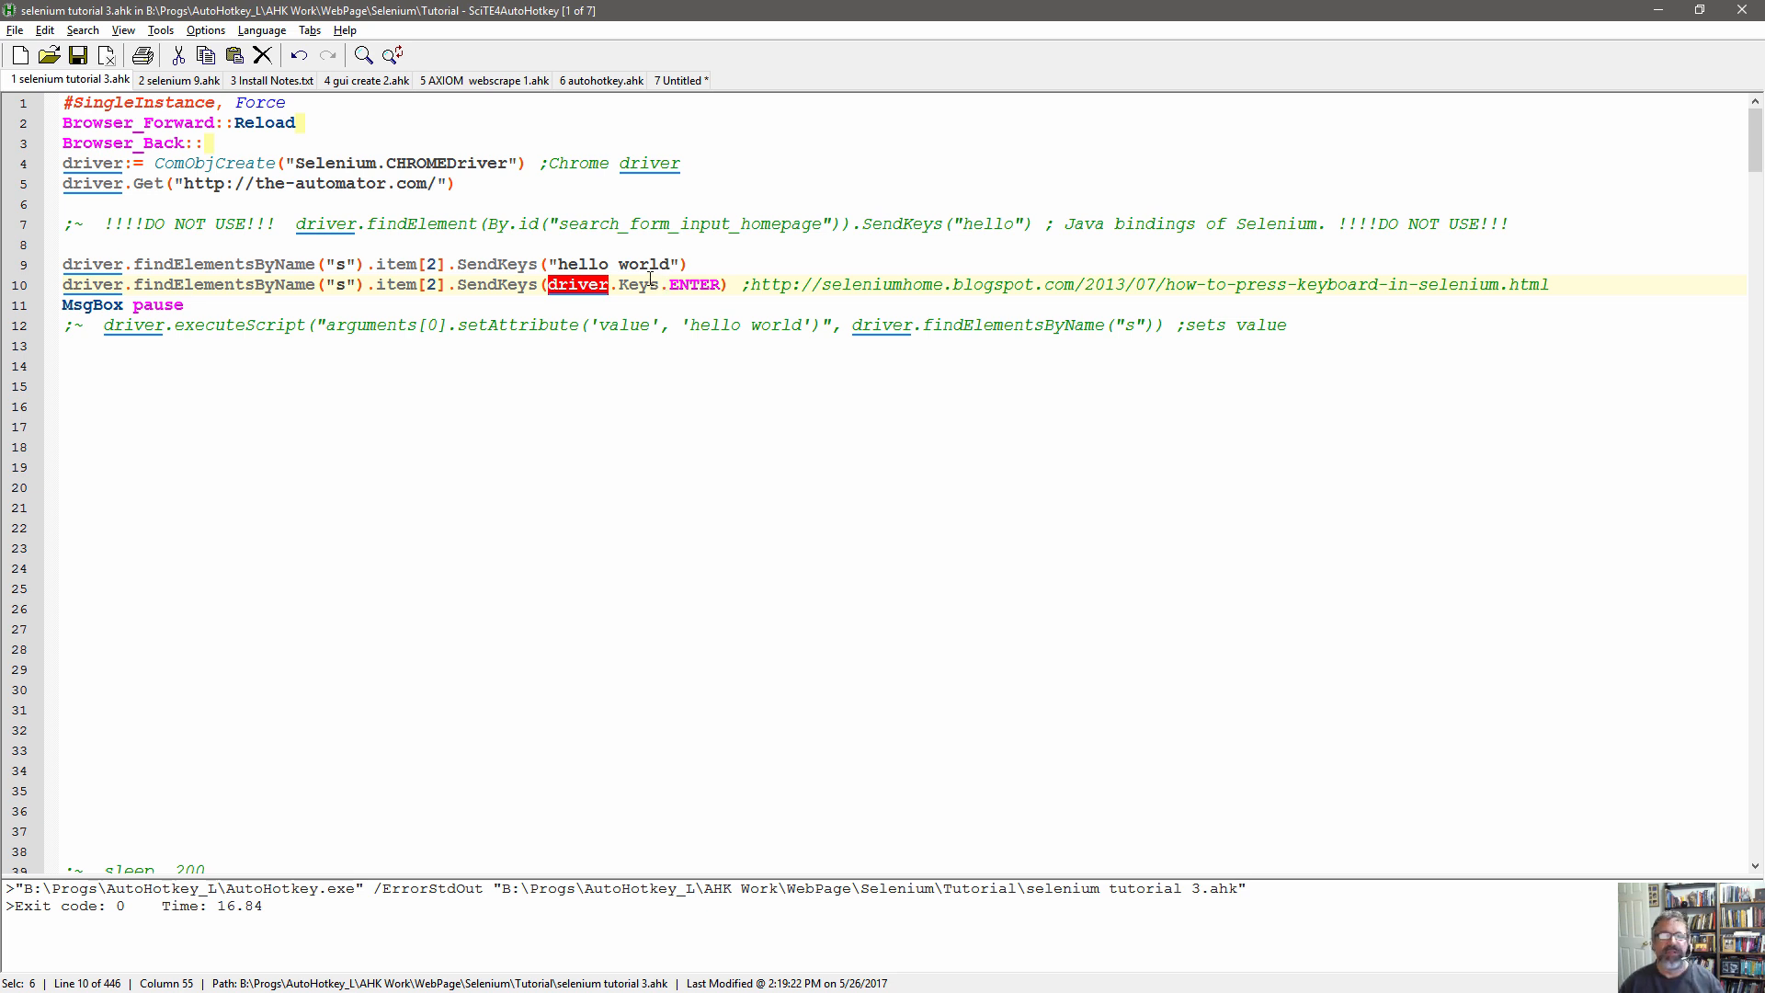
{"action": "mouse_move", "coordinate": [651, 279]}
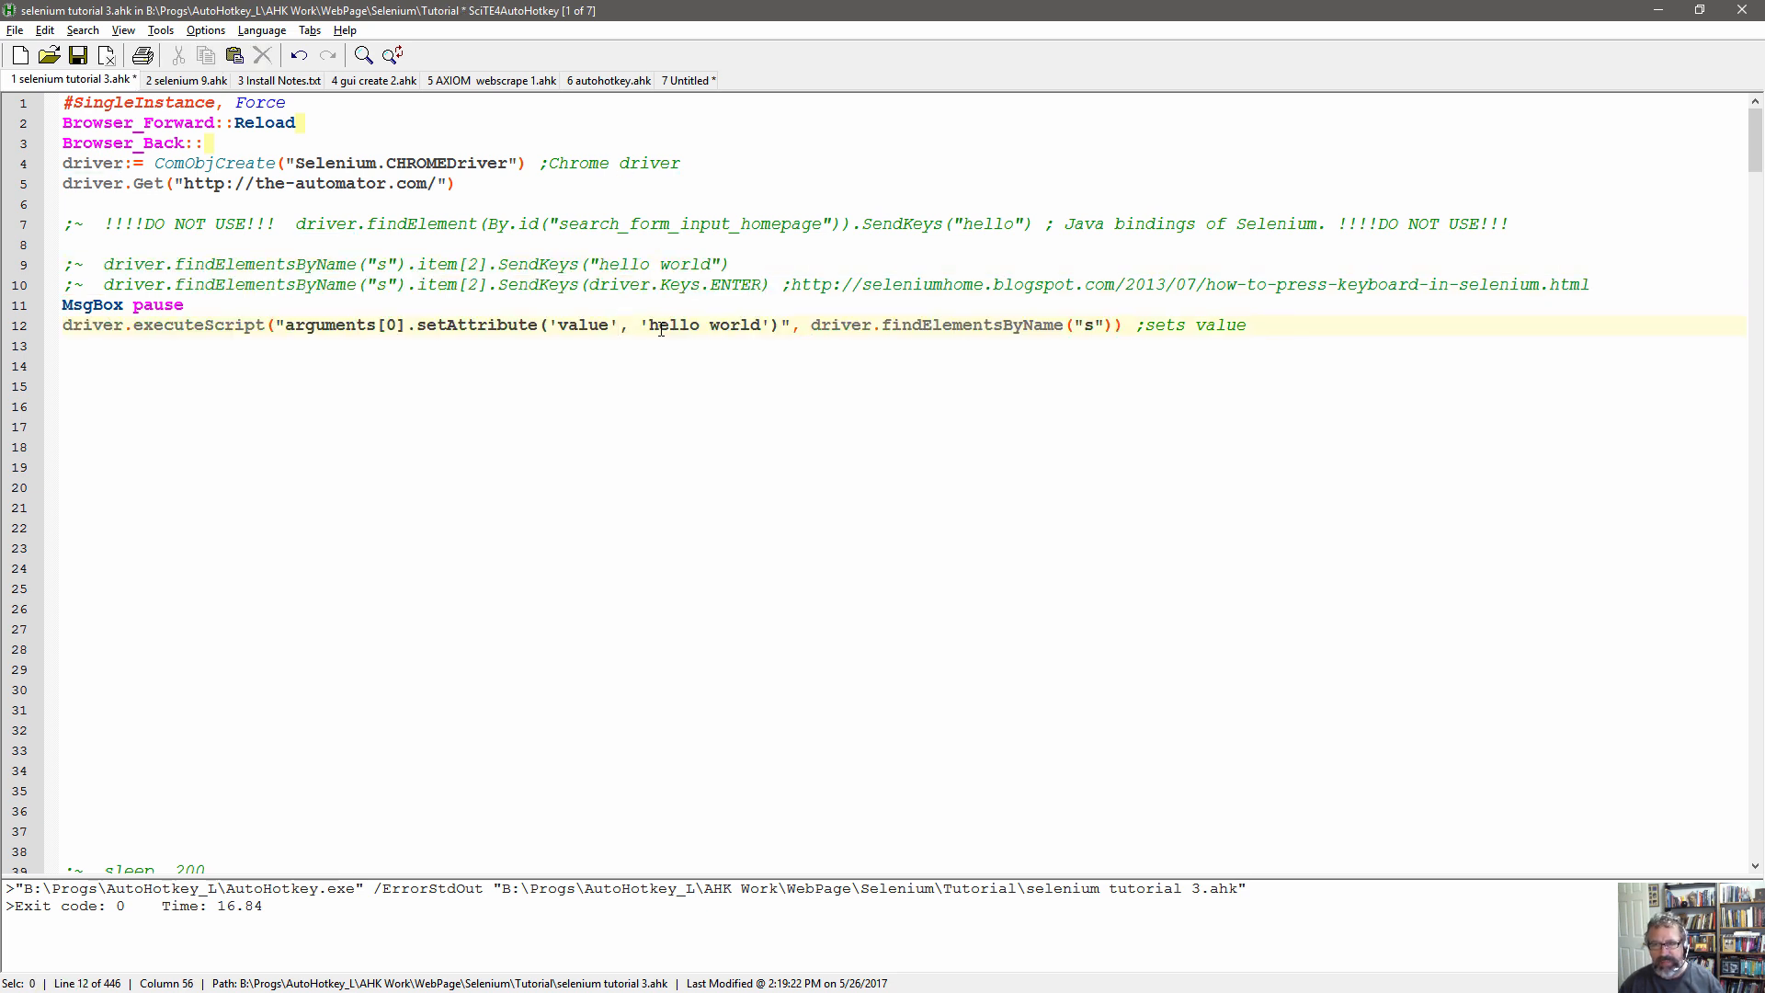
{"action": "mouse_move", "coordinate": [305, 399]}
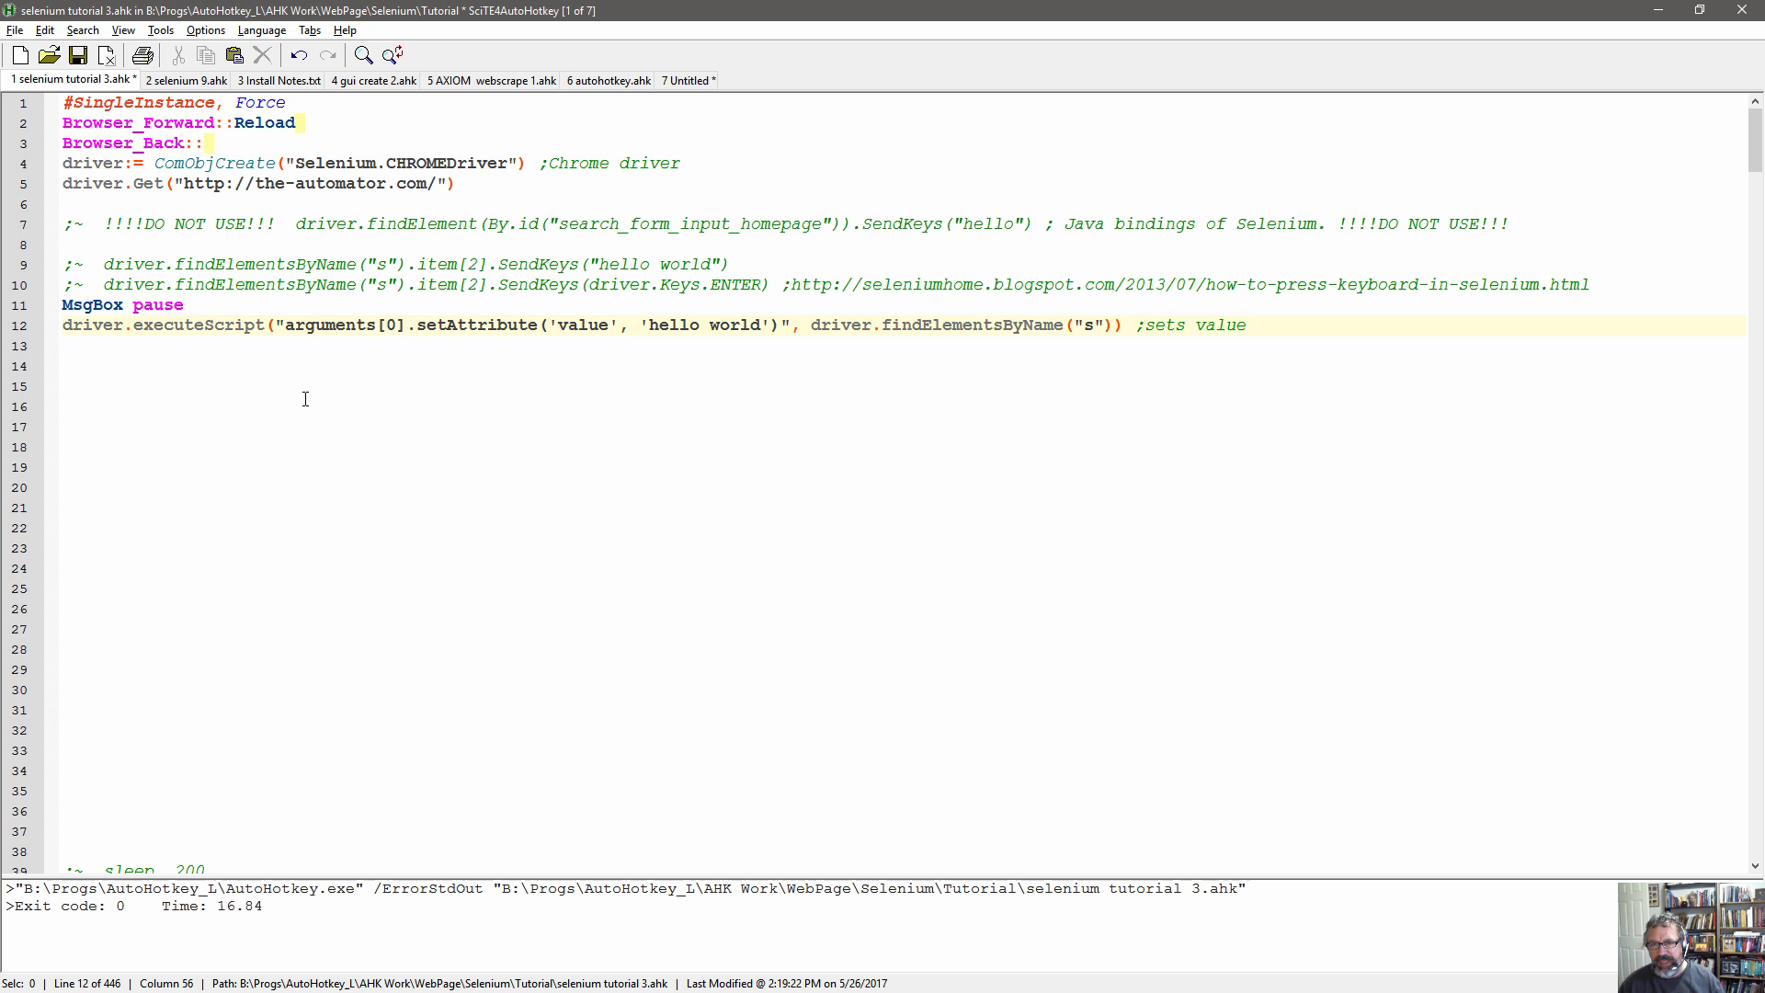
{"action": "mouse_move", "coordinate": [496, 338]}
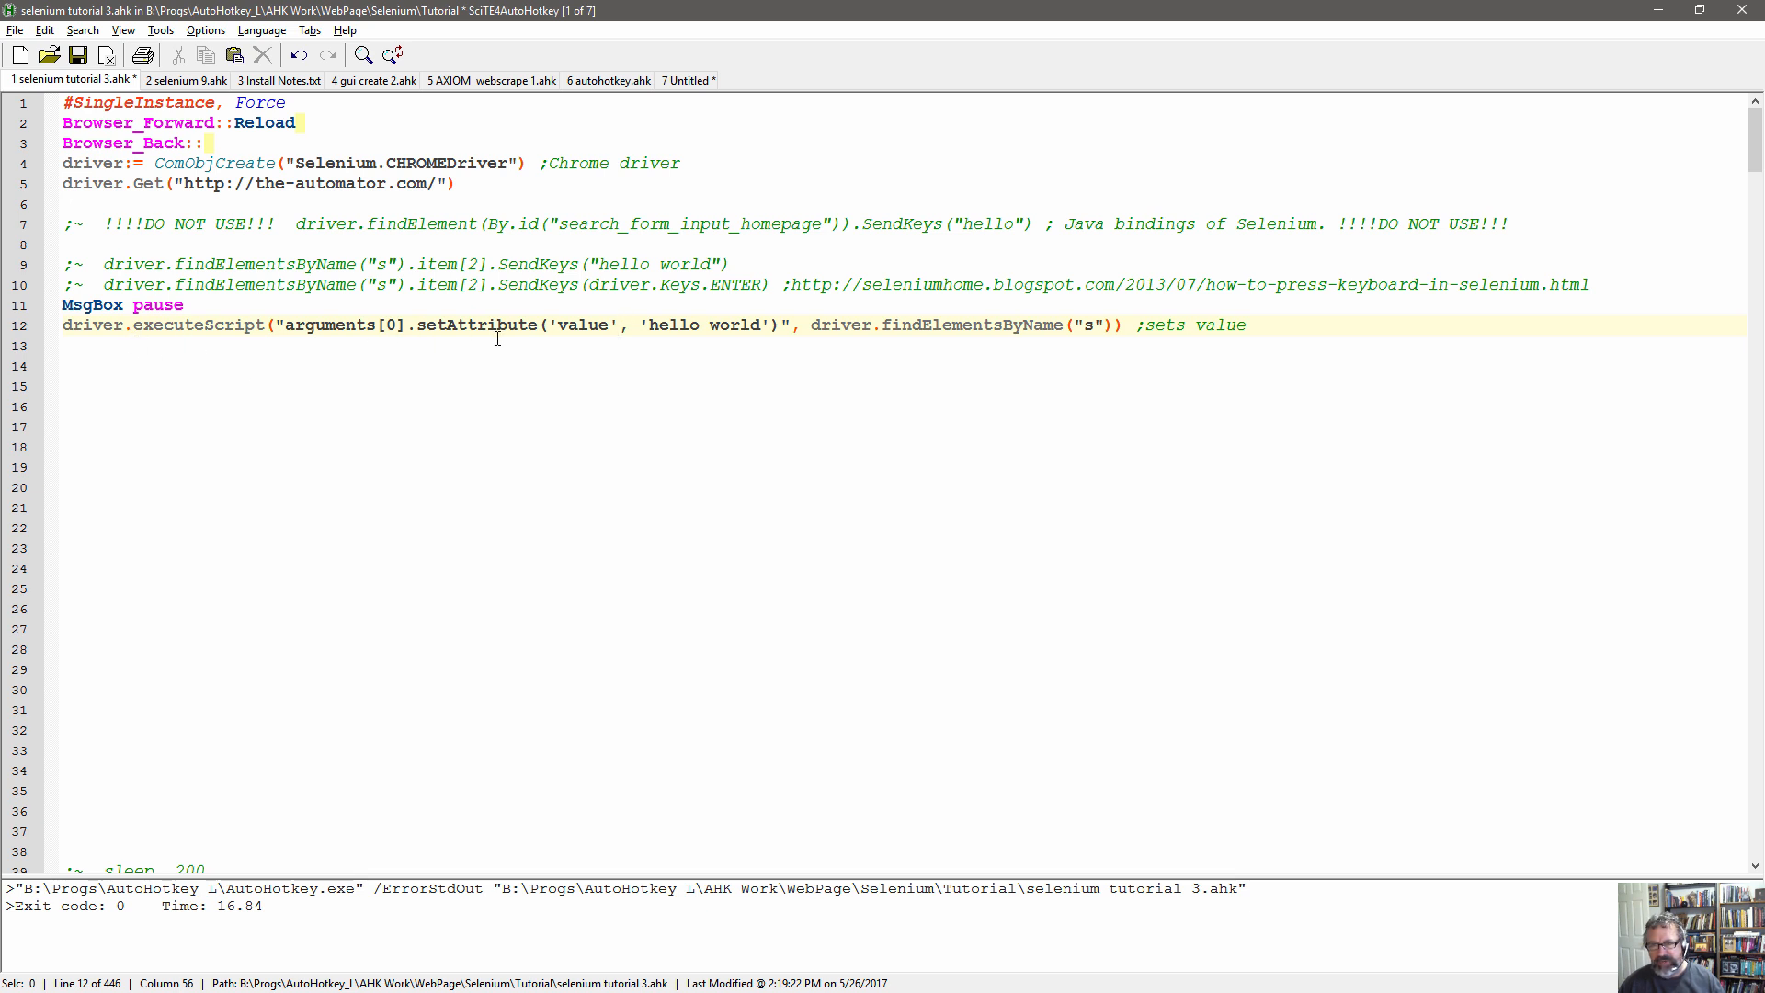
{"action": "mouse_move", "coordinate": [840, 335]}
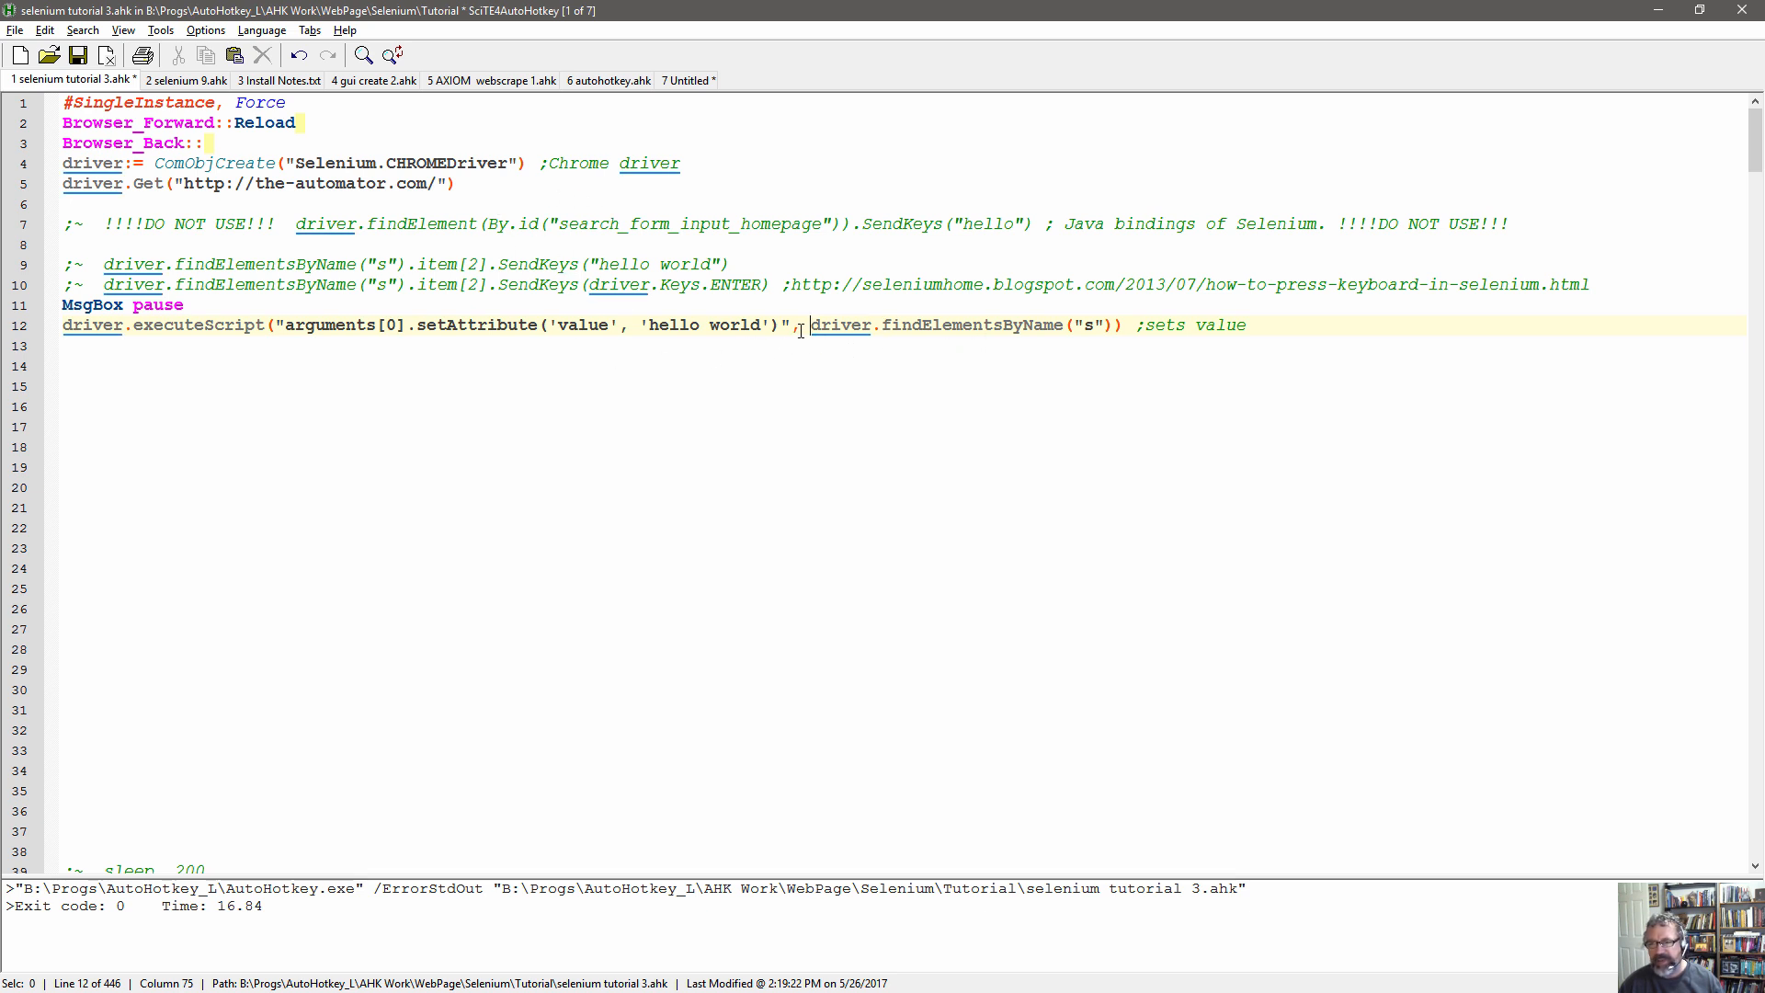
{"action": "left_click_drag", "start_coordinate": [809, 325], "coordinate": [1120, 326]}
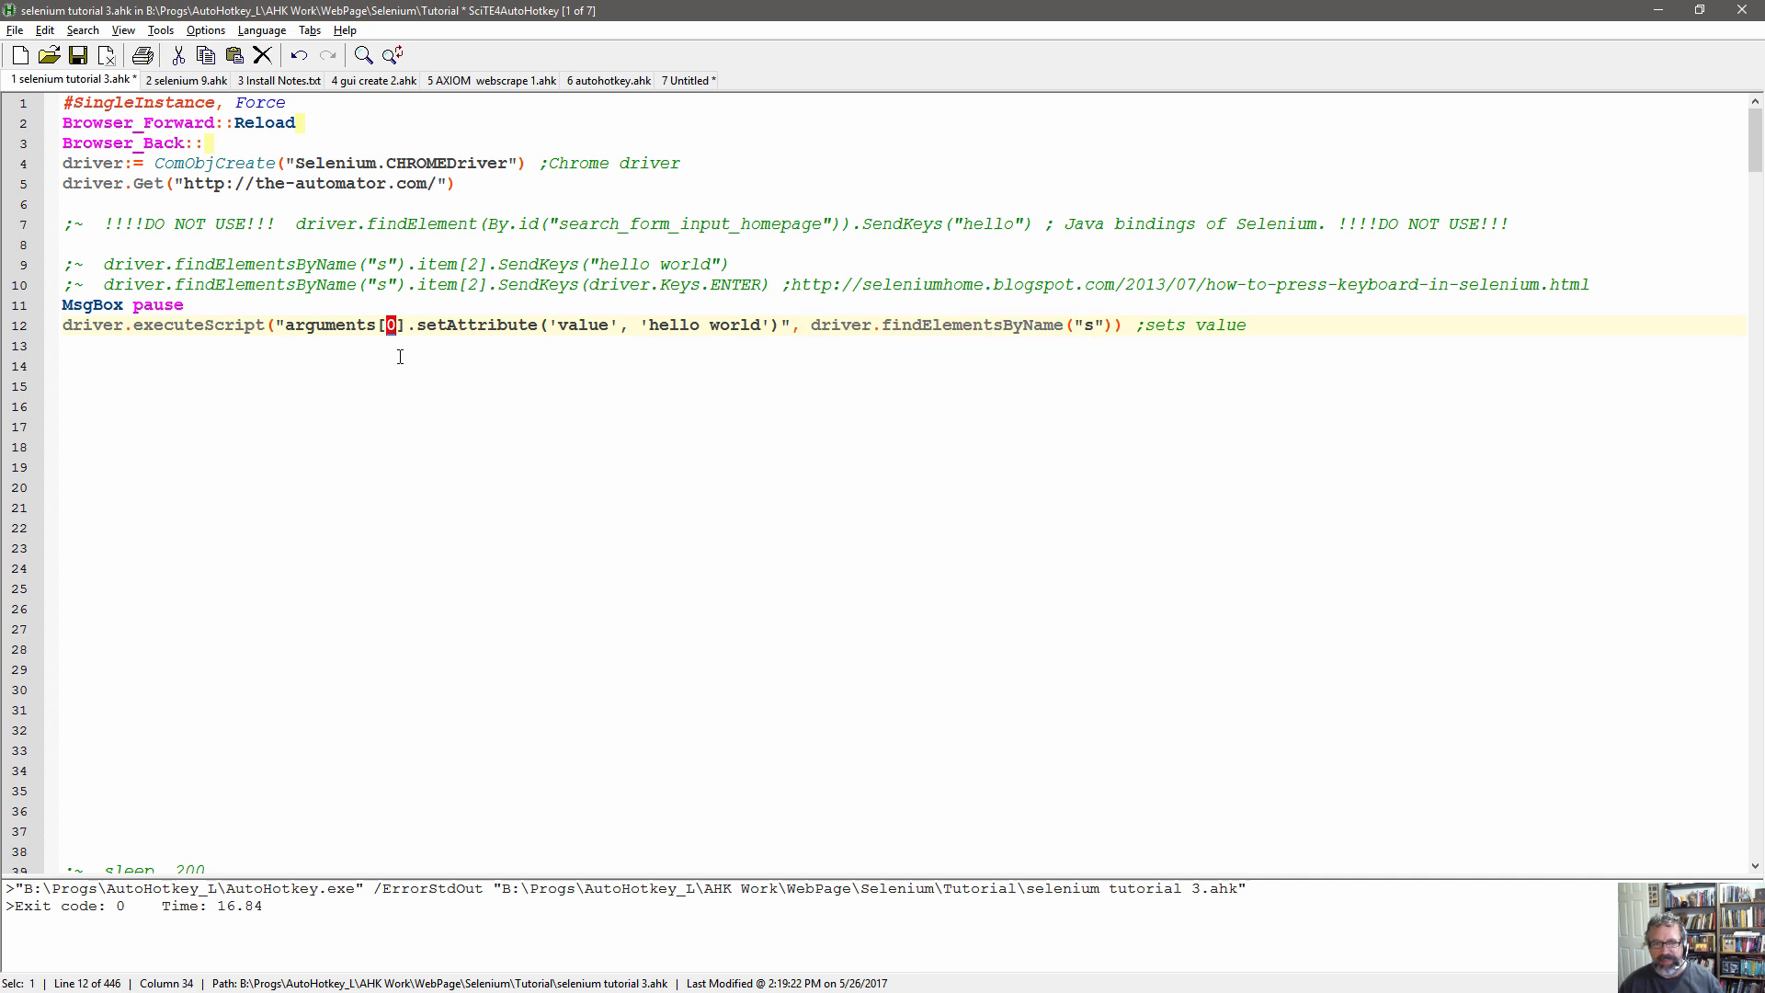
{"action": "mouse_move", "coordinate": [443, 357]}
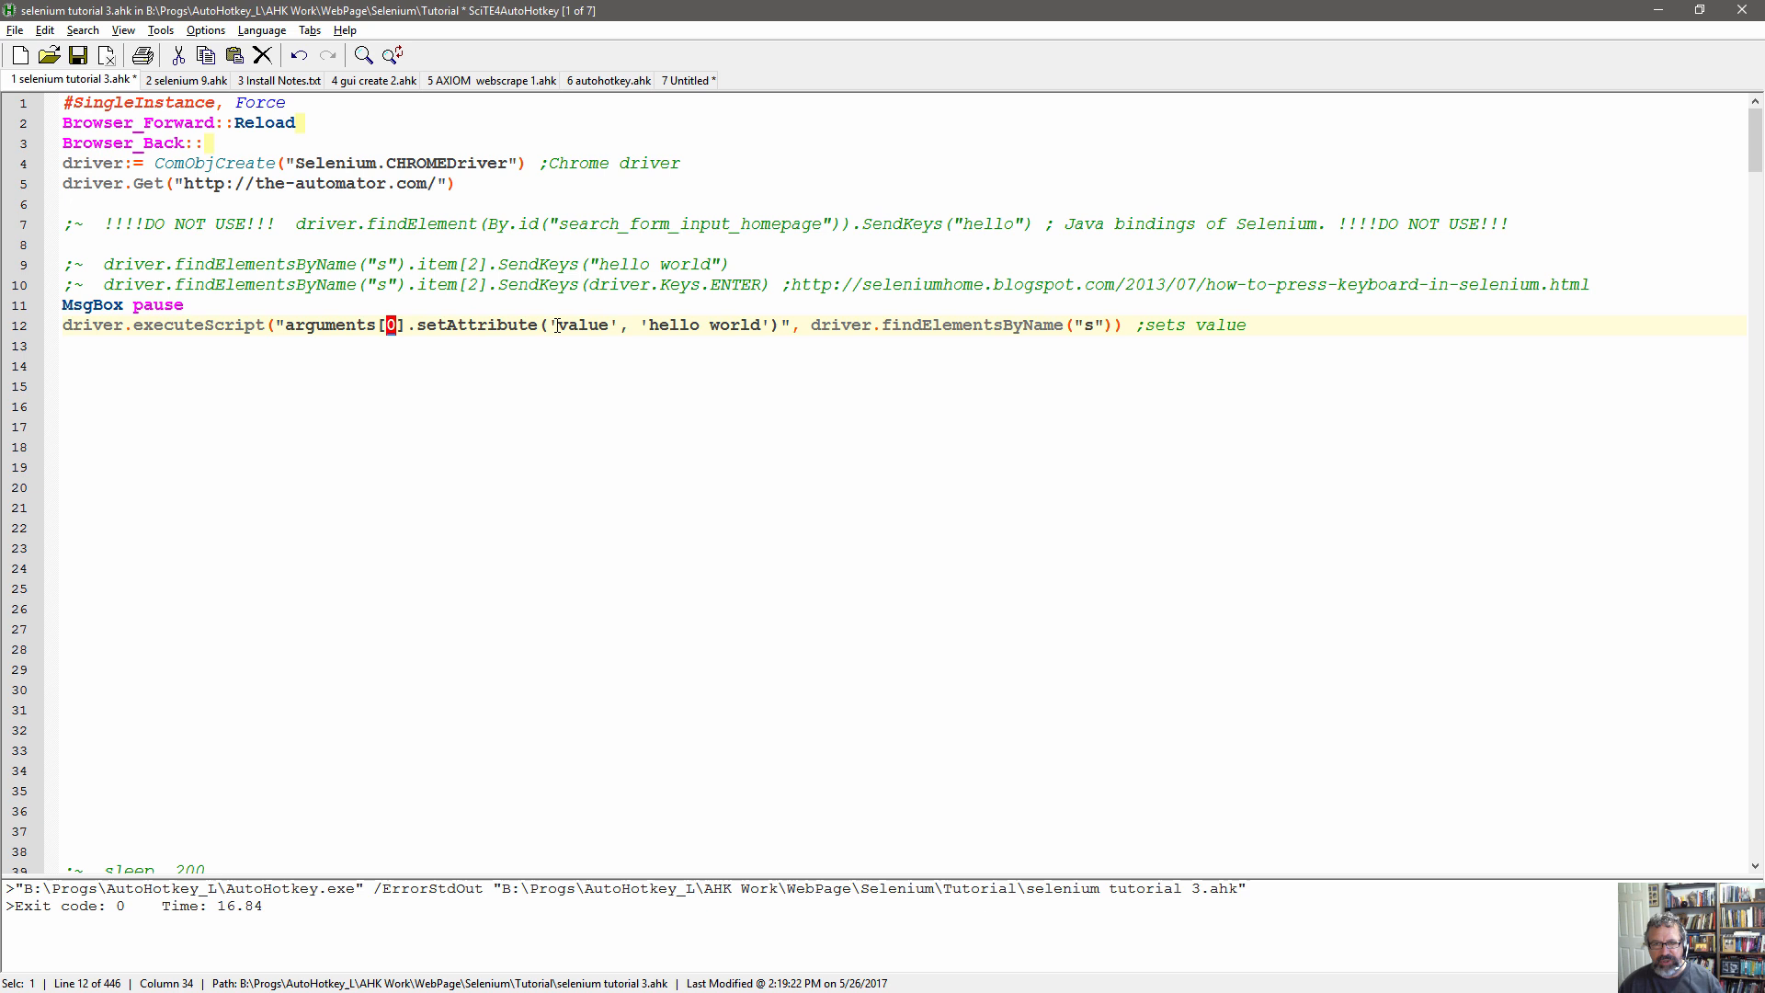
{"action": "double_click", "coordinate": [582, 323]}
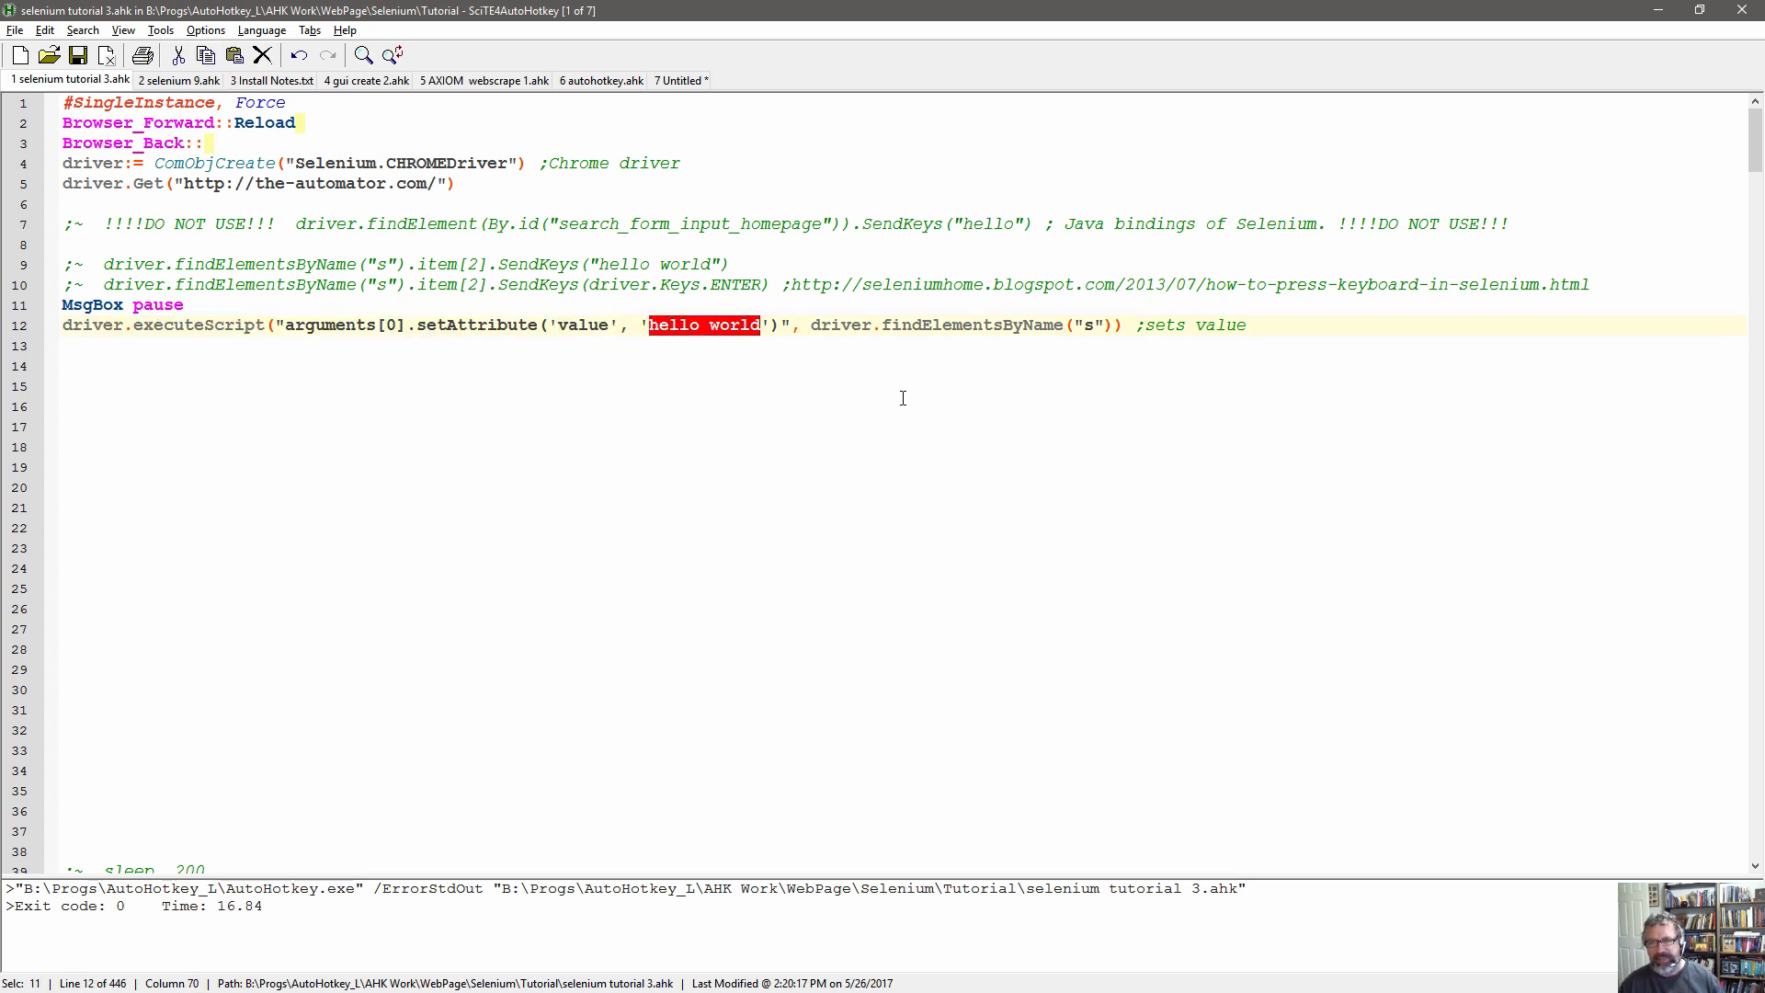
{"action": "mouse_move", "coordinate": [903, 394]}
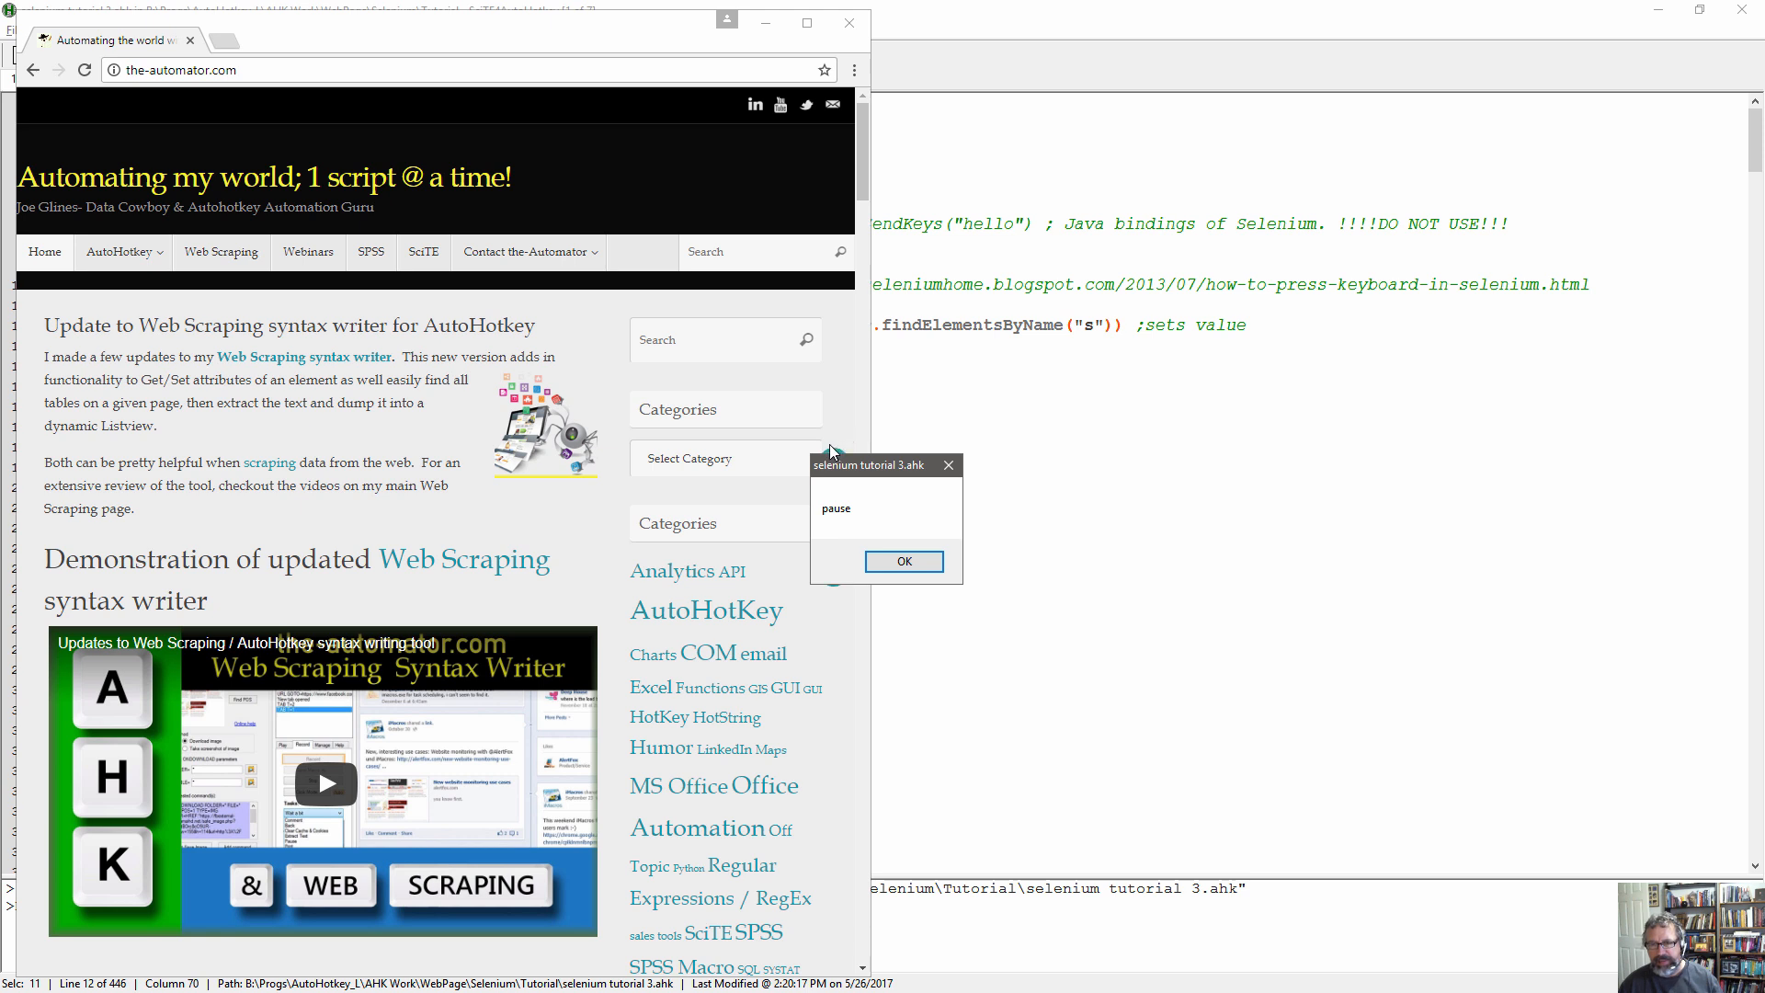
{"action": "mouse_move", "coordinate": [953, 443]}
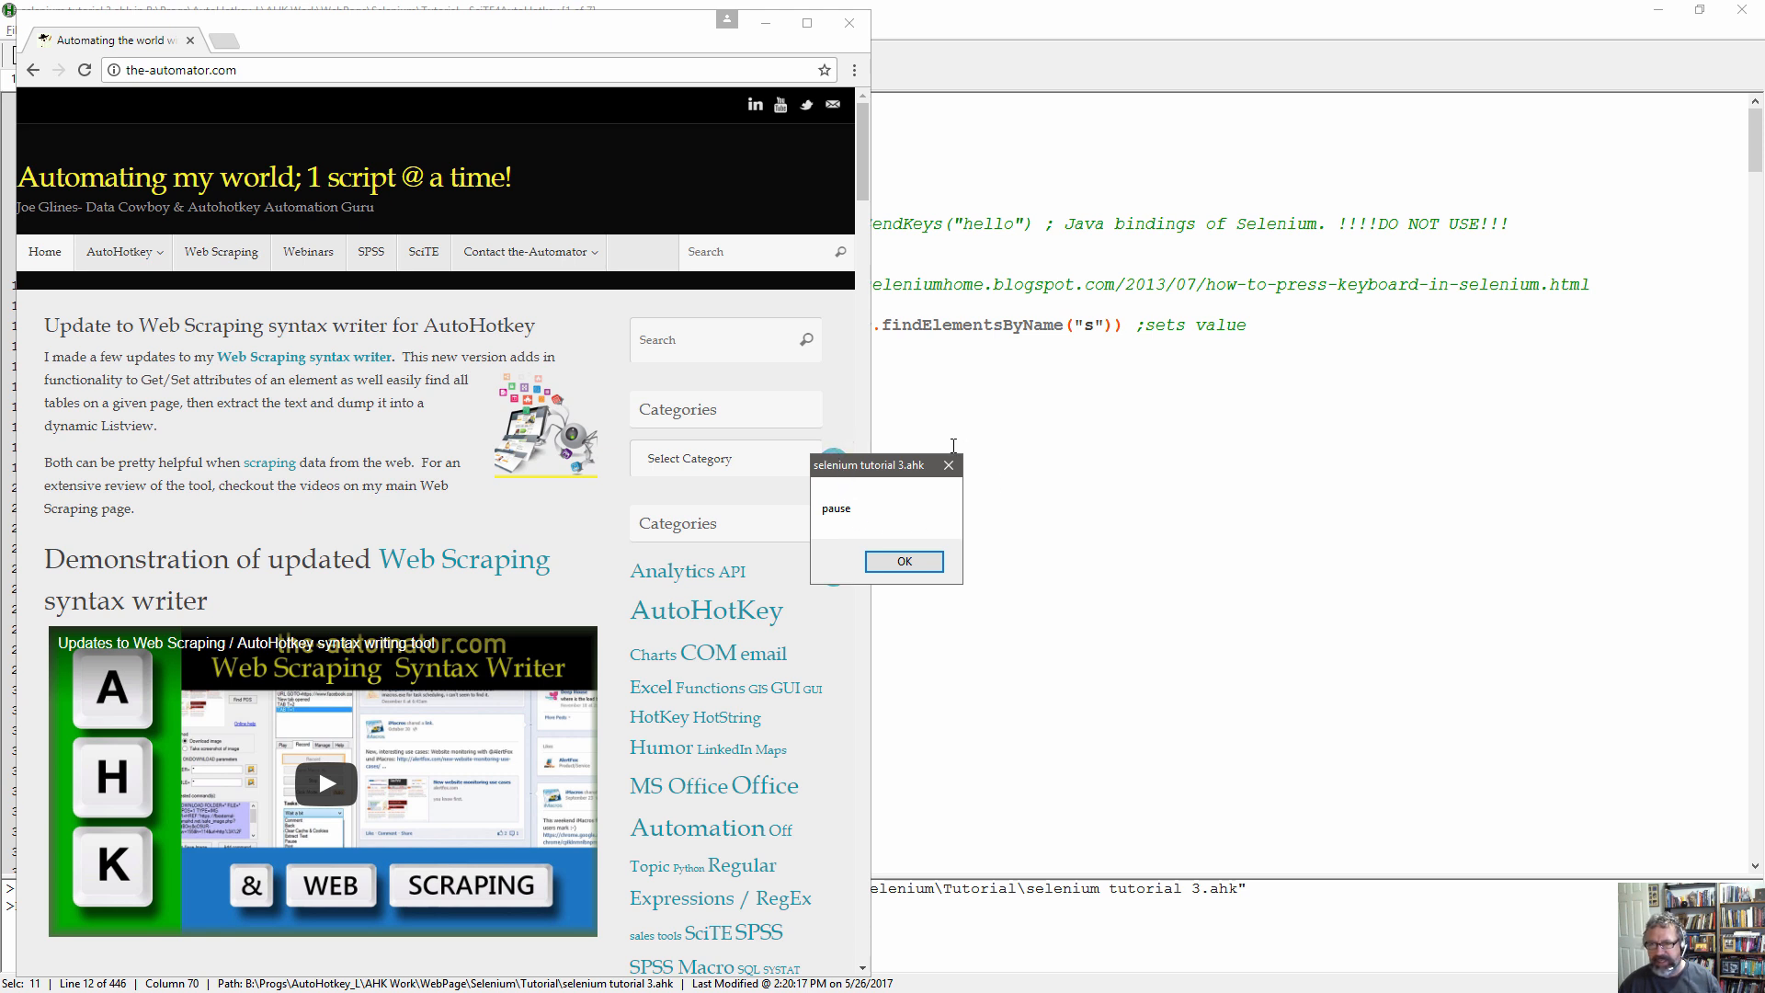
Dismiss the script's pause MsgBox shown over the-automator.com.
{"action": "left_click", "coordinate": [905, 561]}
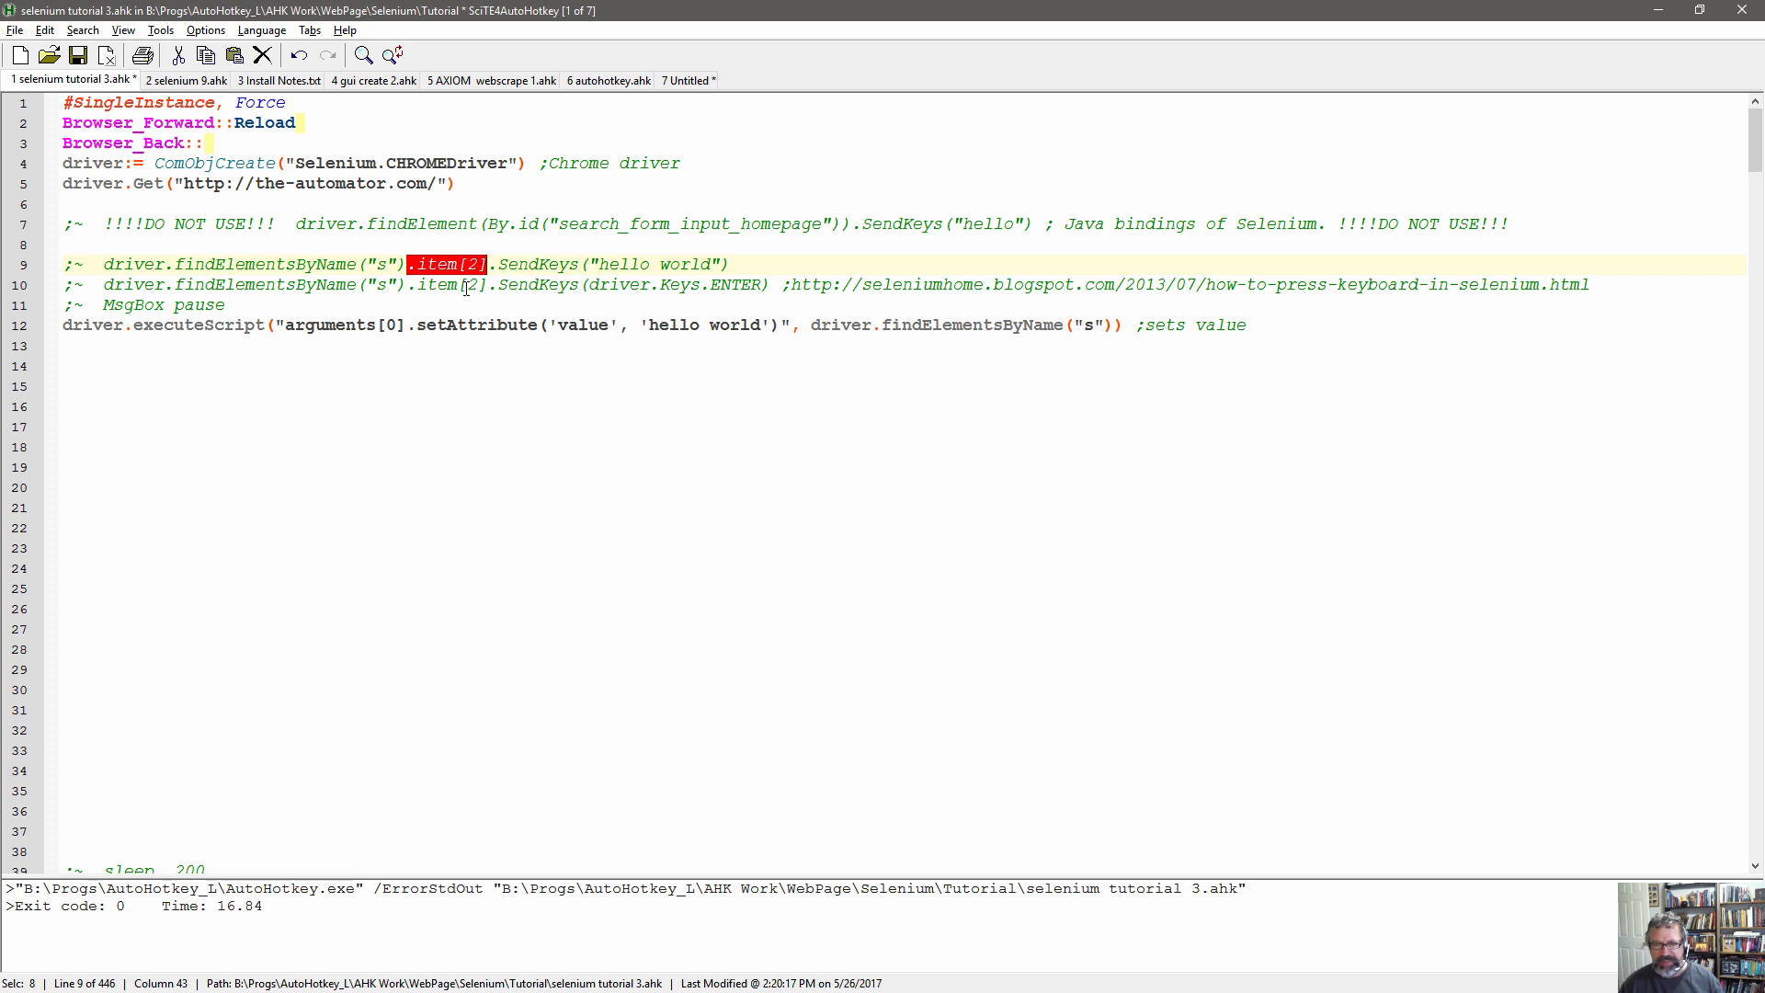
{"action": "mouse_move", "coordinate": [1131, 327]}
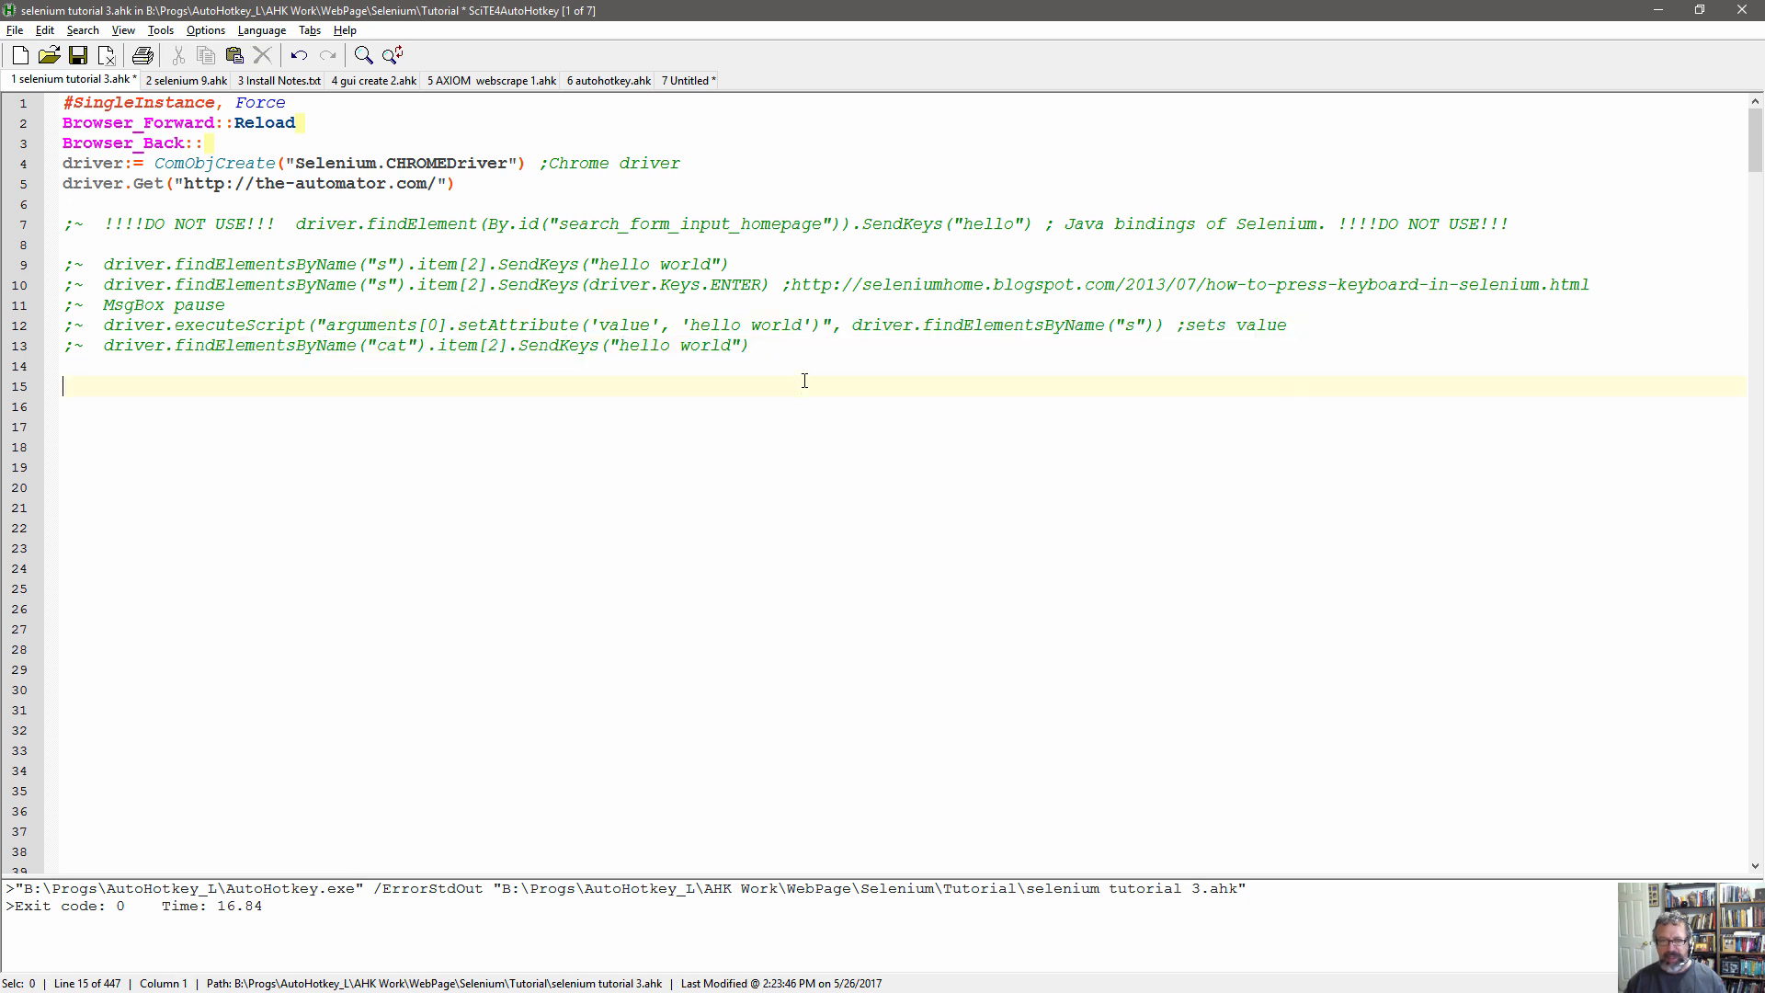
Add a line clicking findElementsByName("cat").item[1], noted as 1-based, and select cat.
{"action": "type", "text": "driver.findElementsByName(\"cat\").item[1].click()  ;1 based, not zero"}
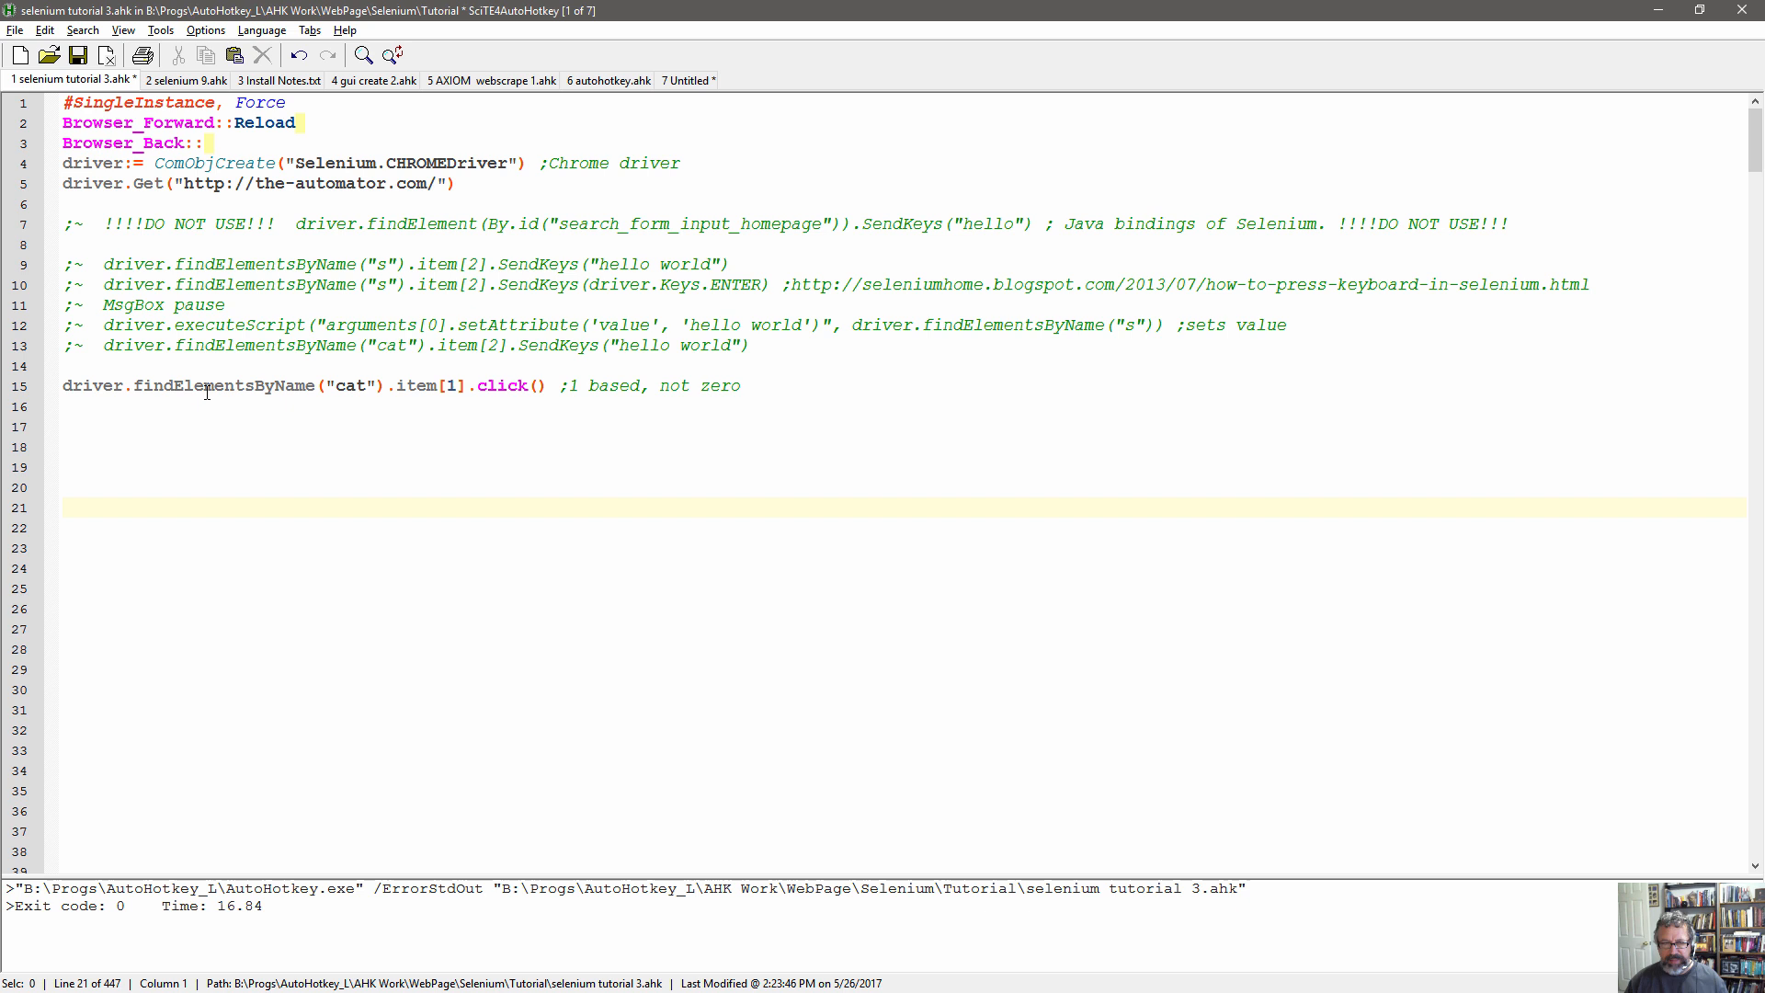
{"action": "double_click", "coordinate": [349, 386]}
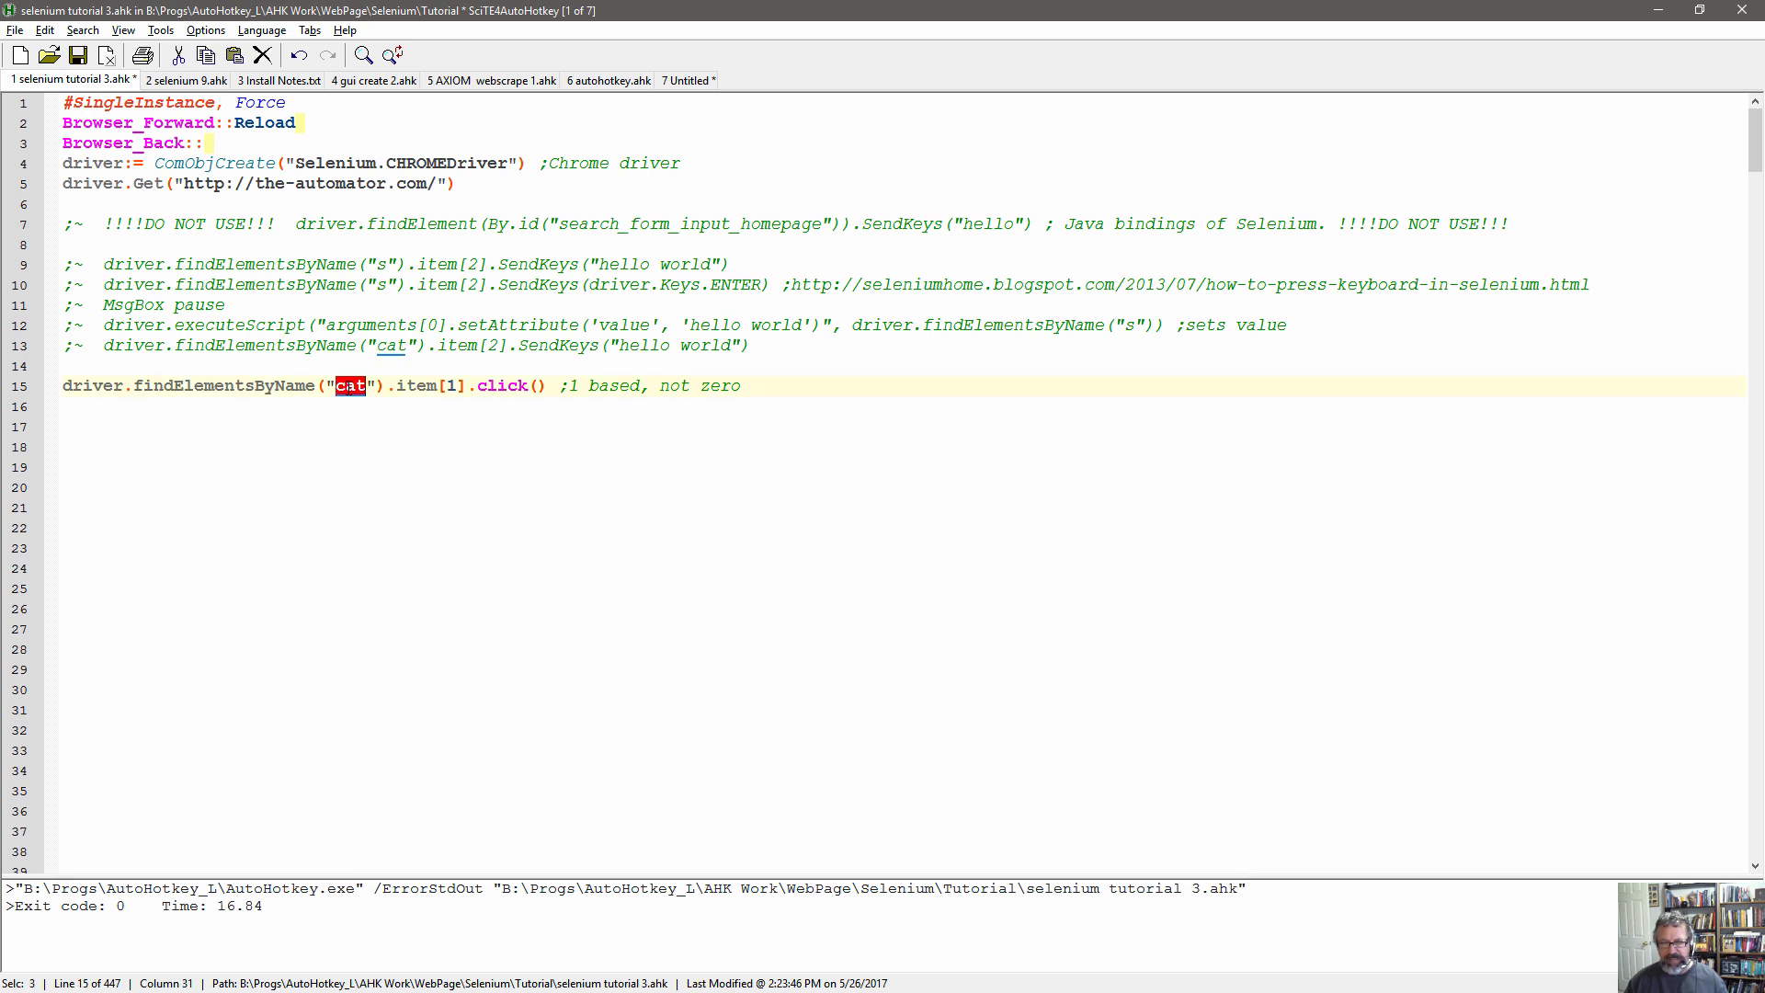
{"action": "mouse_move", "coordinate": [350, 412]}
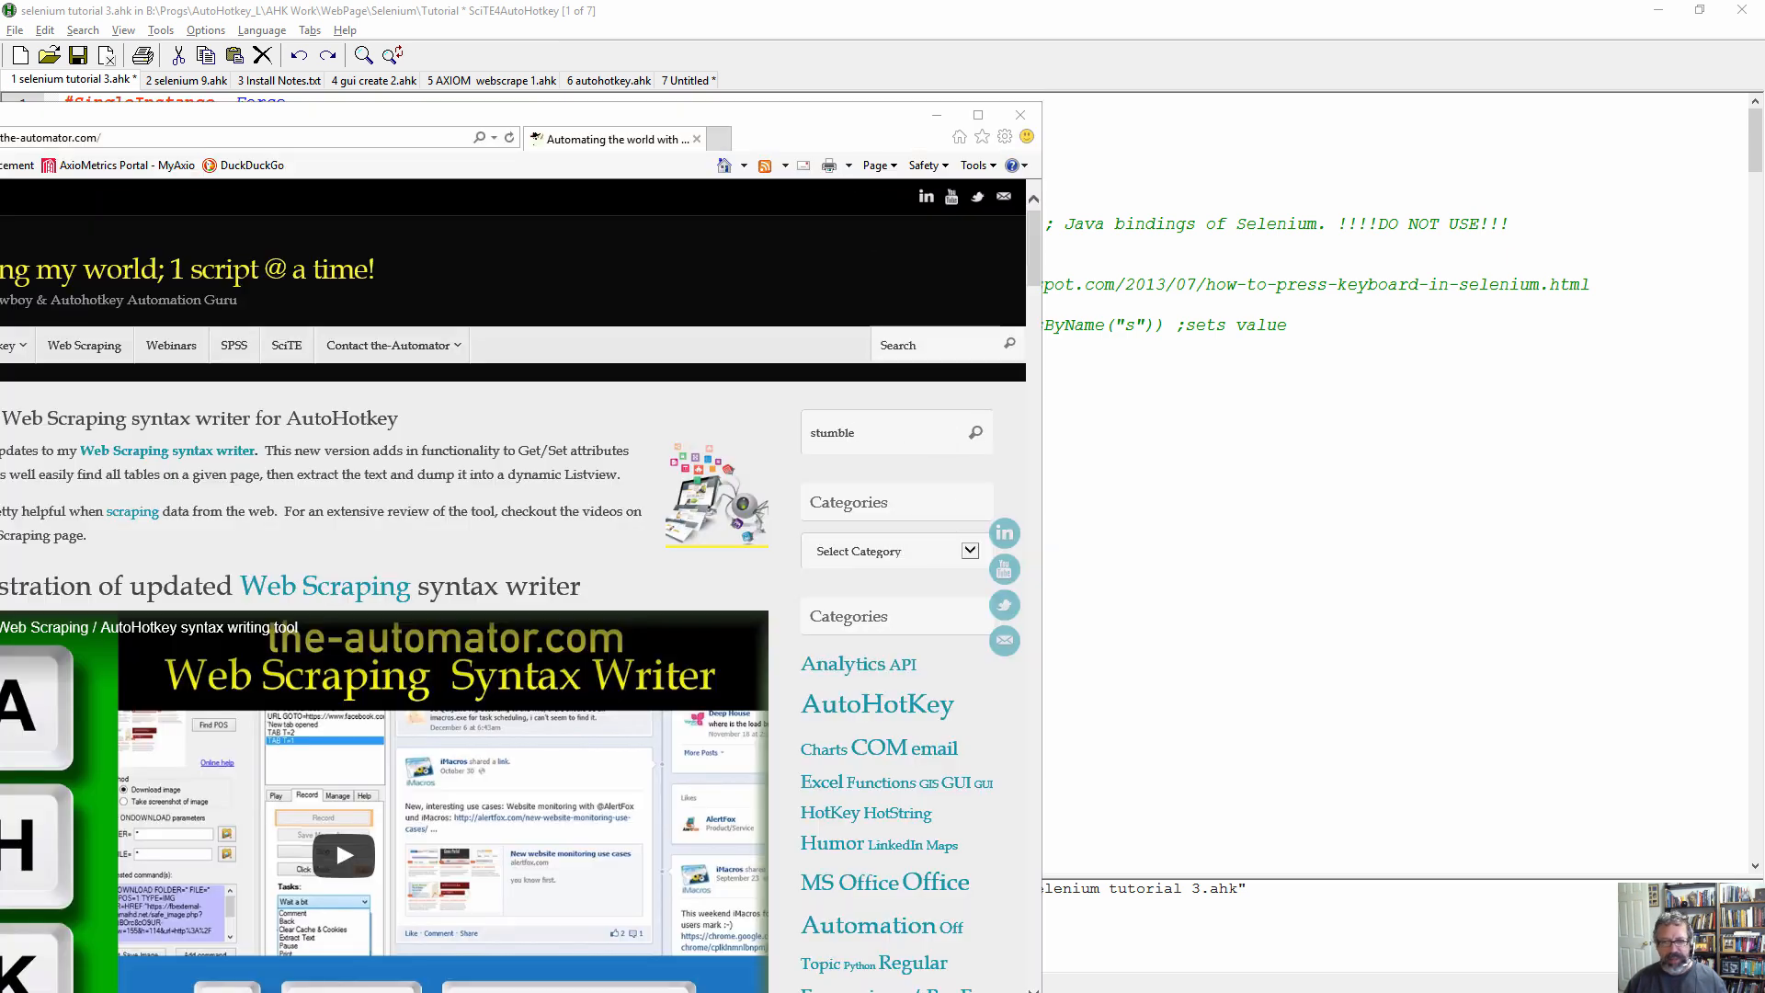
Inspect the Categories dropdown in iWB2 Learner to confirm its name is cat.
{"action": "left_click", "coordinate": [850, 616]}
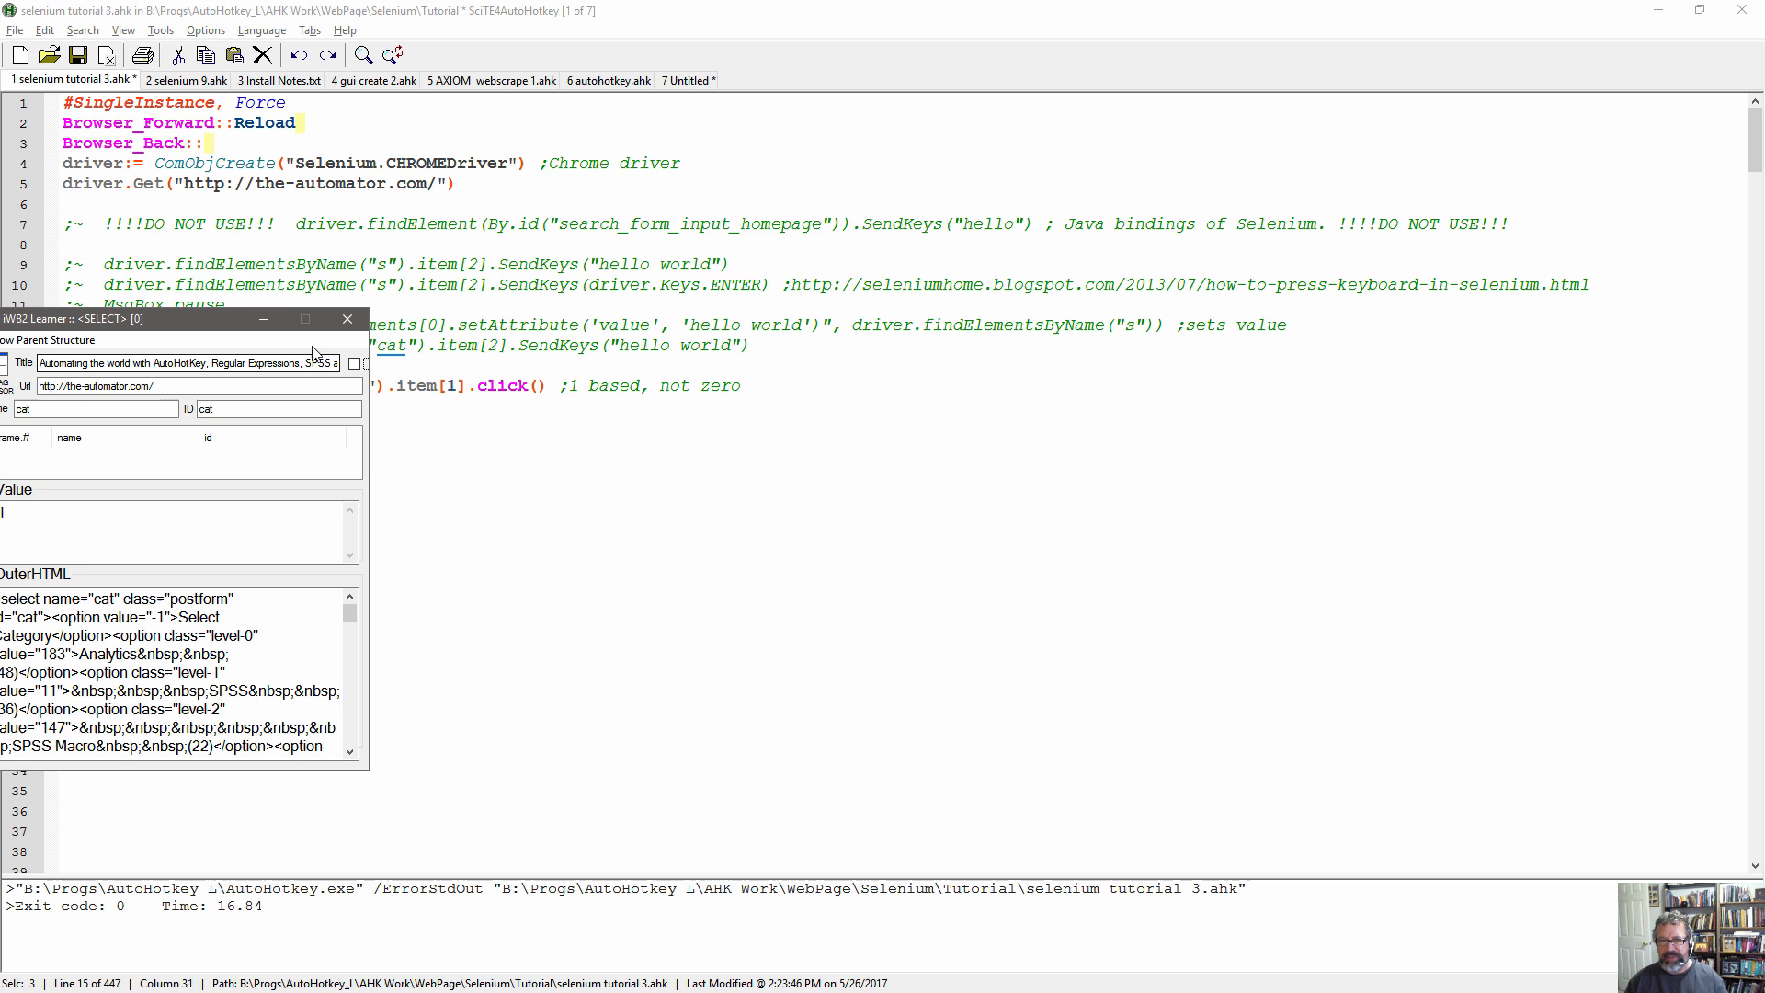
{"action": "left_click", "coordinate": [346, 320]}
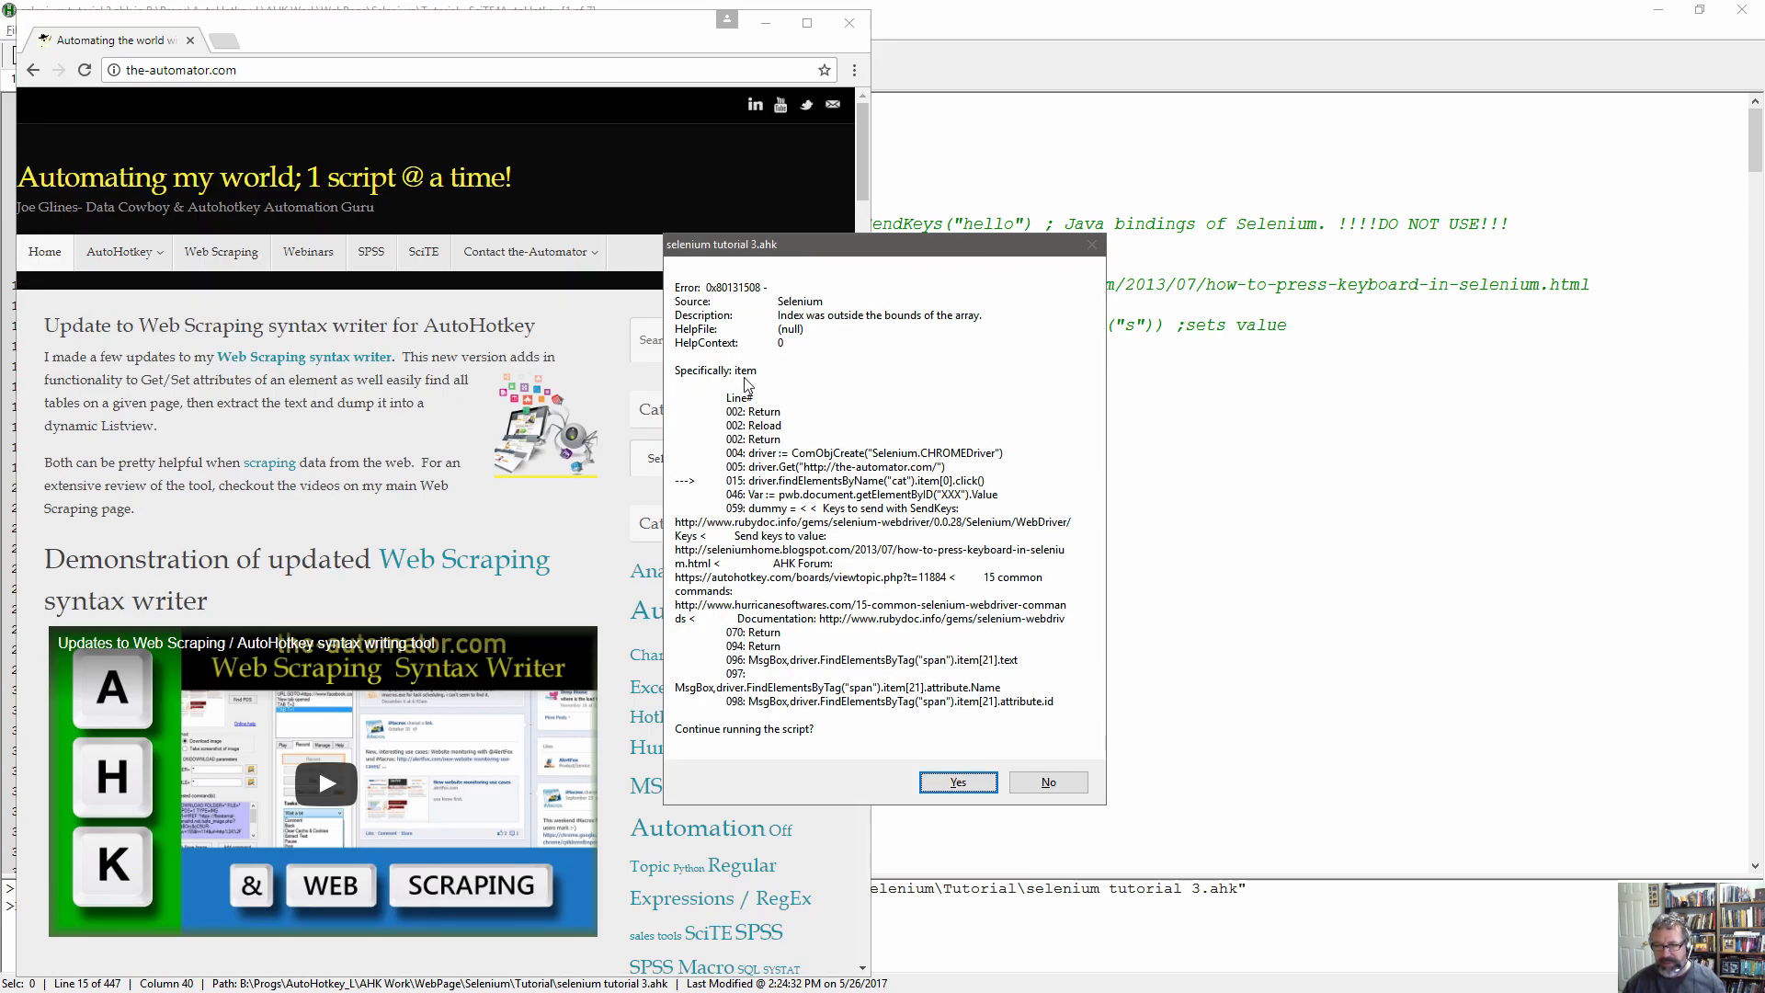
{"action": "mouse_move", "coordinate": [820, 493]}
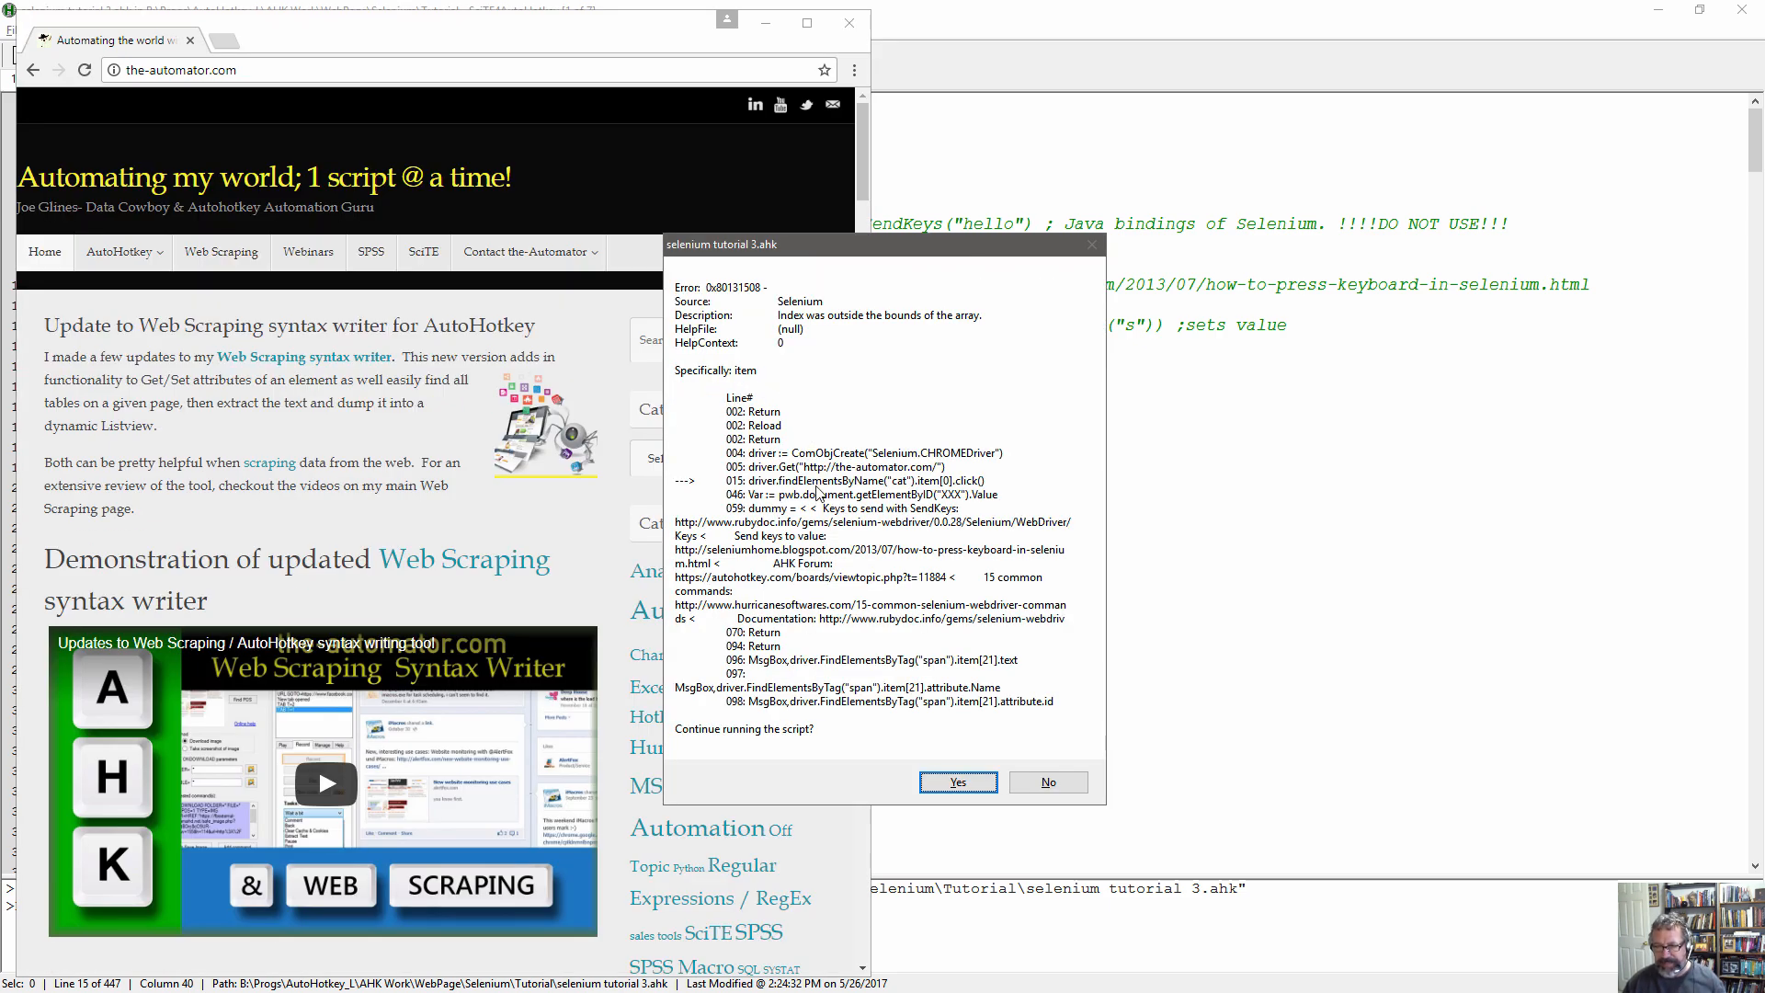
{"action": "mouse_move", "coordinate": [818, 329]}
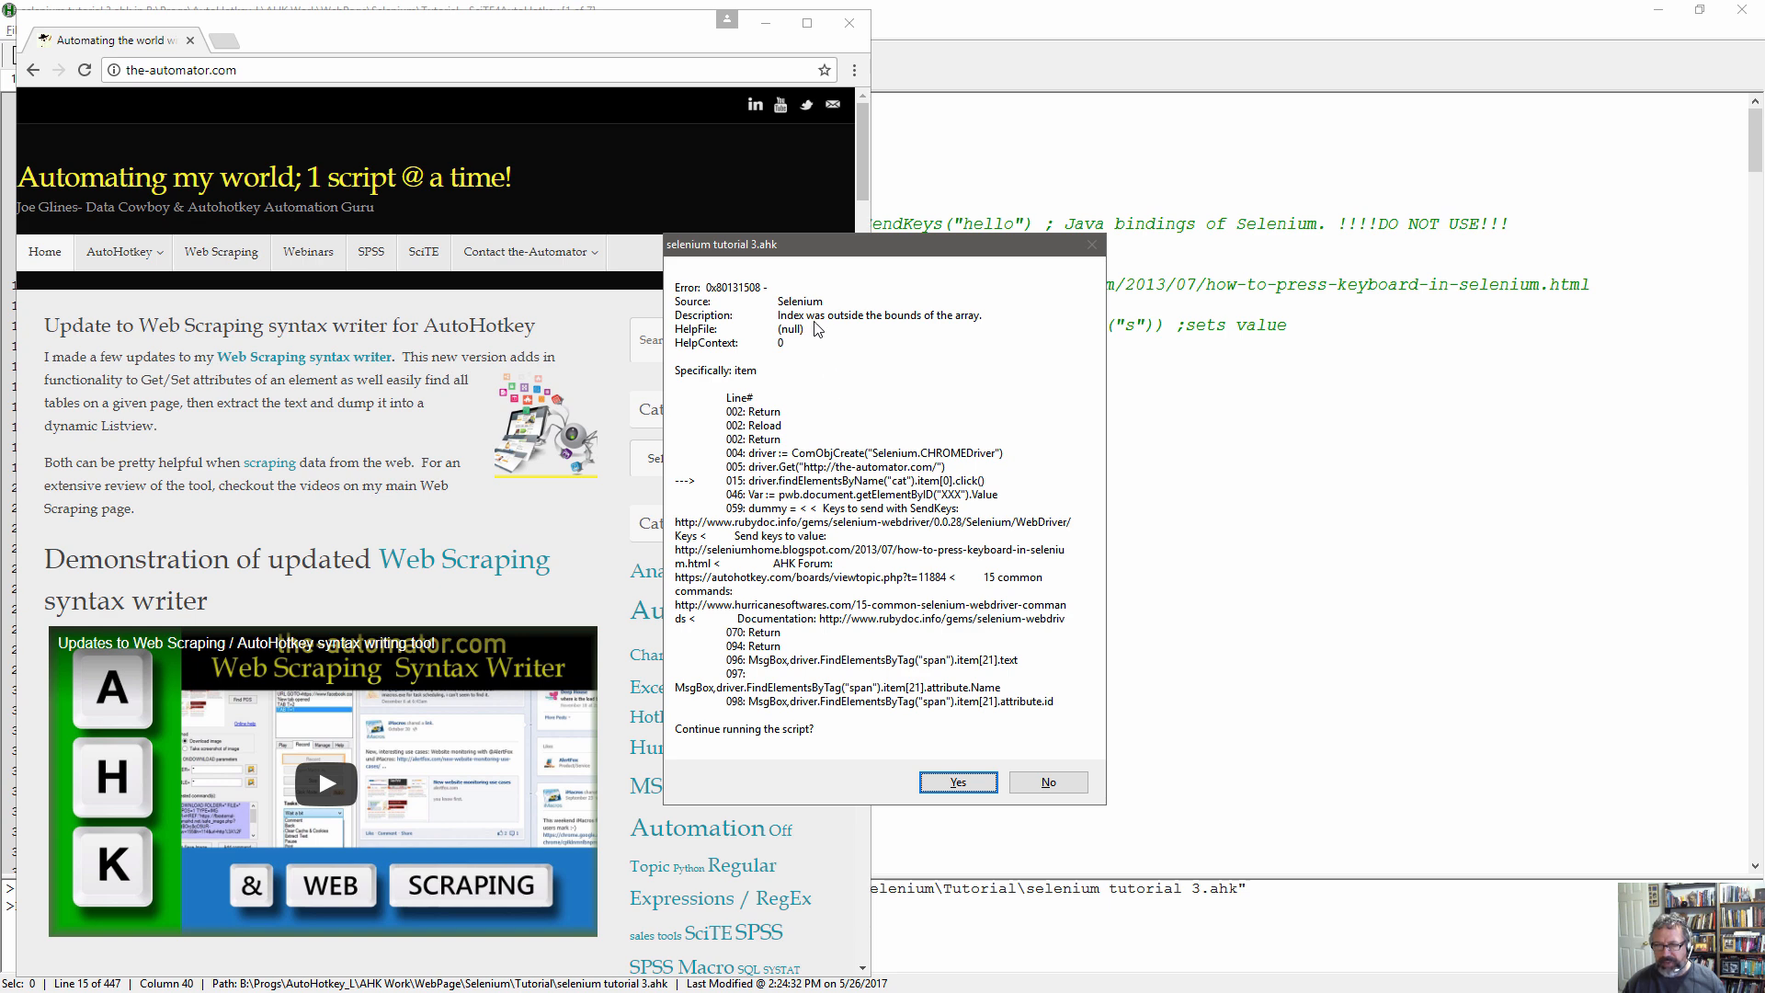
{"action": "mouse_move", "coordinate": [971, 349]}
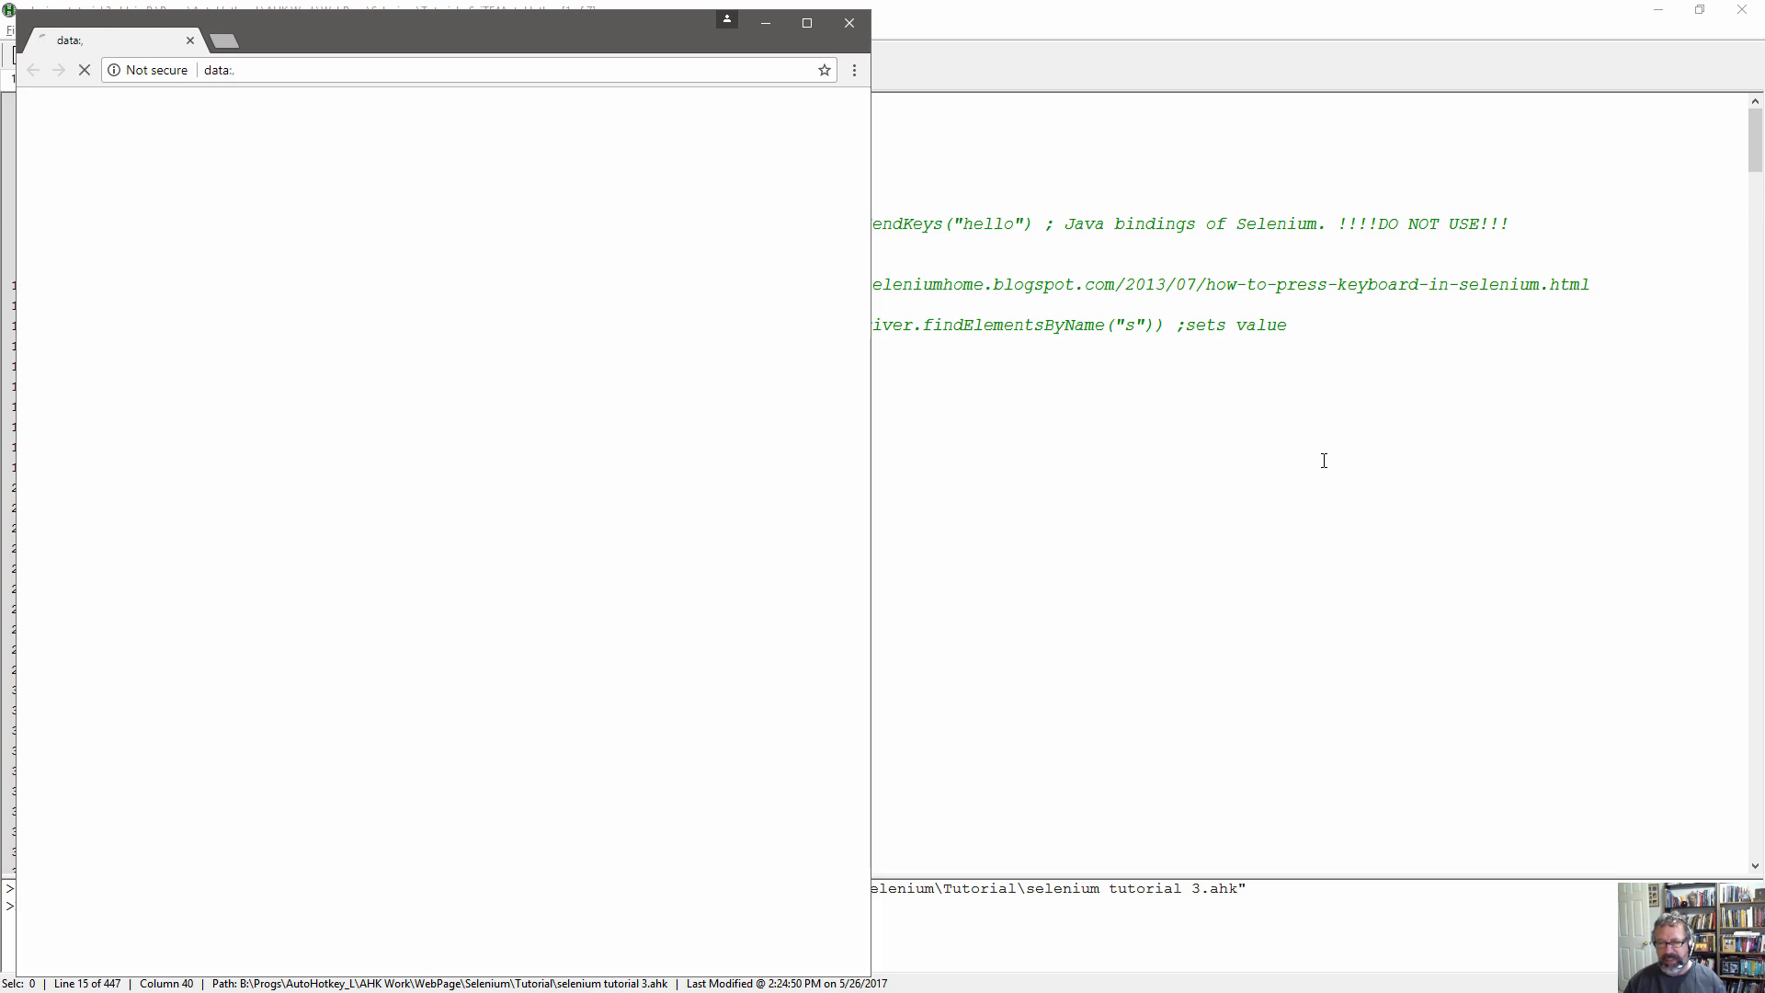
Load the-automator.com in Chrome's address bar to reach the Categories dropdown.
{"action": "type", "text": "the-automator.com"}
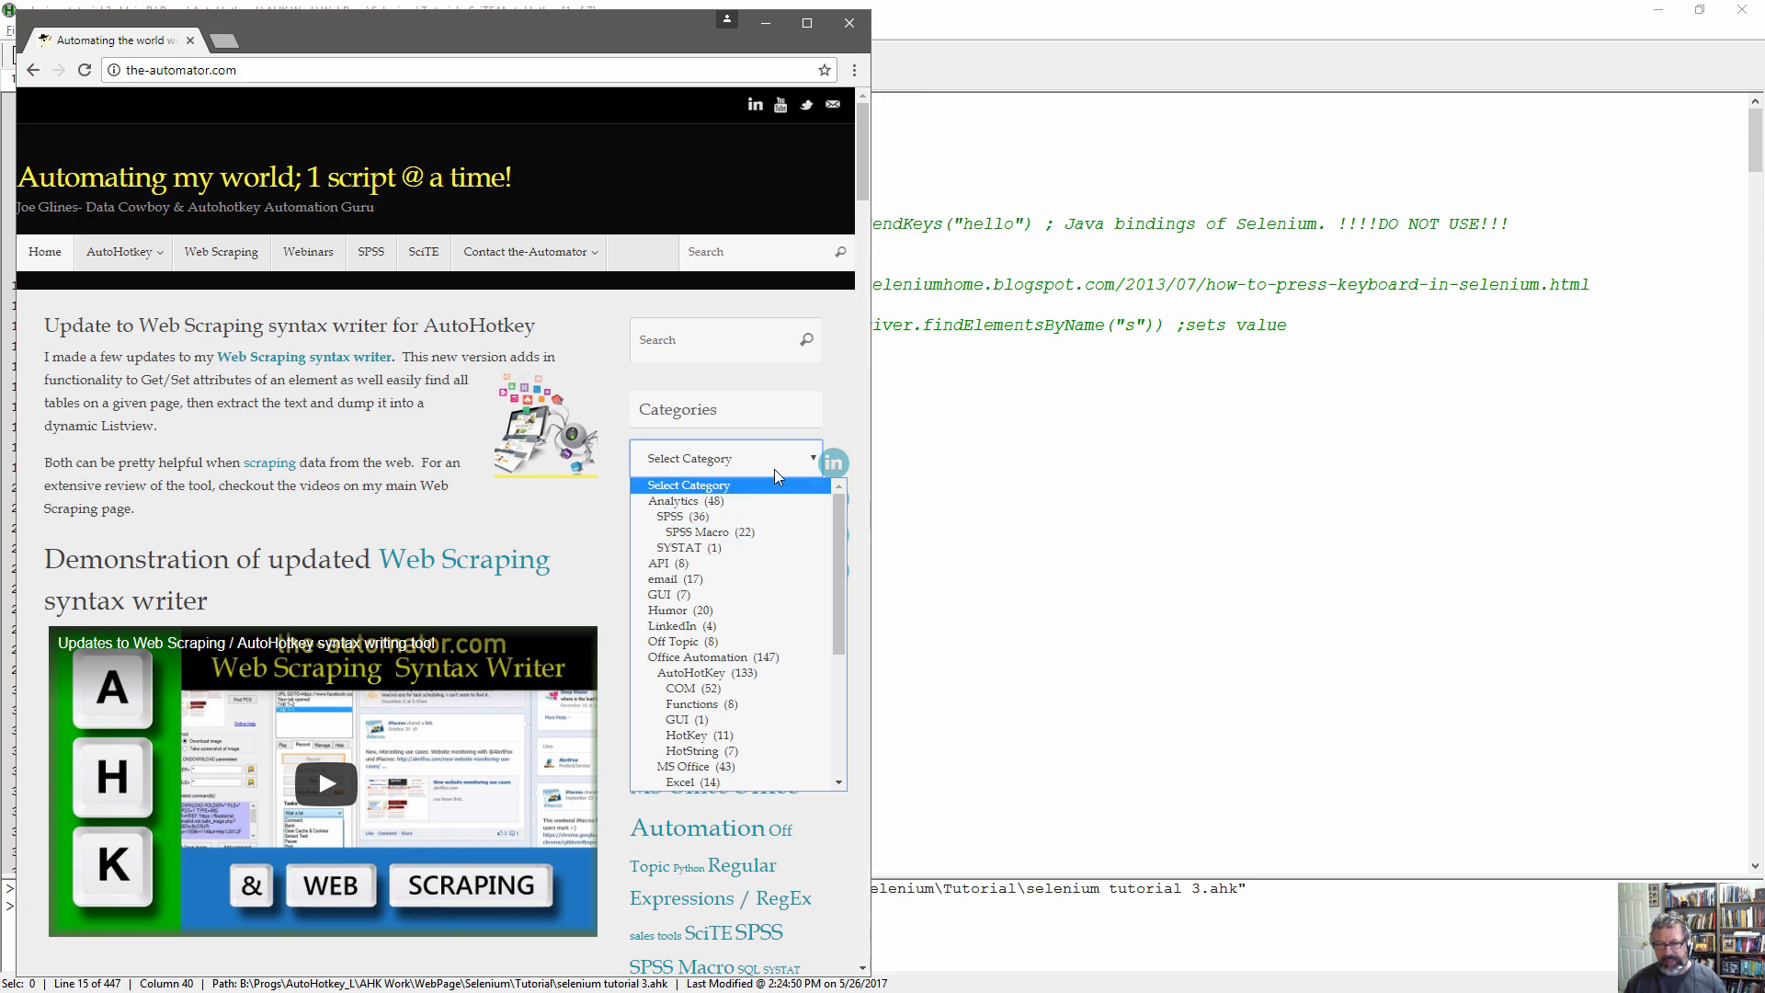
{"action": "mouse_move", "coordinate": [781, 461]}
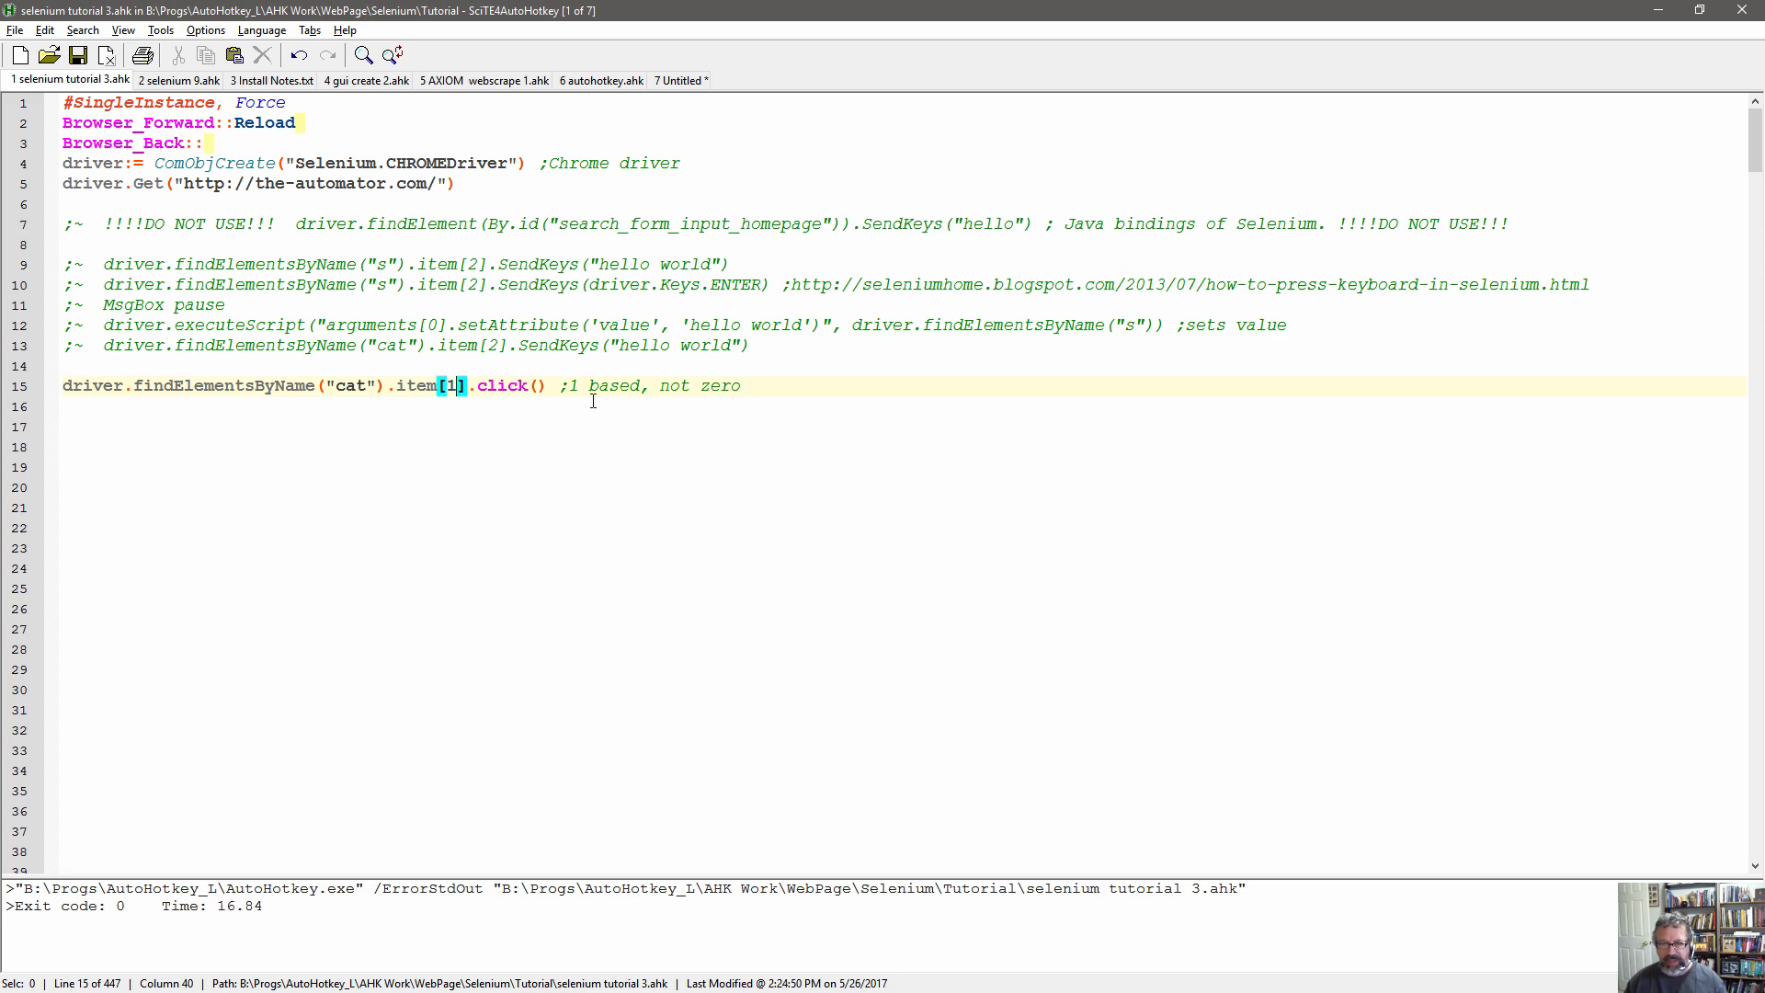
Change the cat element index to item[2] and back to item[1] before rerunning.
{"action": "type", "text": "2"}
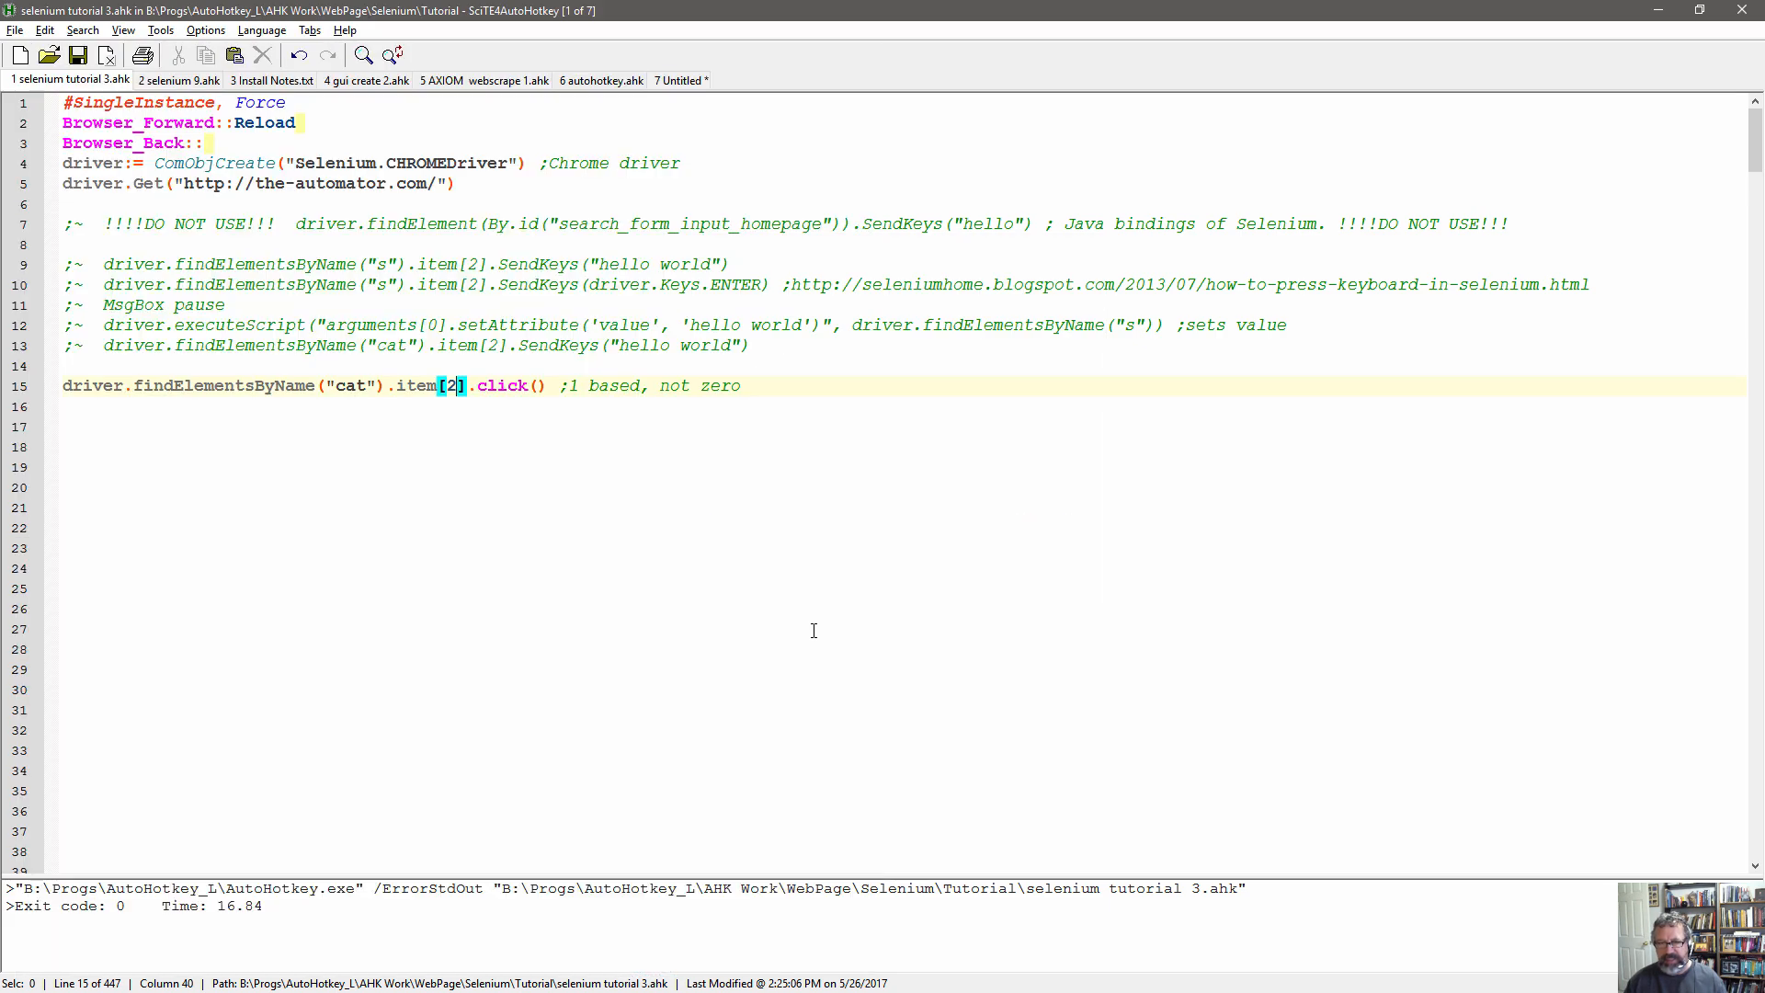
{"action": "type", "text": "1"}
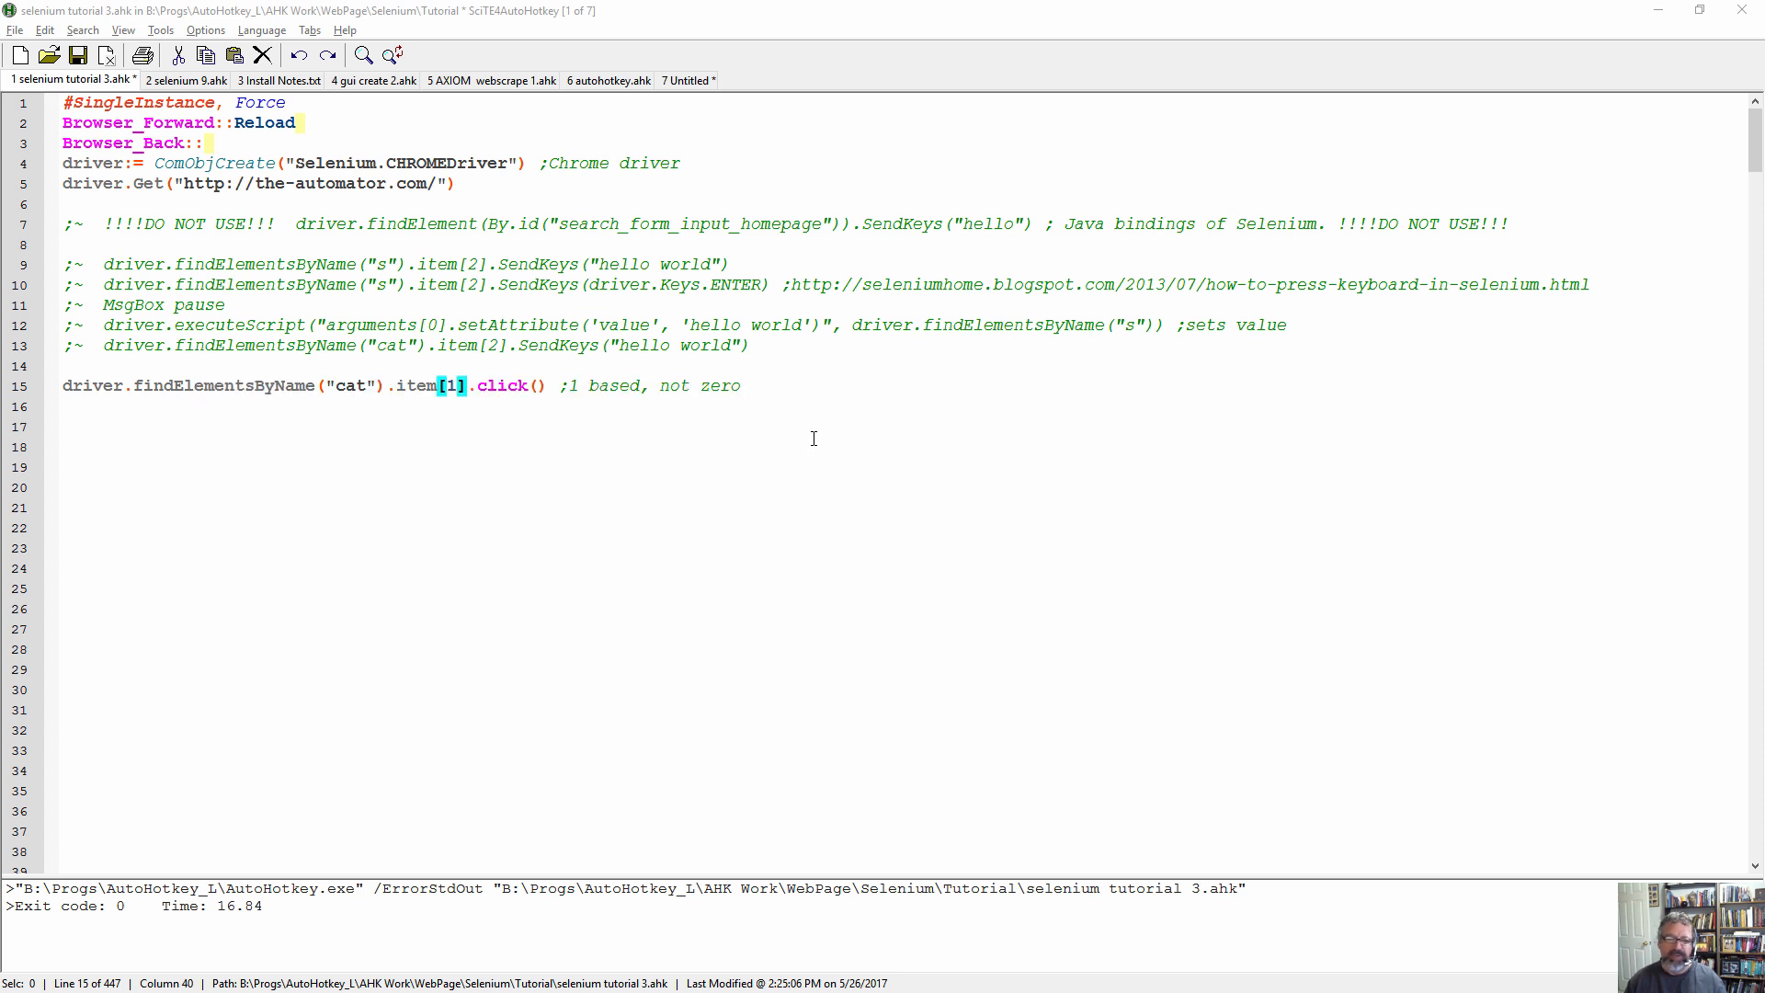
{"action": "mouse_move", "coordinate": [817, 430]}
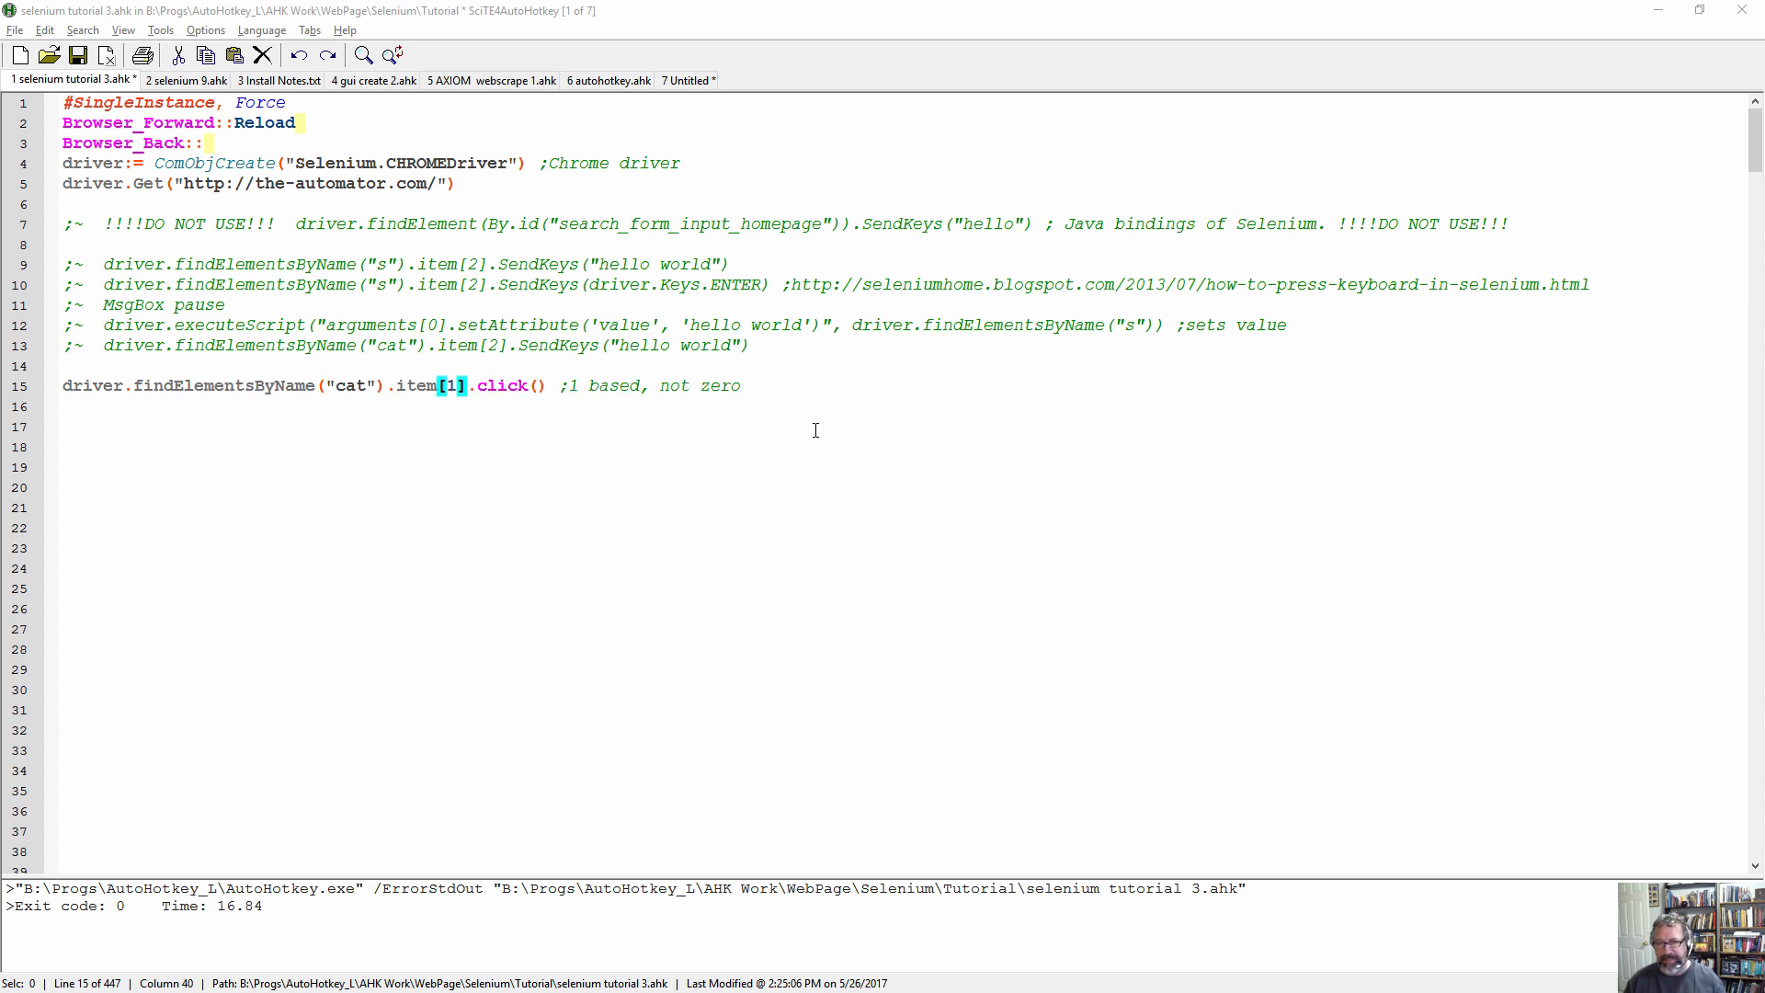
{"action": "mouse_move", "coordinate": [809, 416]}
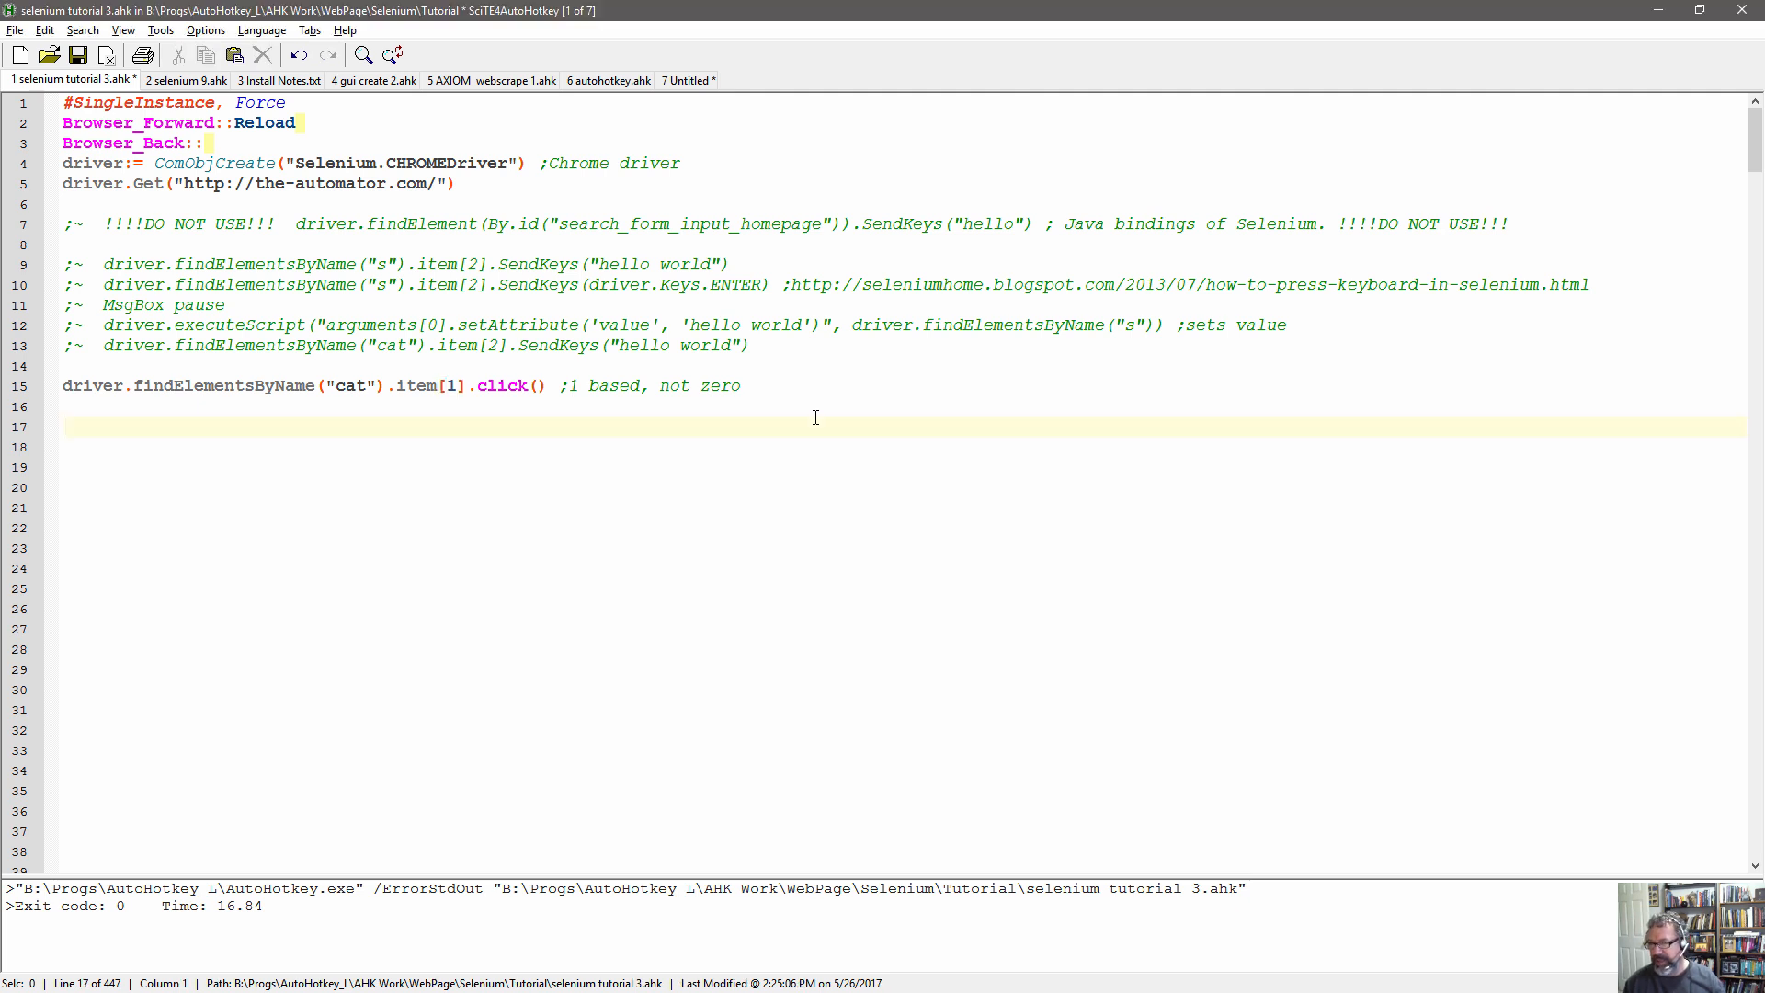
{"action": "mouse_move", "coordinate": [1221, 426]}
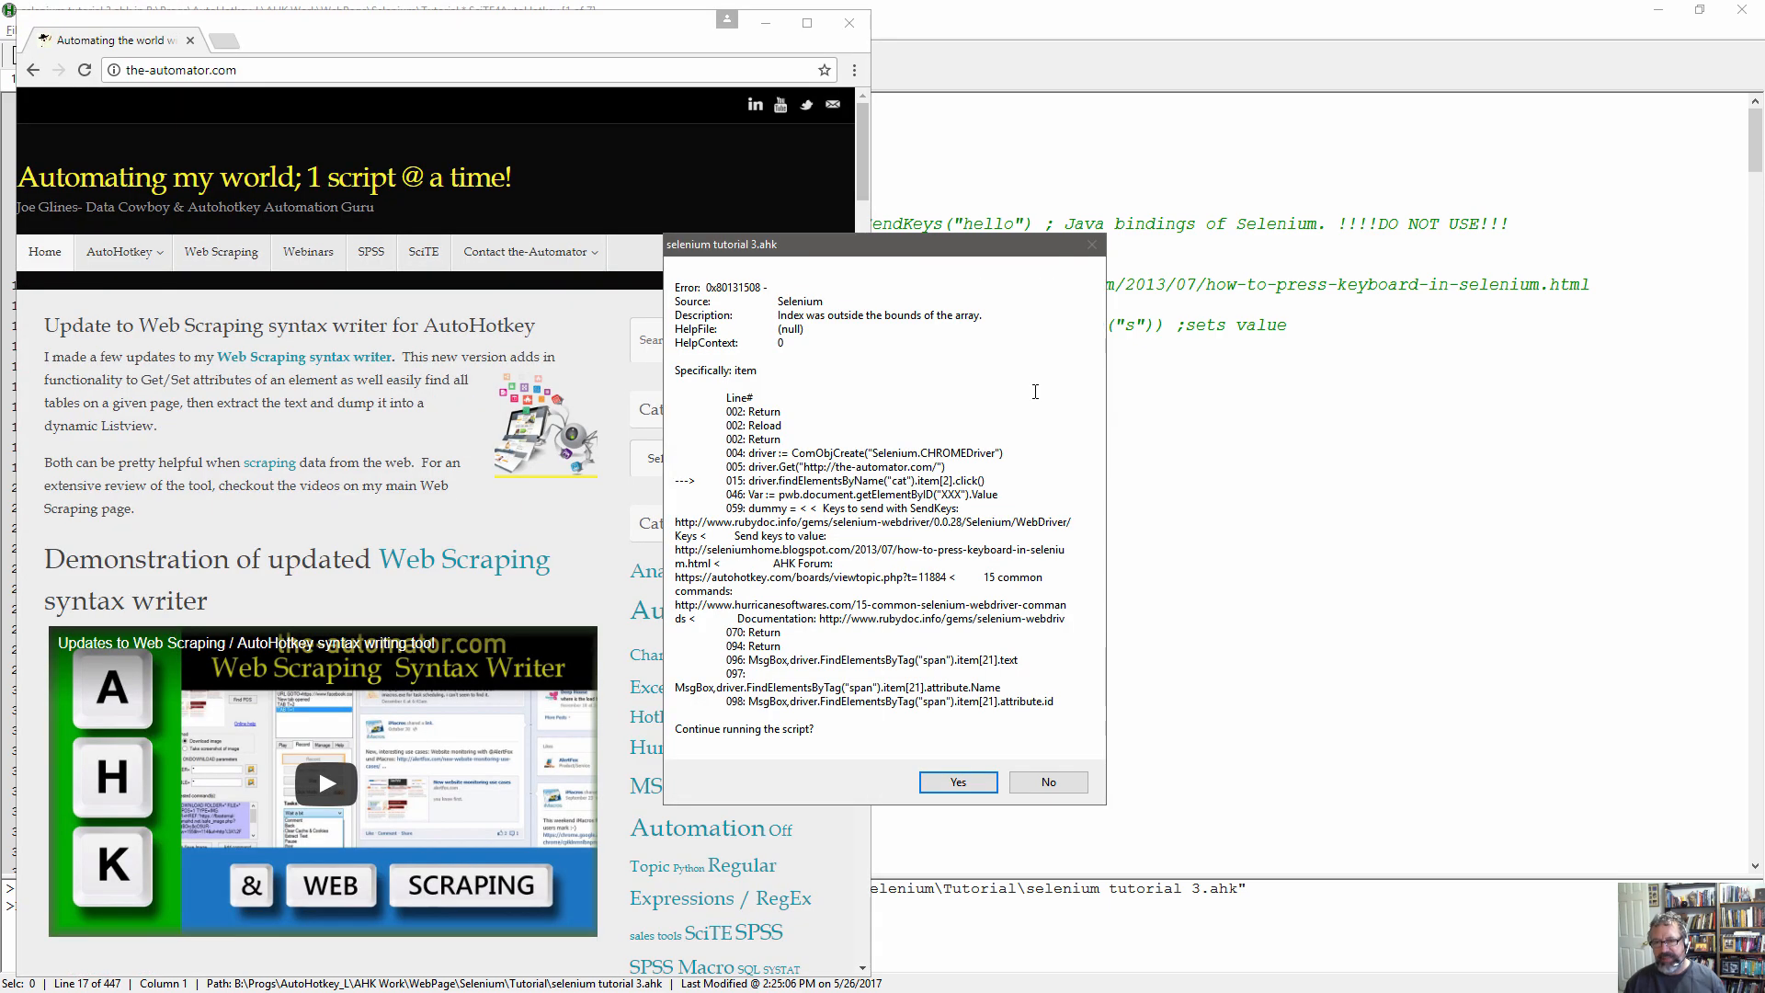
{"action": "mouse_move", "coordinate": [1016, 497]}
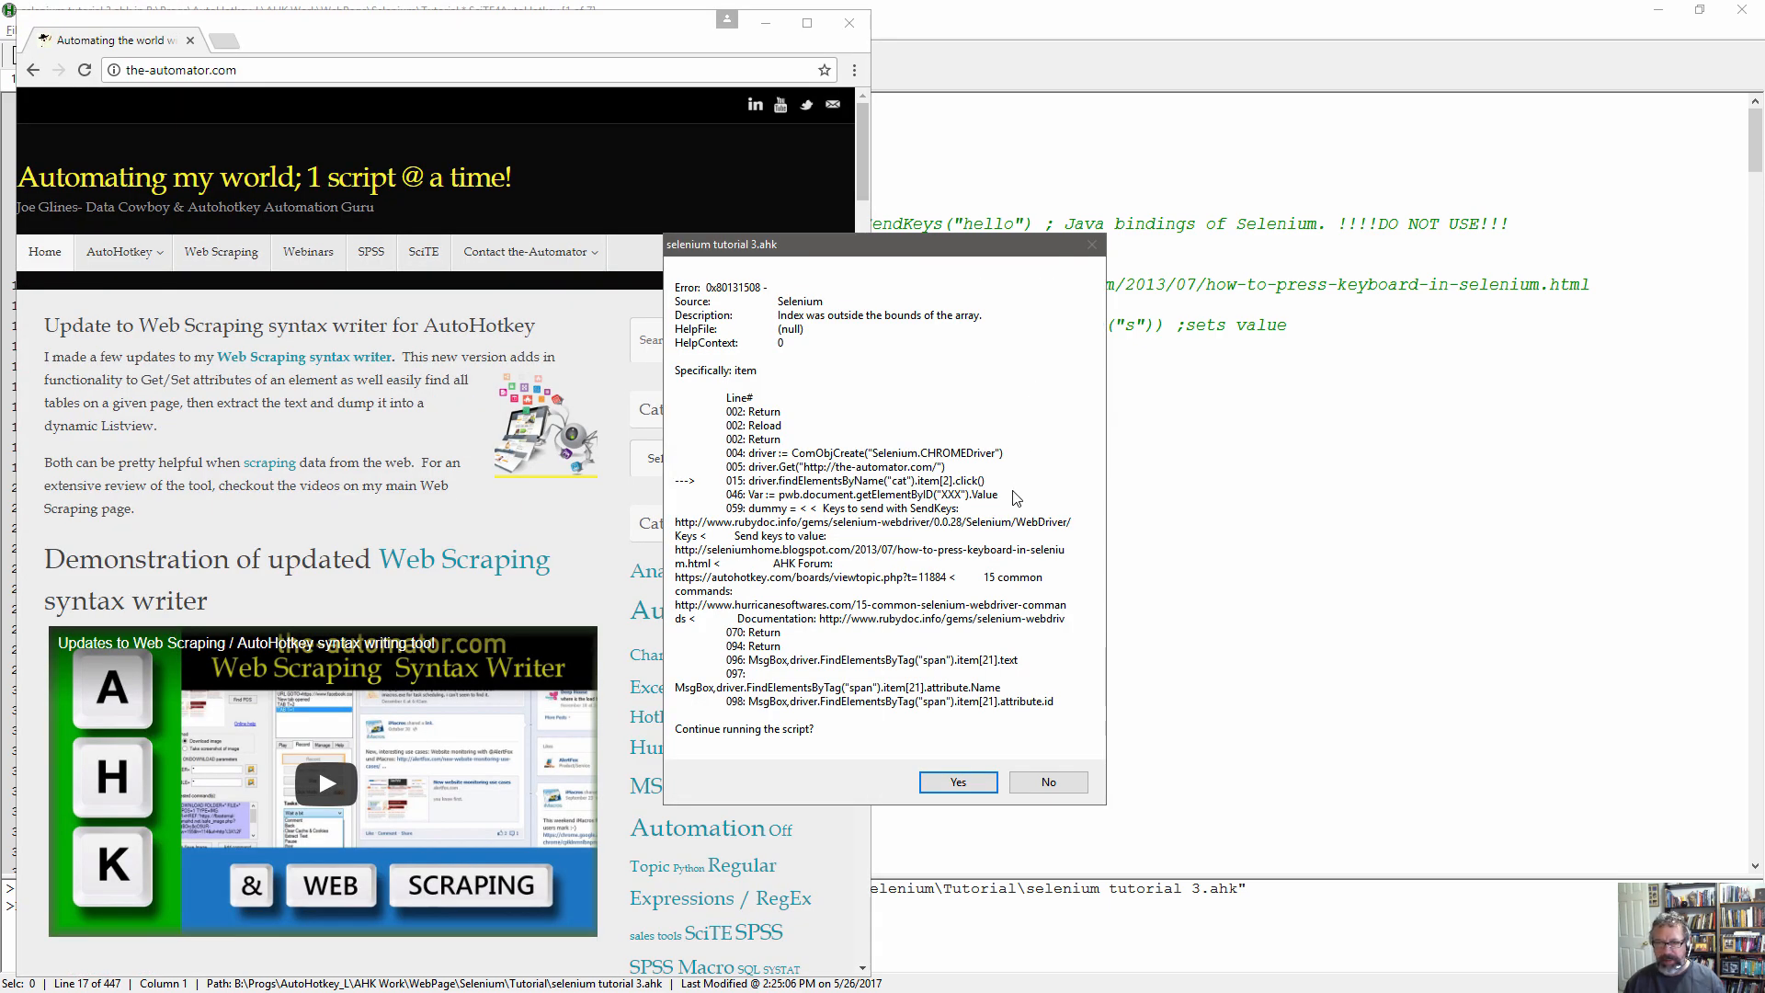
{"action": "mouse_move", "coordinate": [1044, 765]}
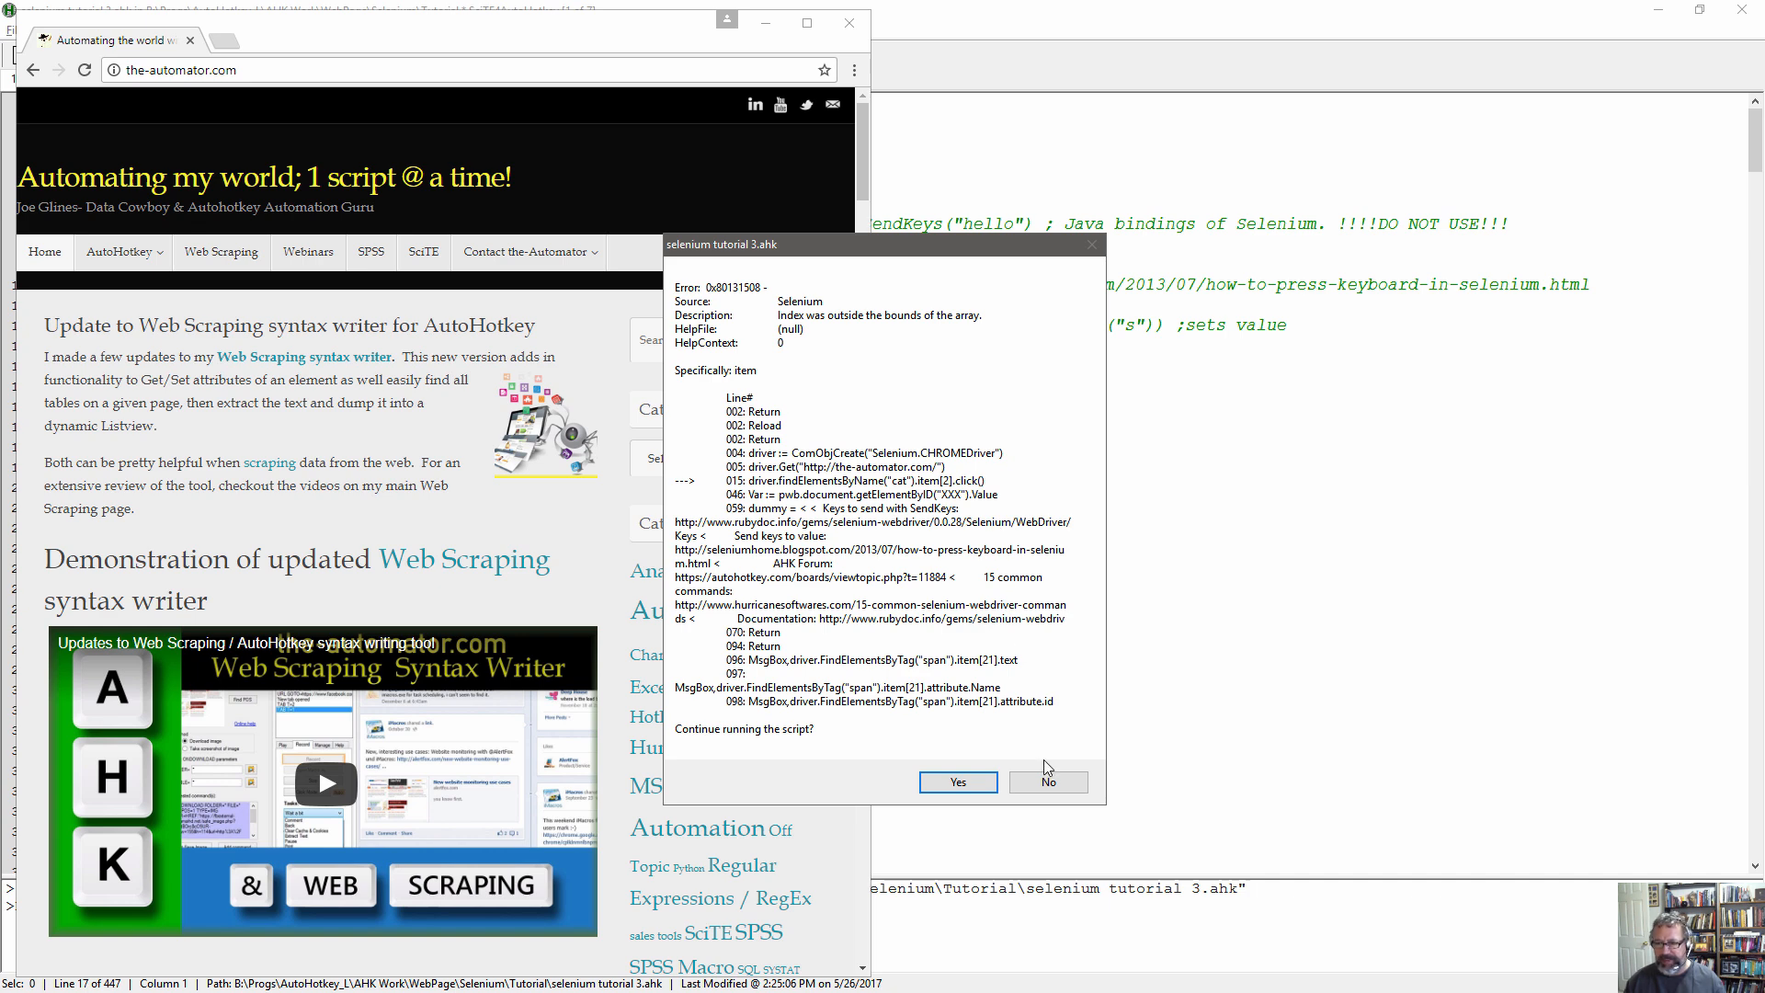
Stop the script at the index-out-of-bounds error and expand the site's Categories dropdown.
{"action": "left_click", "coordinate": [1048, 783]}
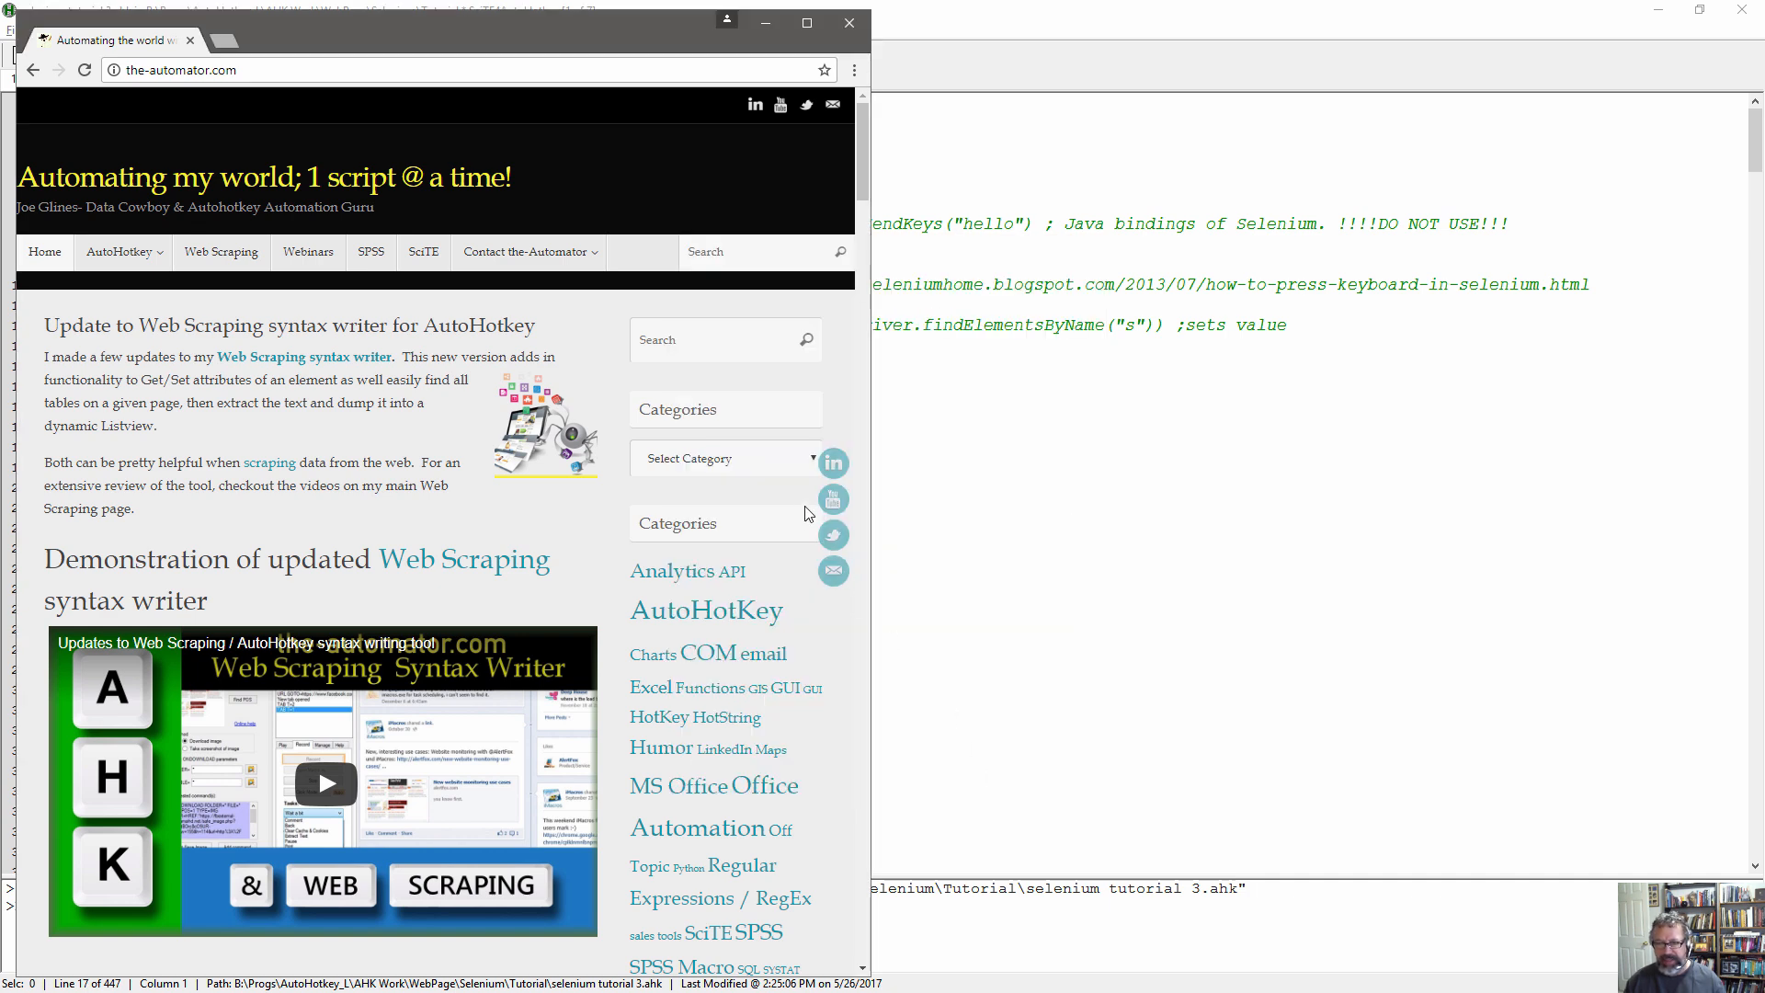
{"action": "left_click", "coordinate": [724, 457]}
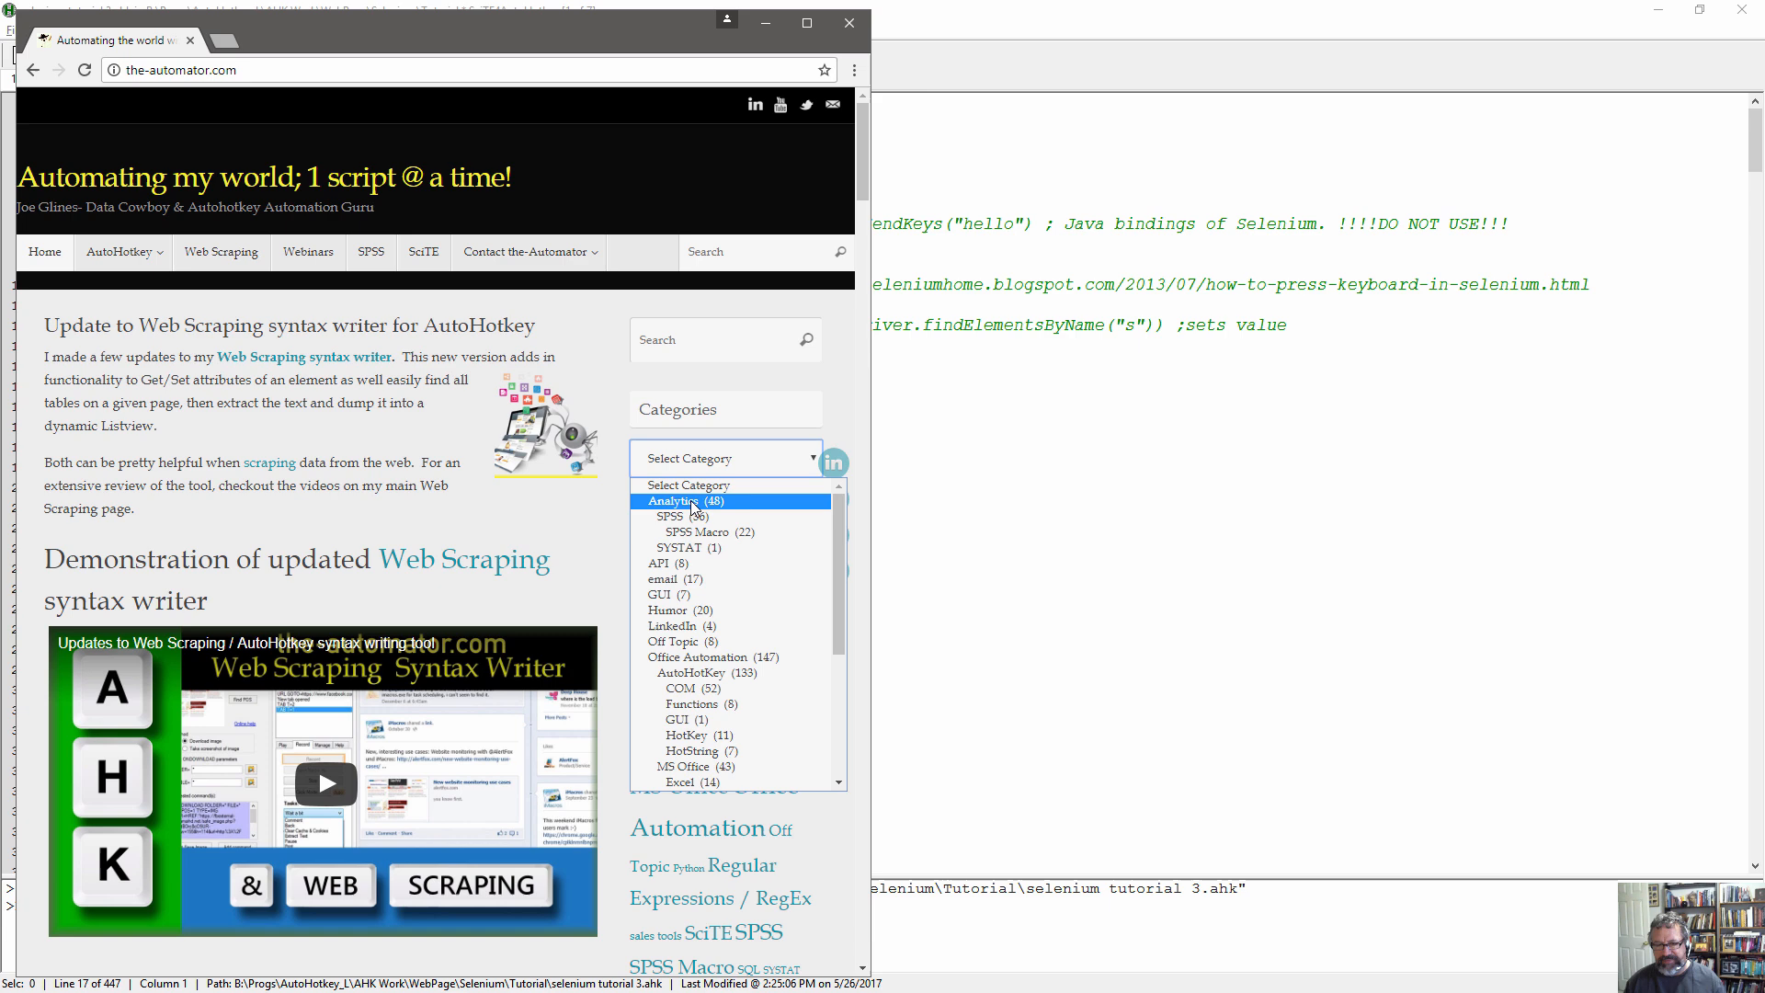
{"action": "mouse_move", "coordinate": [713, 533]}
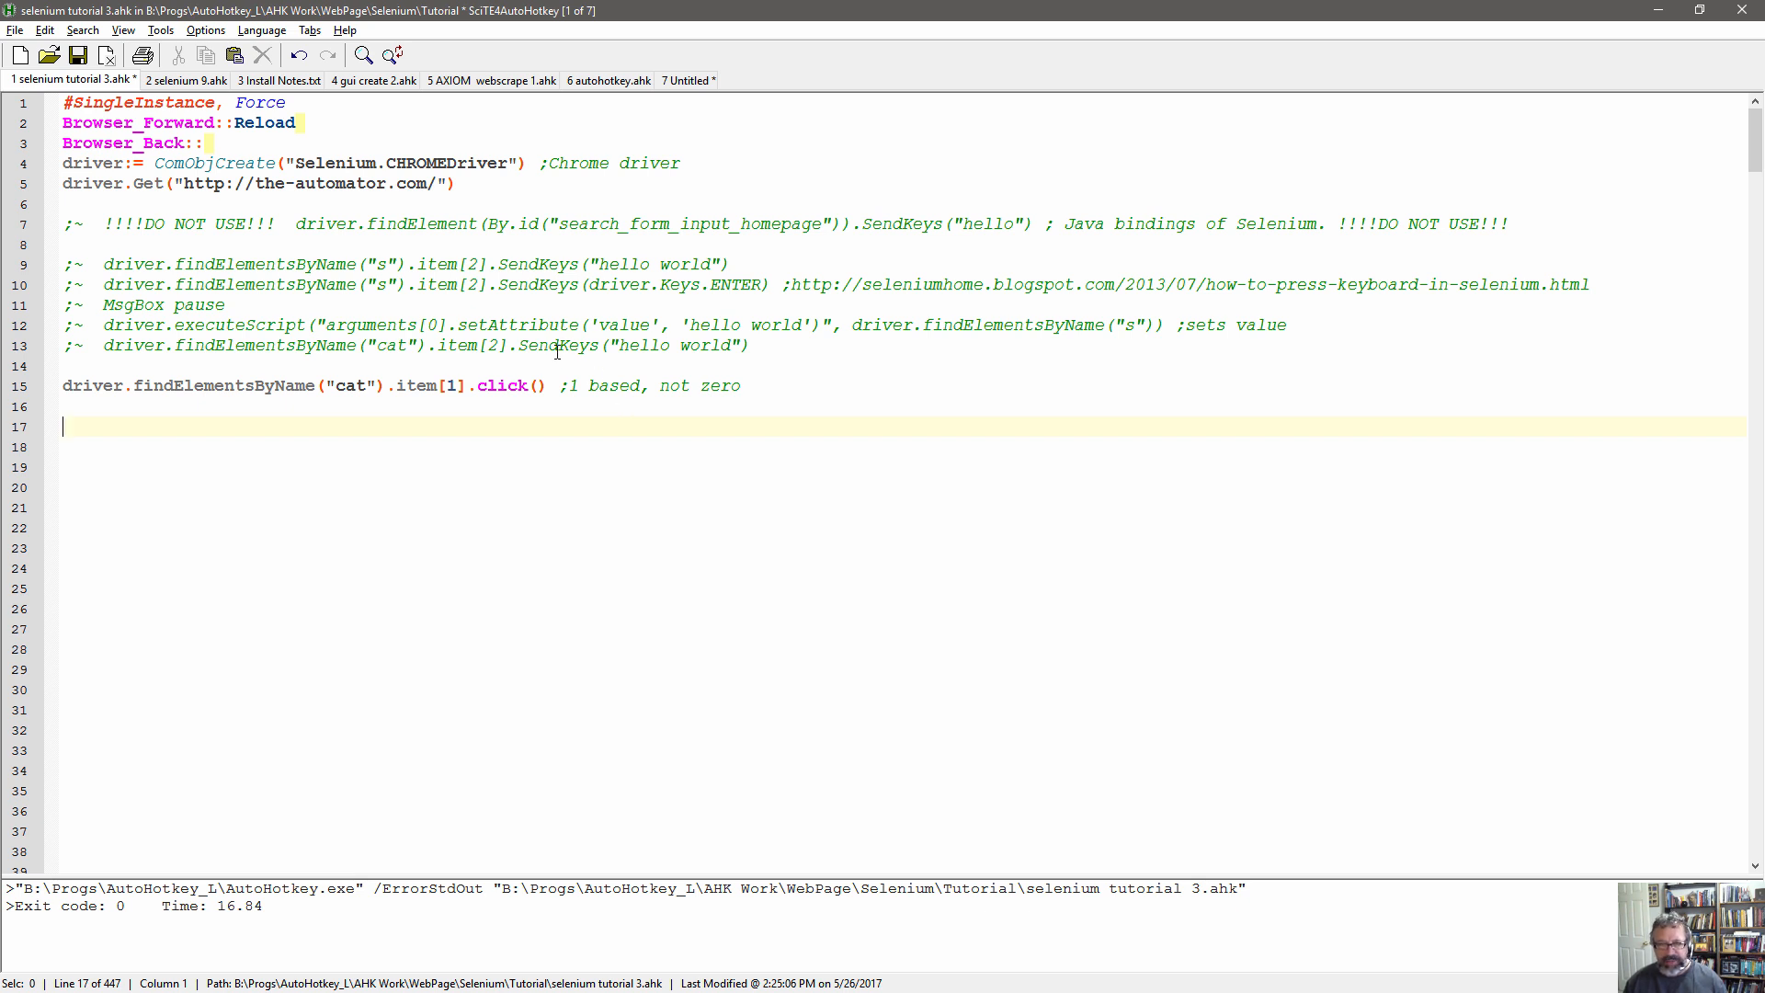
{"action": "mouse_move", "coordinate": [511, 346]}
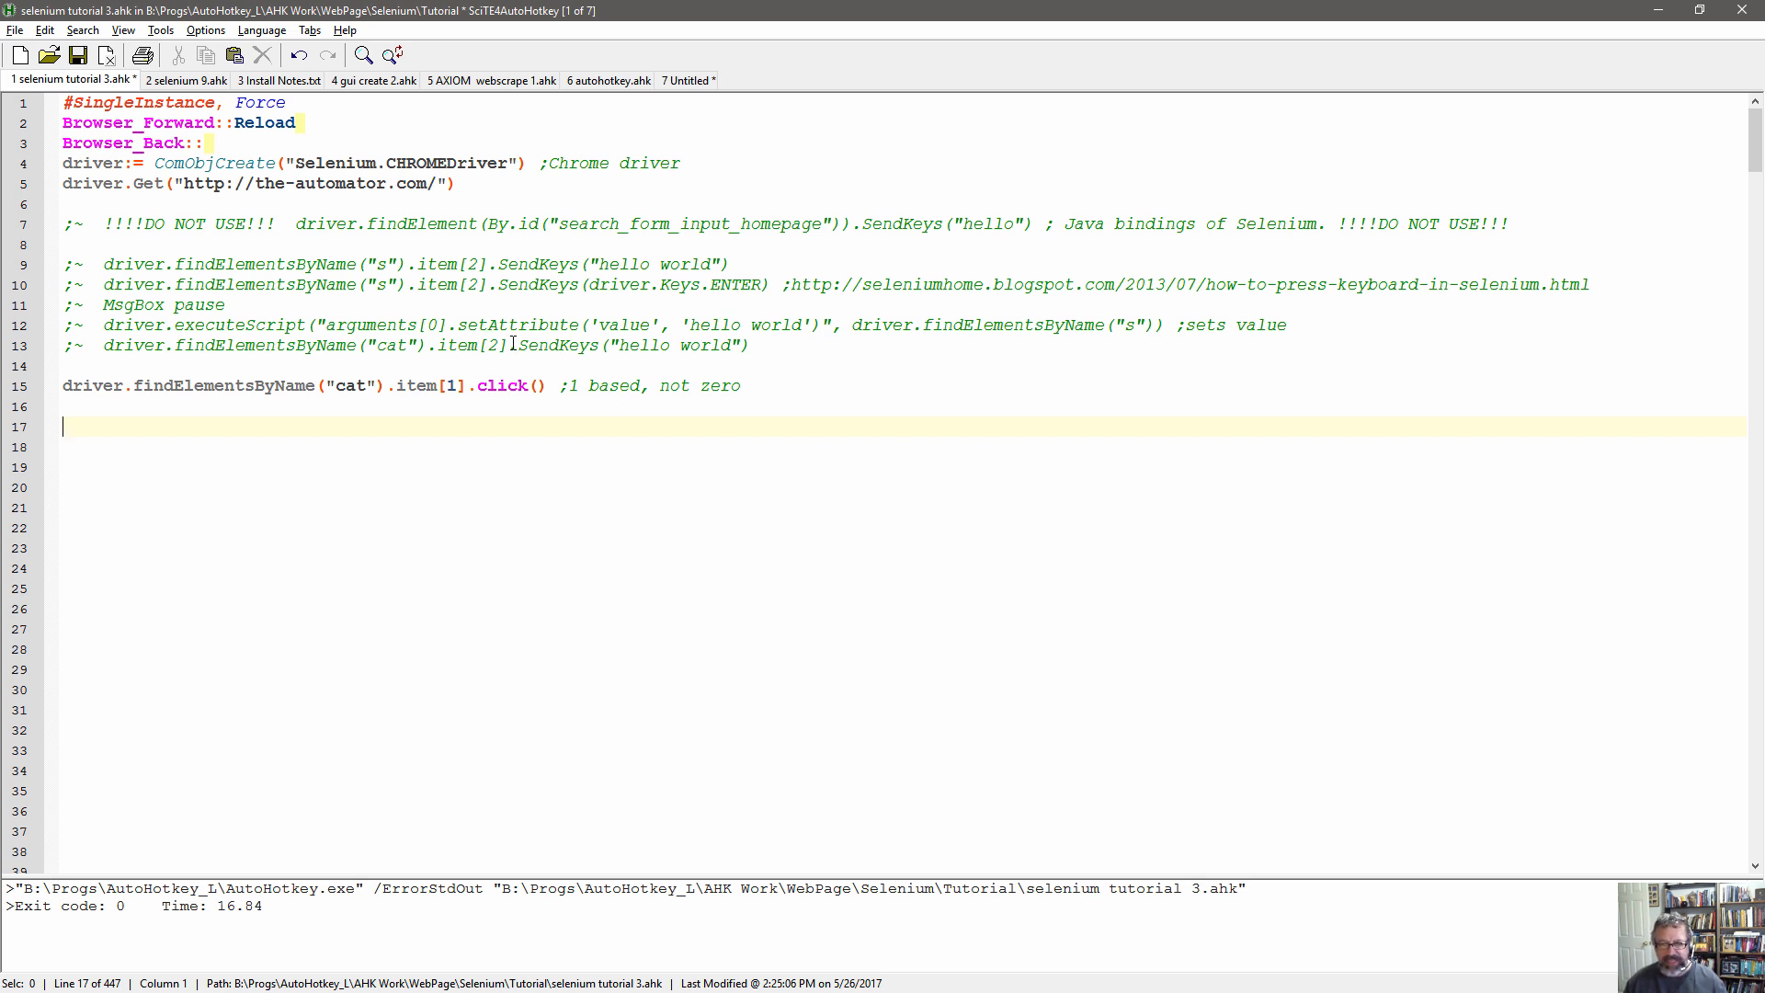
{"action": "left_click_drag", "start_coordinate": [511, 345], "coordinate": [749, 346]}
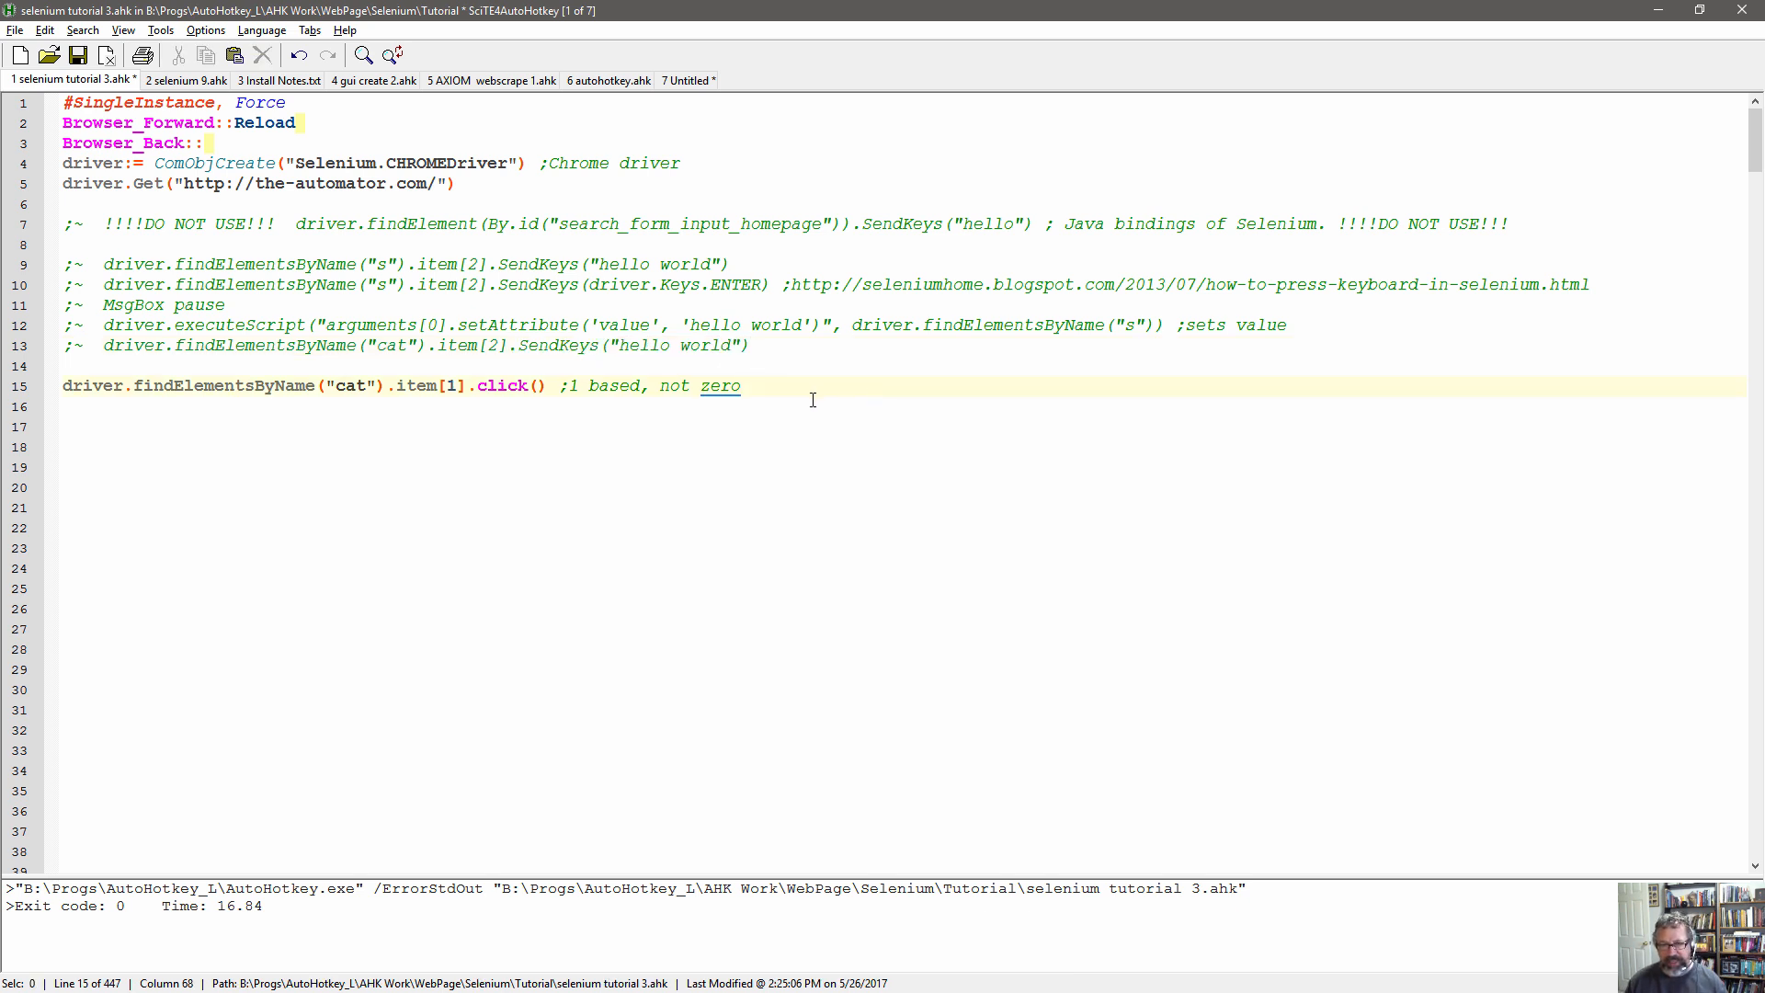
{"action": "mouse_move", "coordinate": [798, 401]}
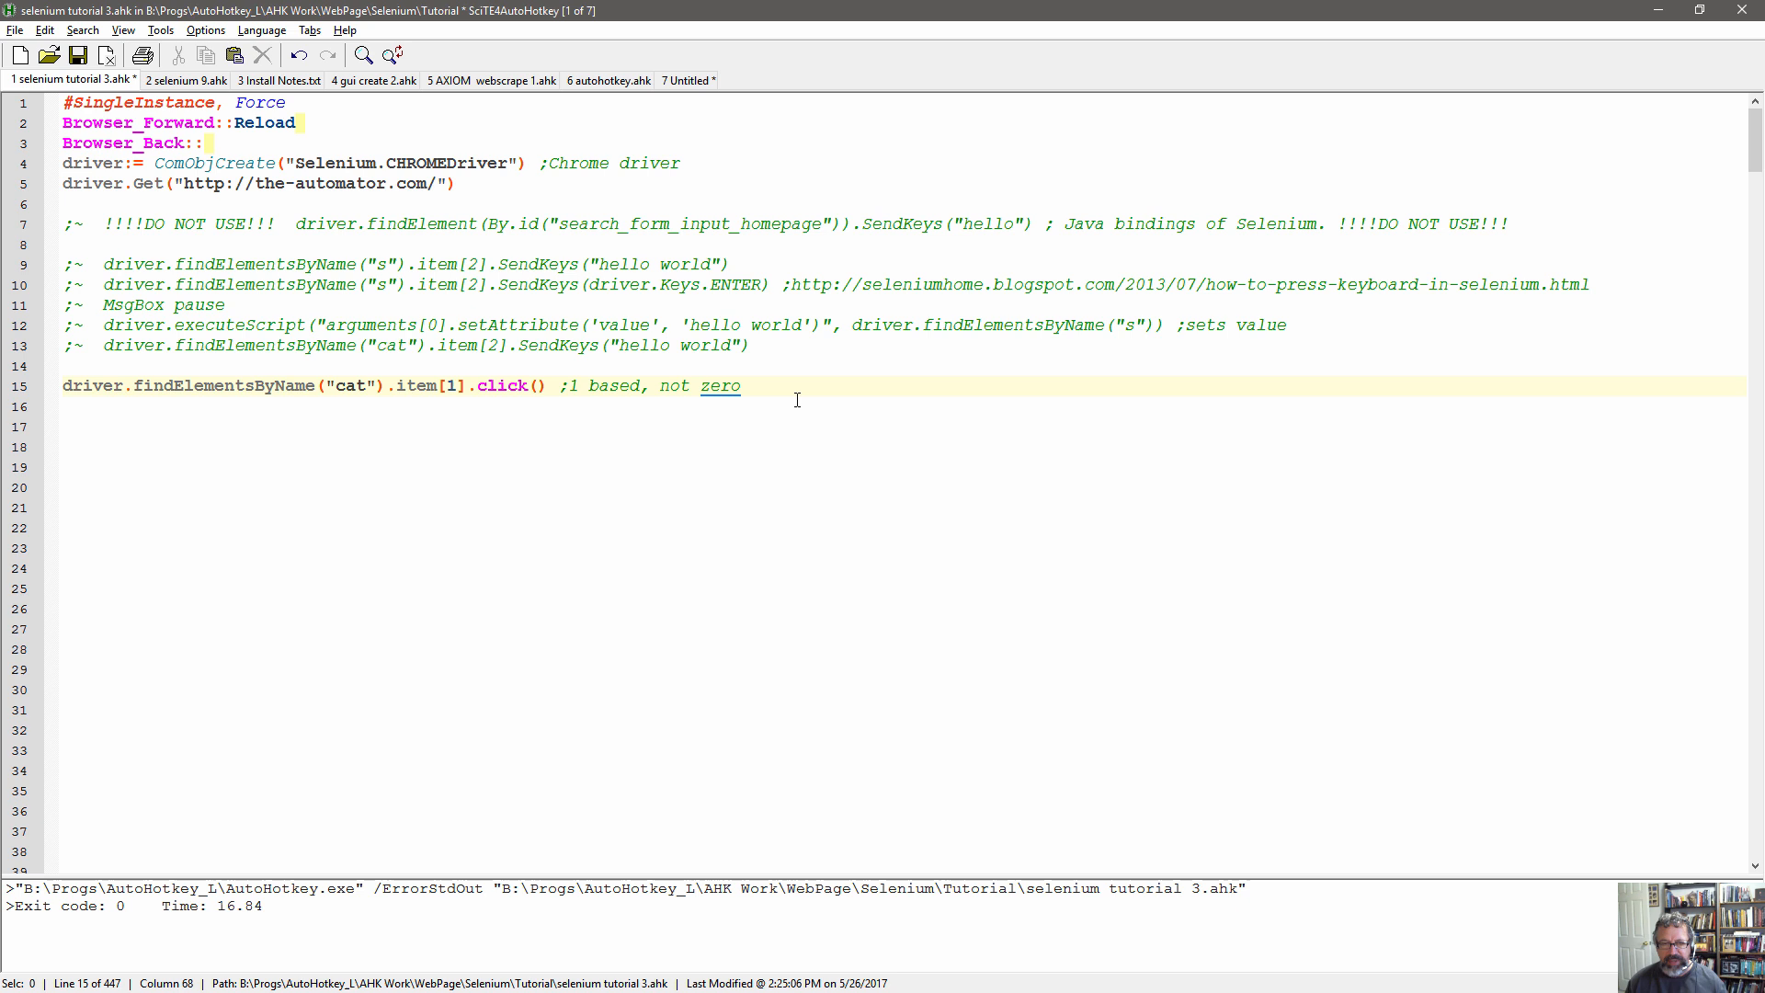
{"action": "mouse_move", "coordinate": [818, 389]}
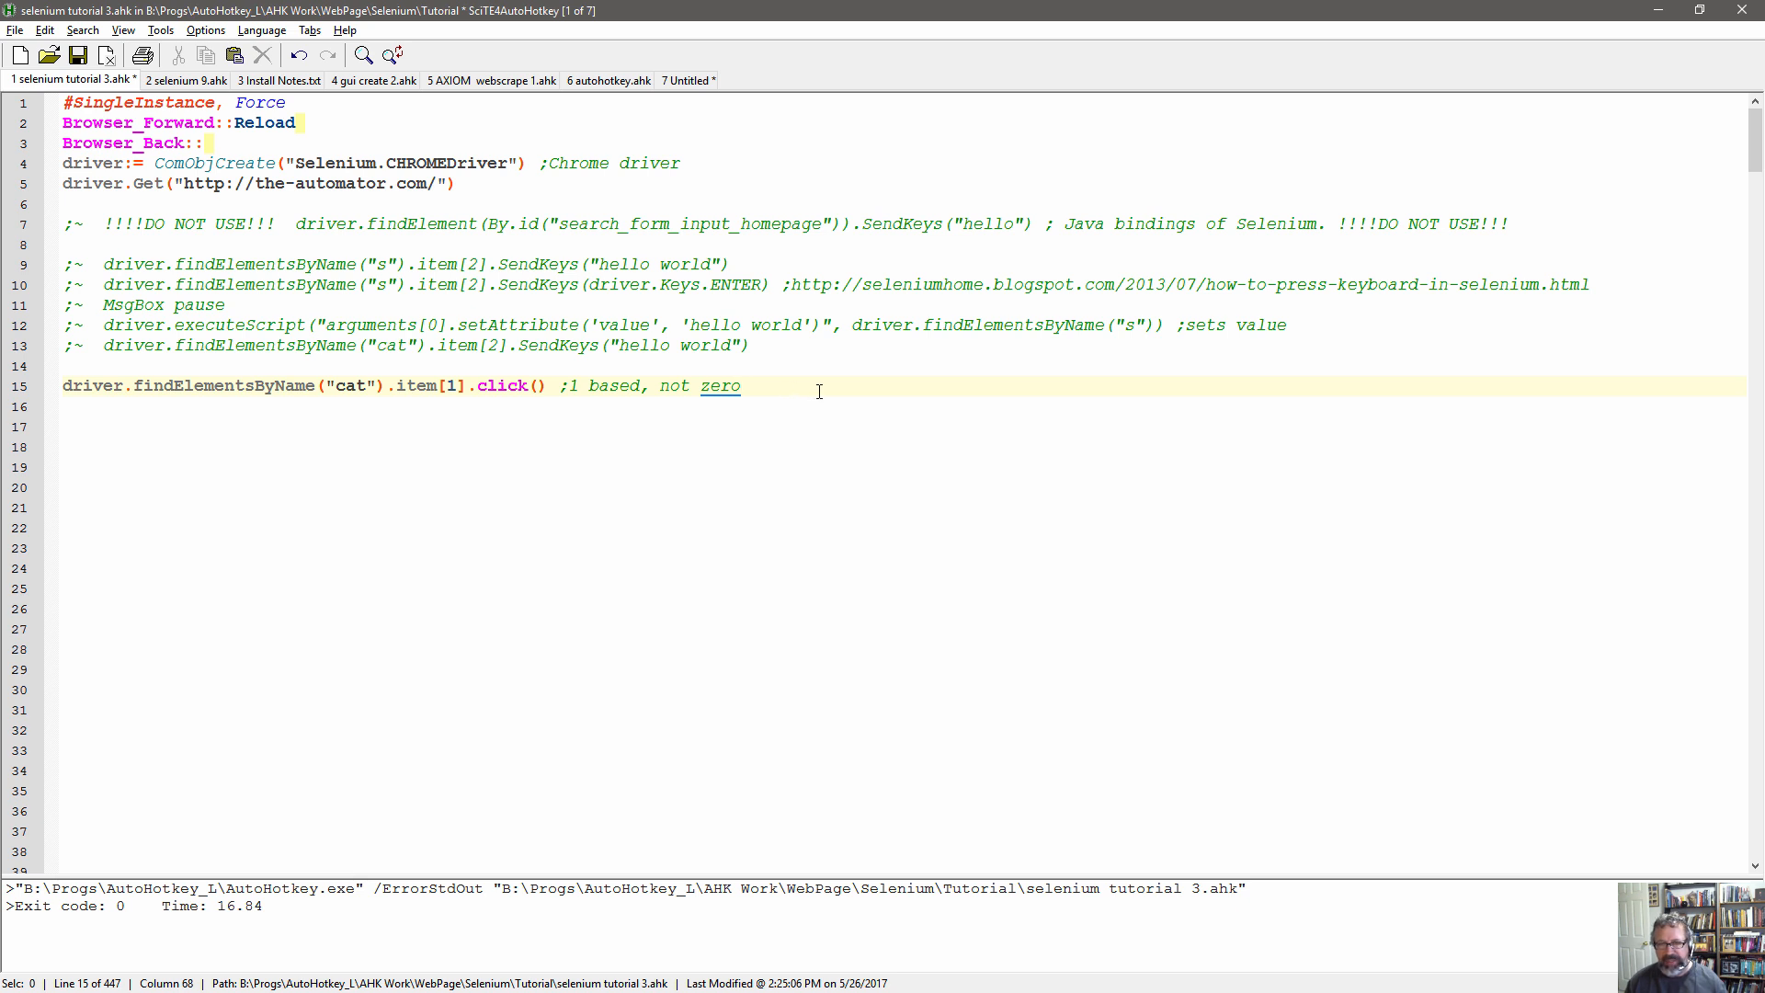